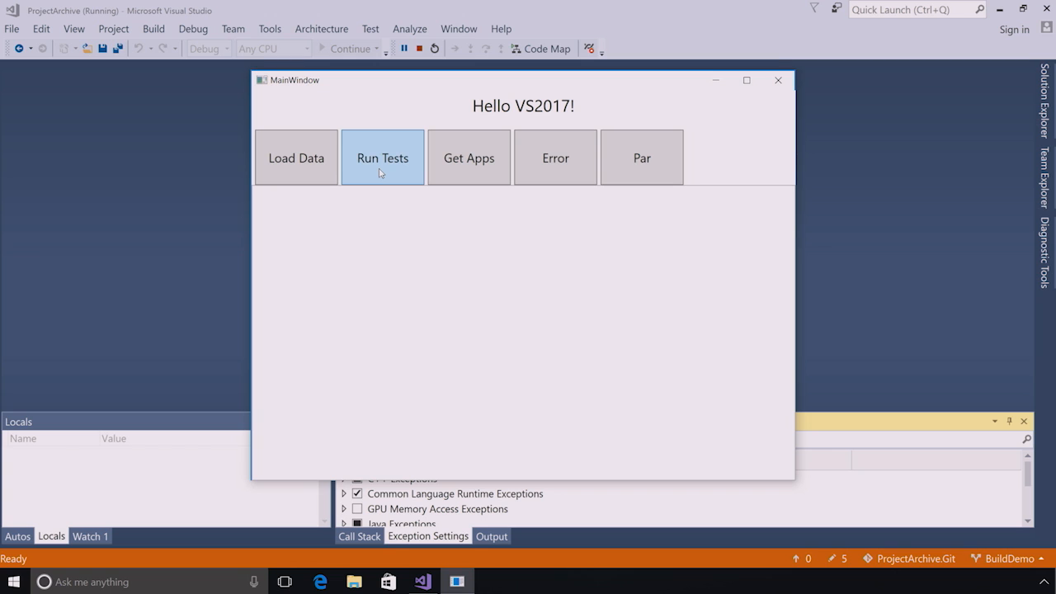
Run the app's tests to hit the RunTests_Click breakpoint, then step to line 243.
click(382, 158)
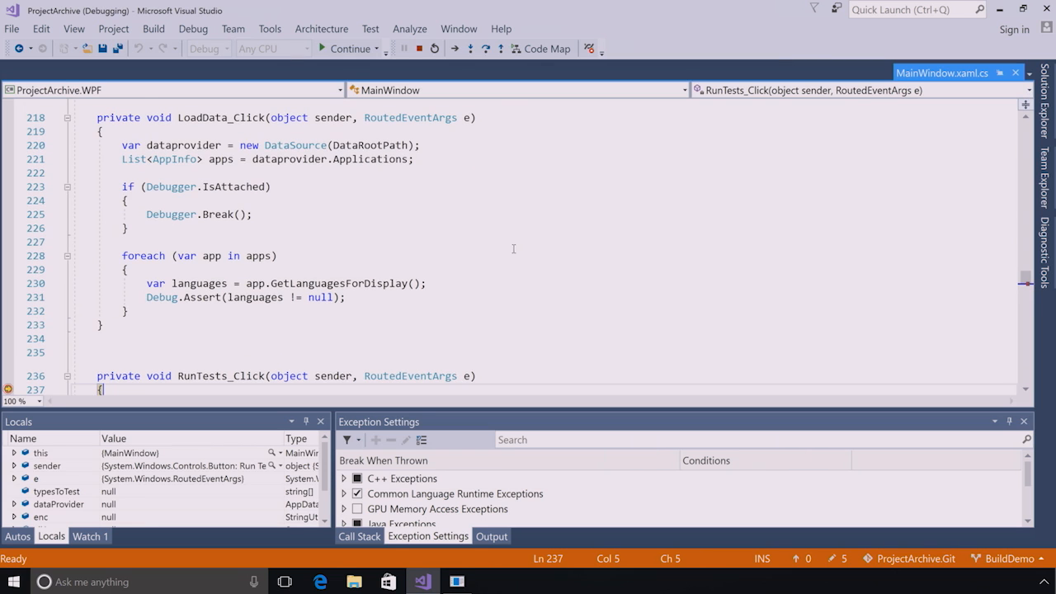
scroll(down, 3)
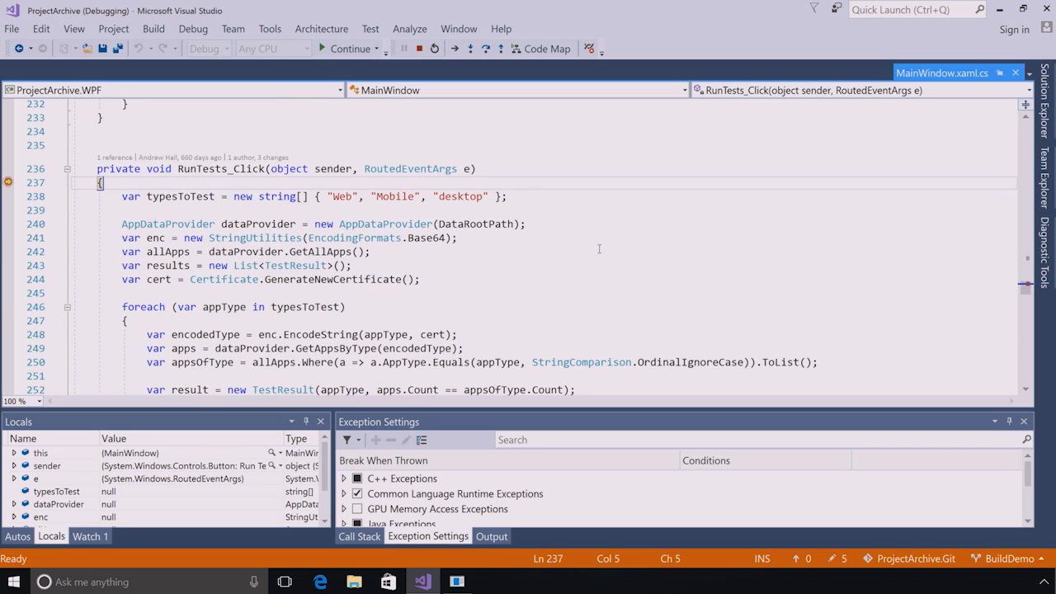
mouse_move(160, 192)
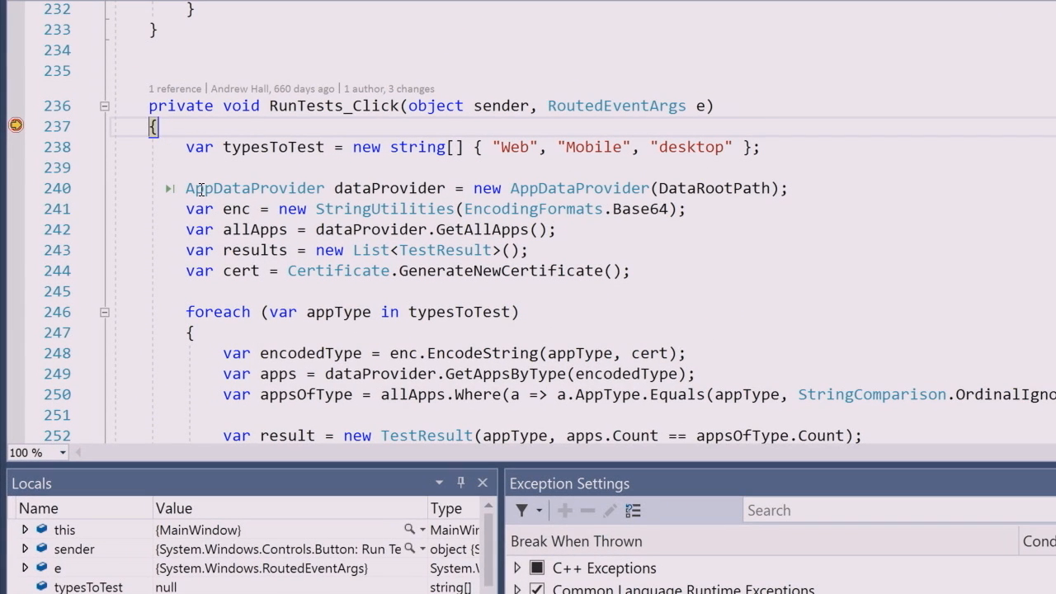
mouse_move(214, 202)
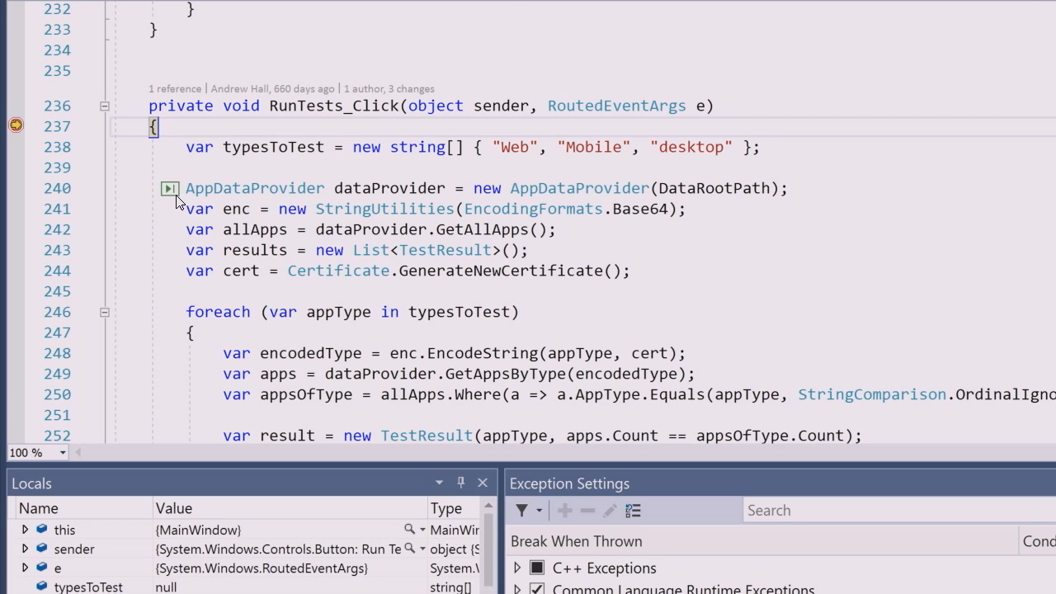
key(F10)
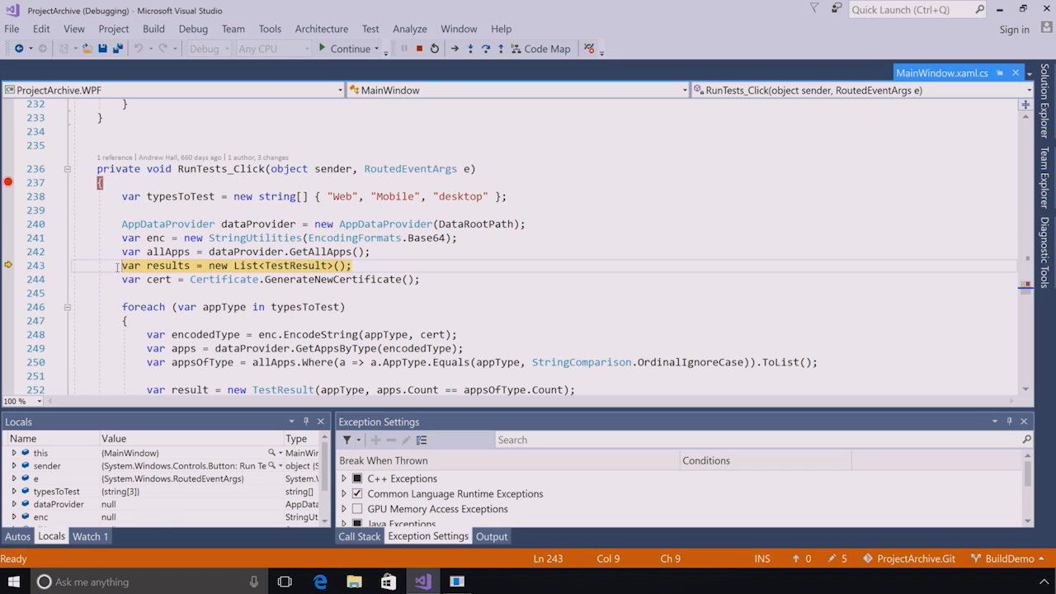
Step into the foreach loop, past line 248 to line 249.
key(F10)
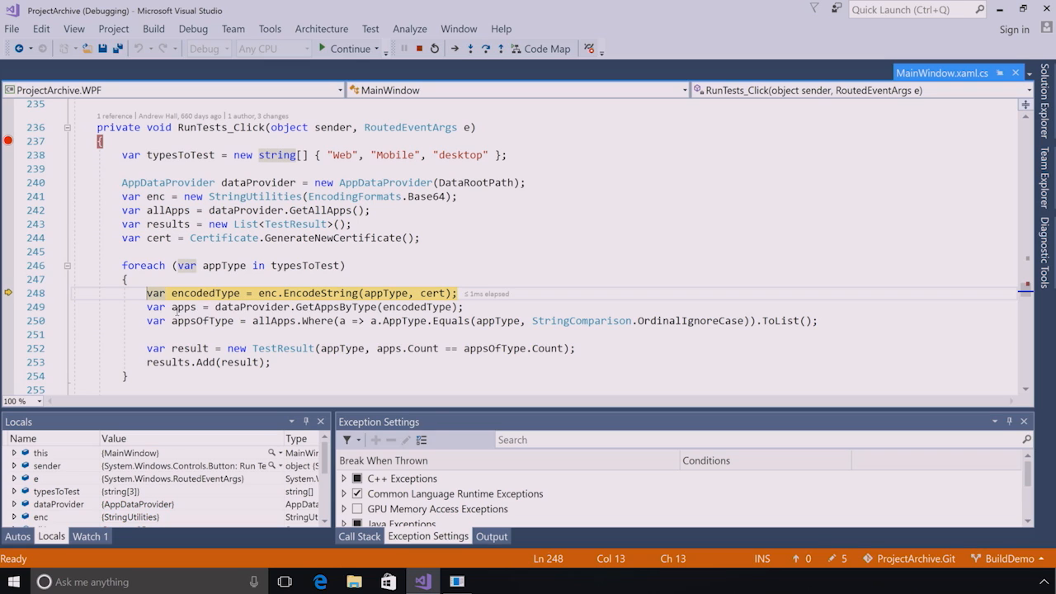
key(F10)
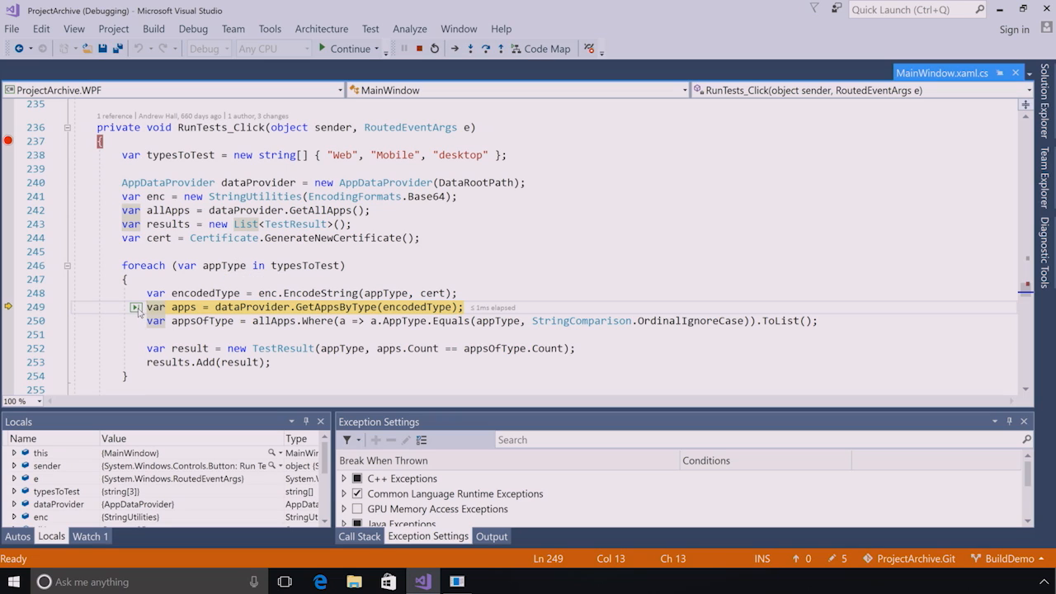
mouse_move(135, 306)
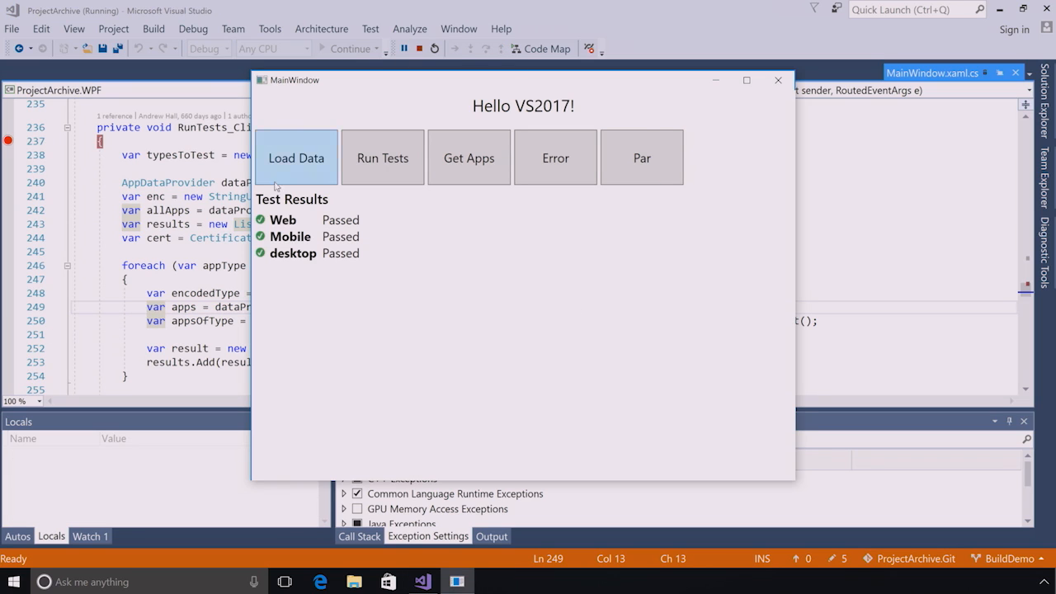
mouse_move(729, 264)
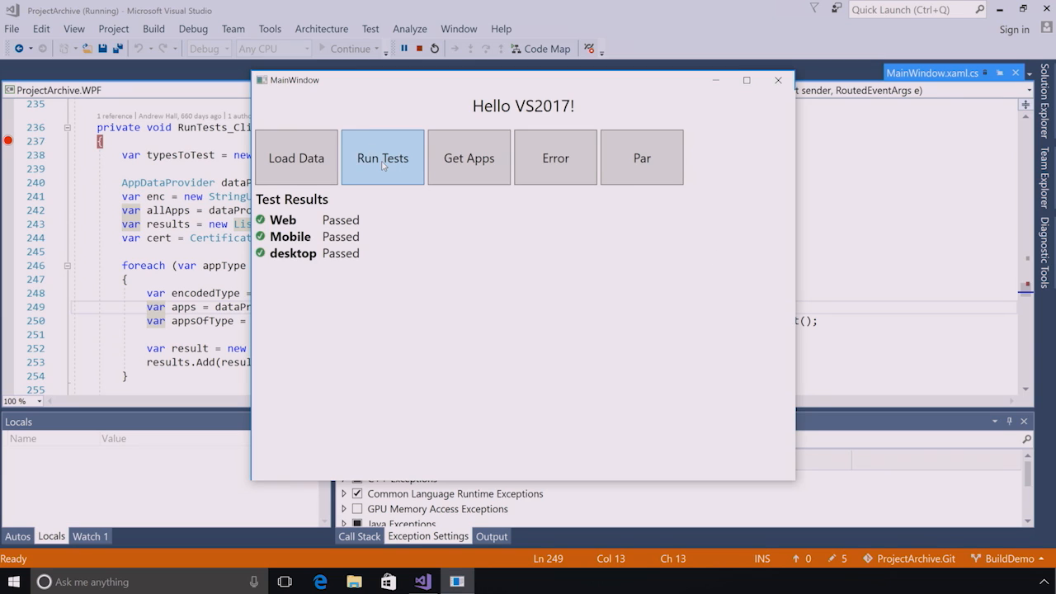
Rerun the tests, break at line 249, then continue so Web, Mobile and desktop pass.
click(382, 158)
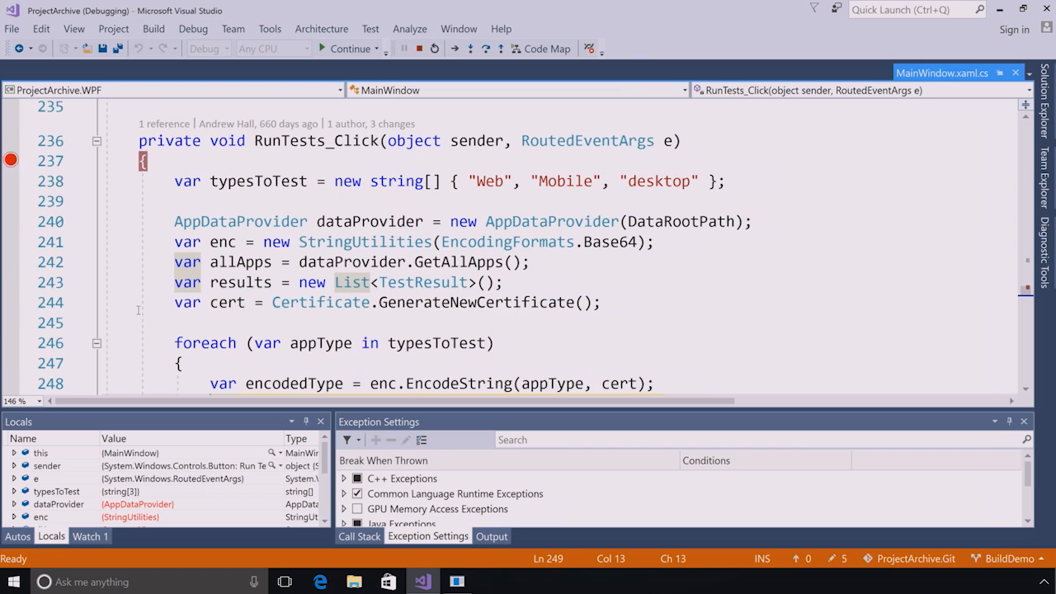
key(F10)
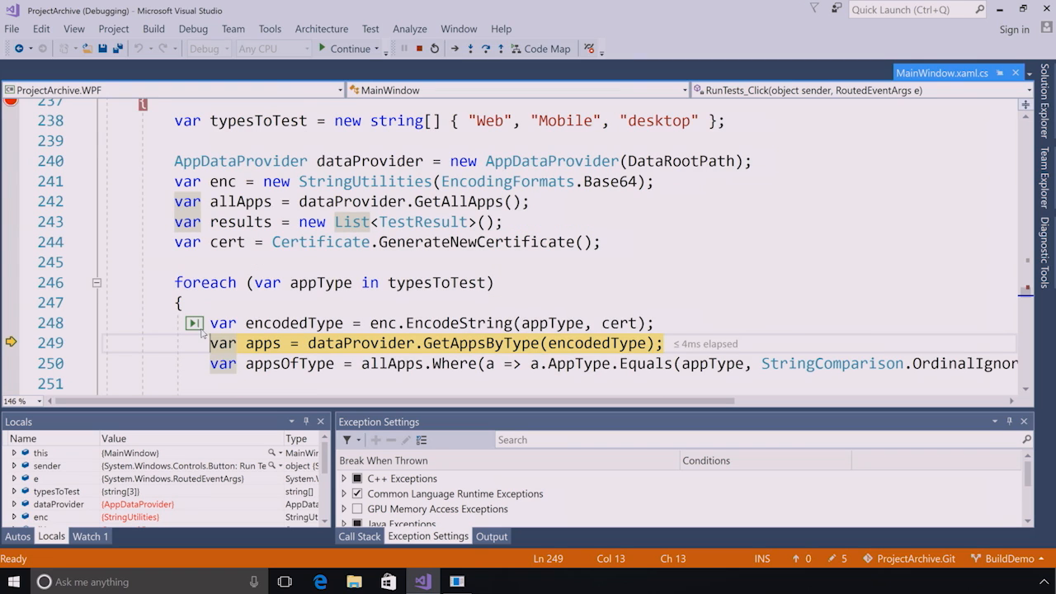
mouse_move(202, 332)
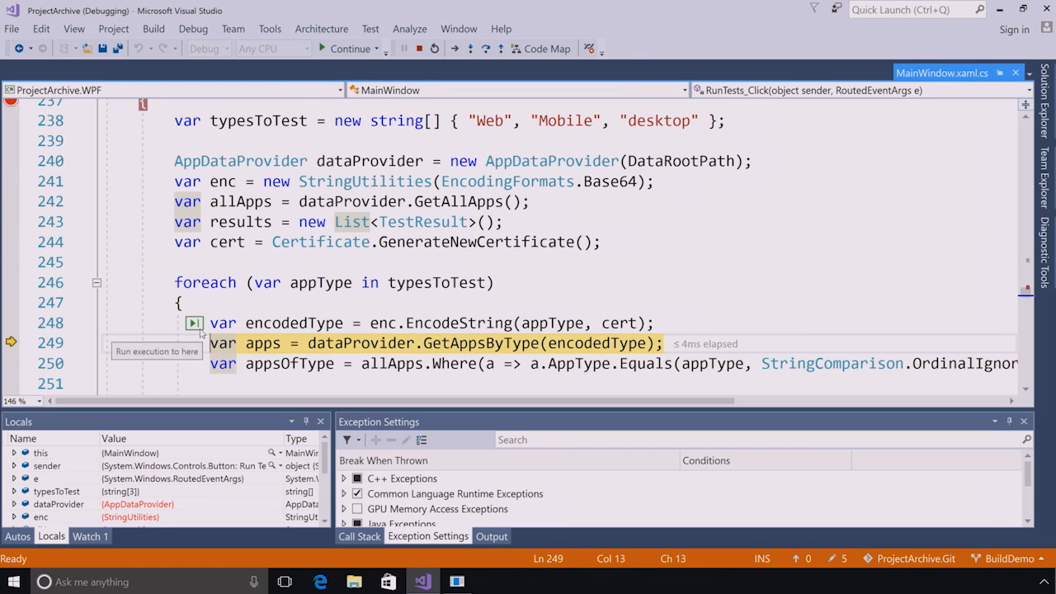
mouse_move(38, 402)
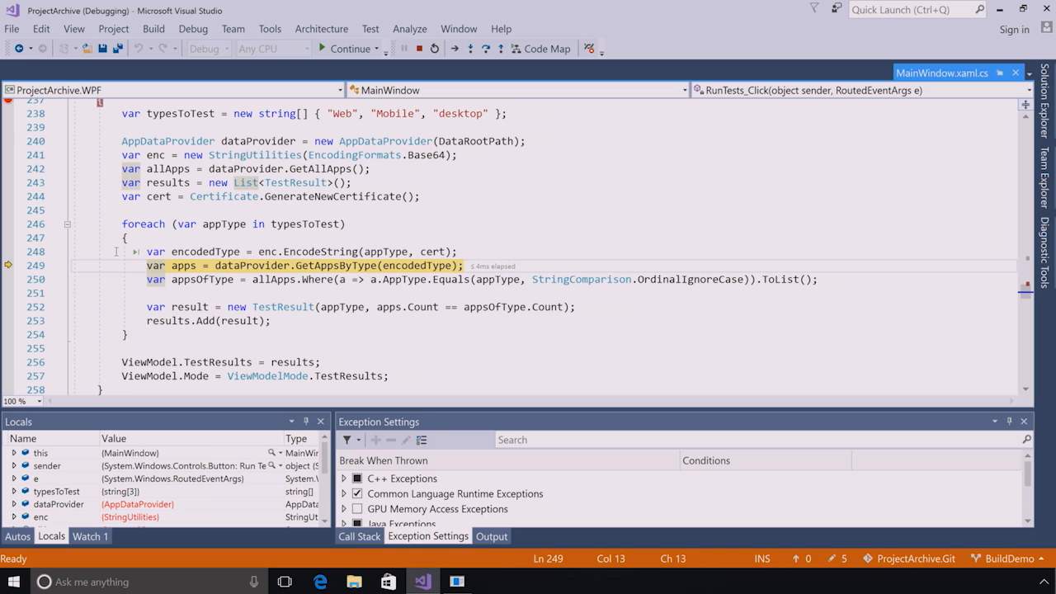
click(346, 48)
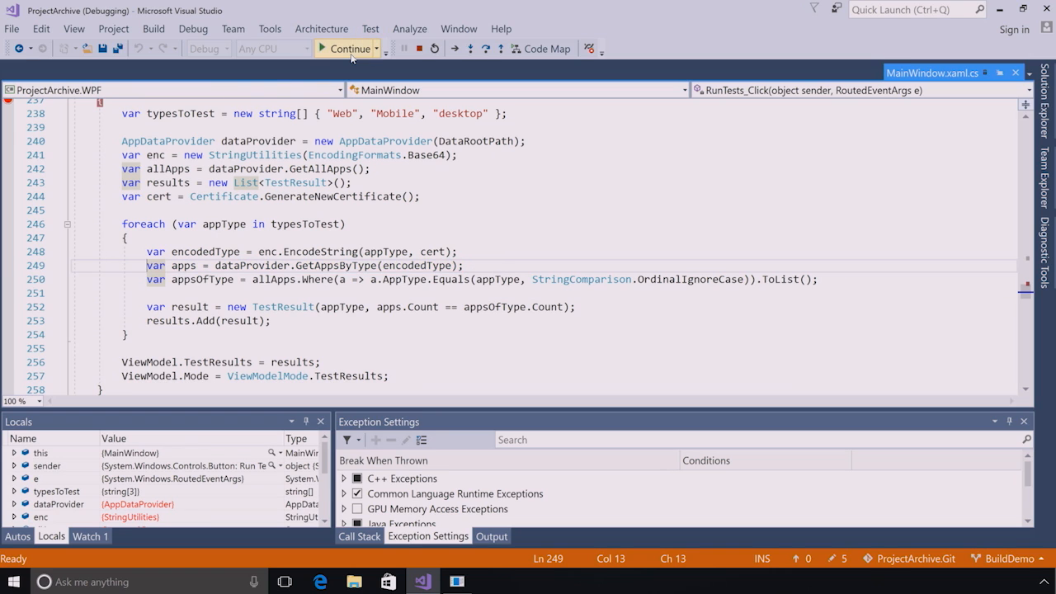
click(346, 48)
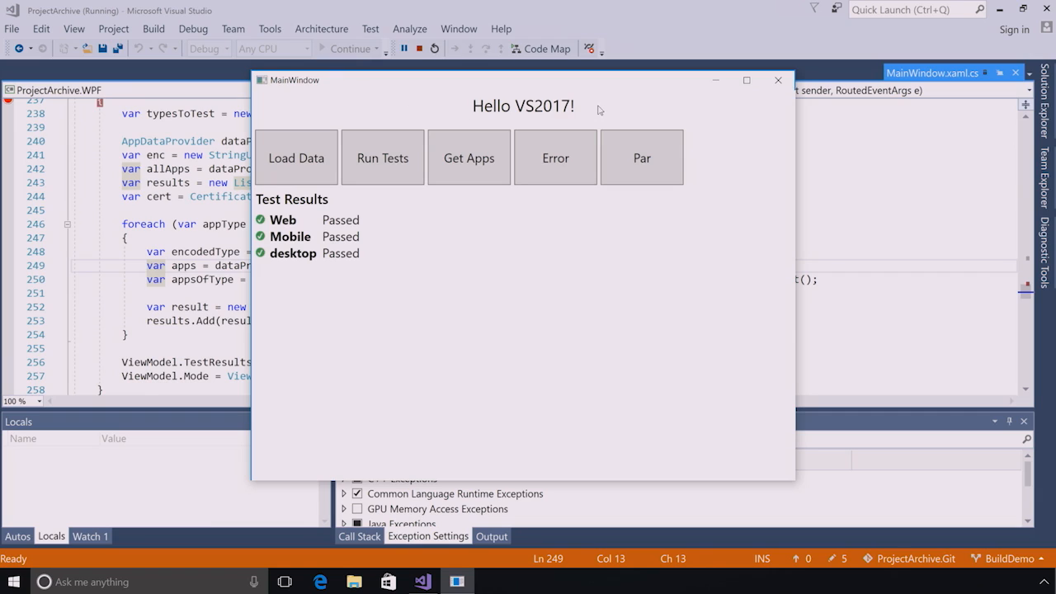
mouse_move(598, 109)
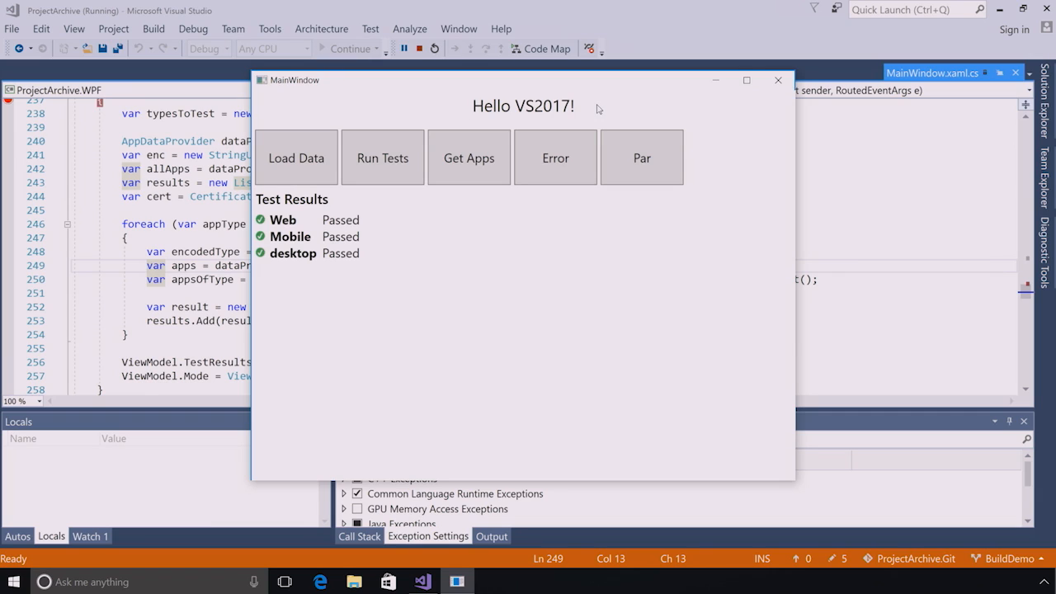
mouse_move(516, 508)
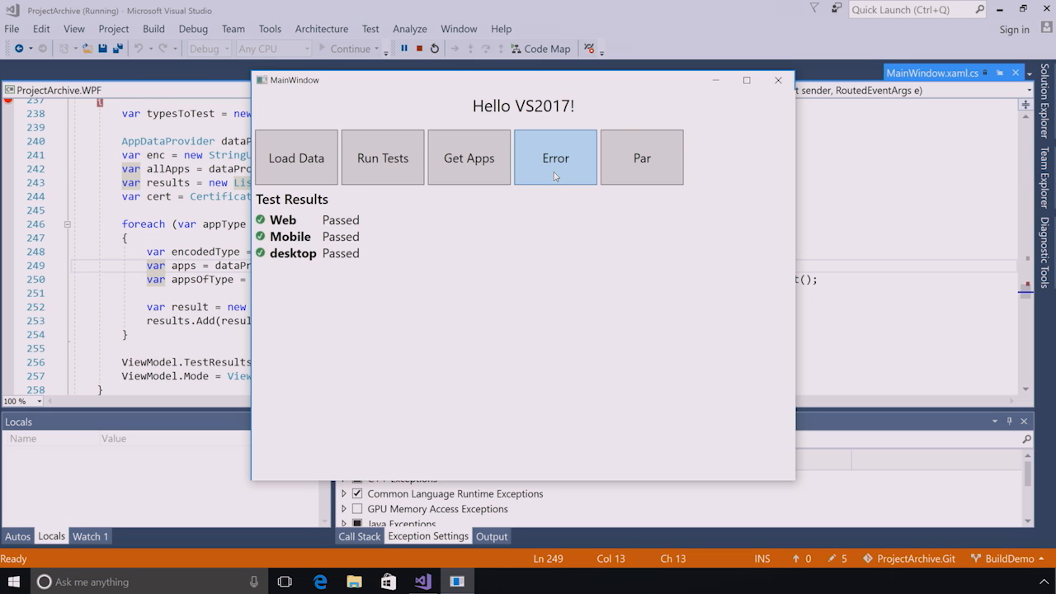
Trigger the app's Error action to break on the 'Unable to connect to the remote server' WebException.
click(555, 158)
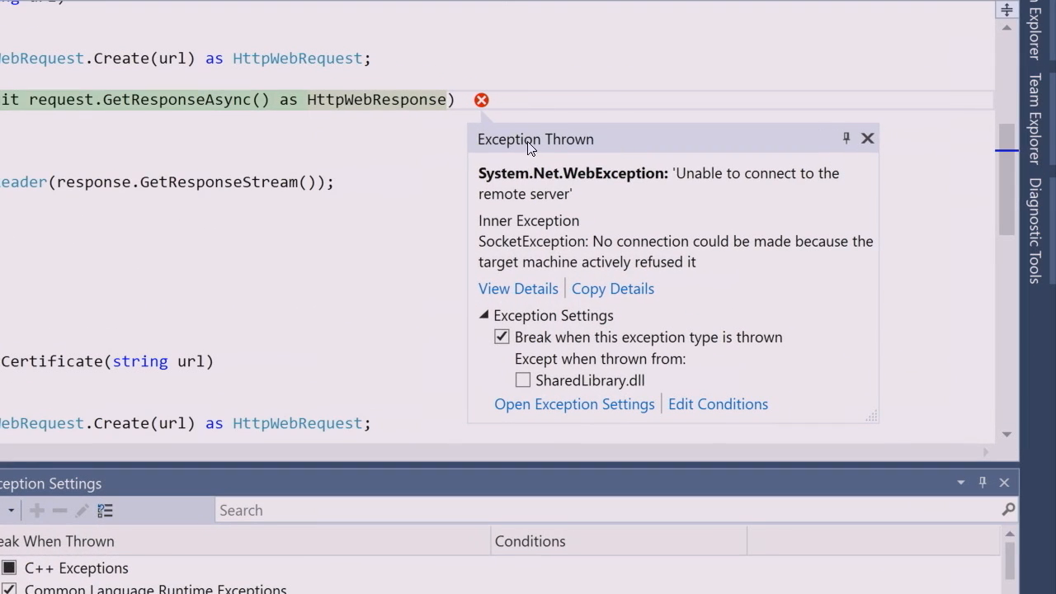
mouse_move(639, 147)
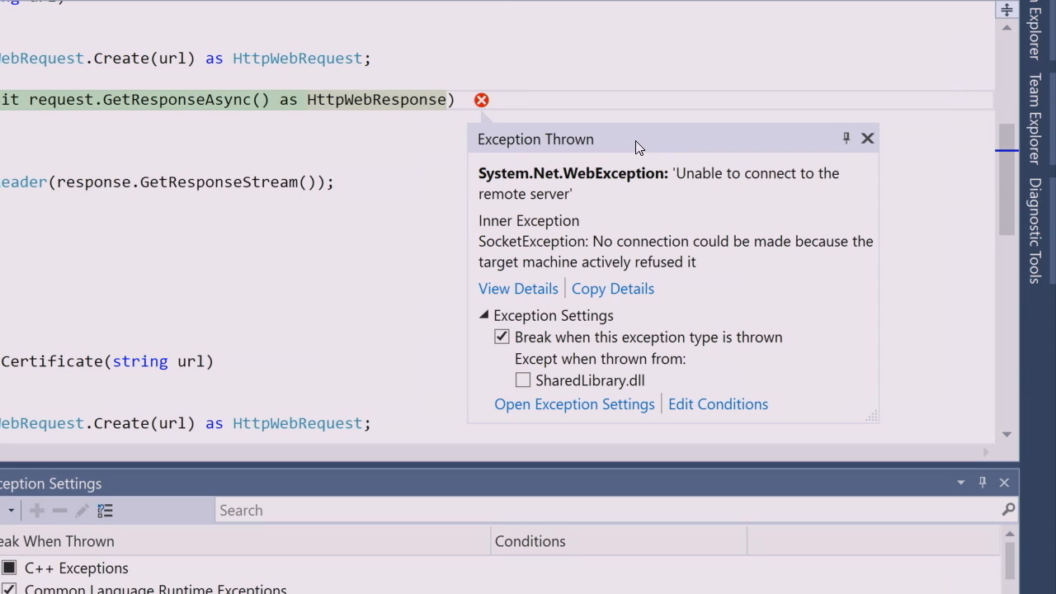
mouse_move(671, 193)
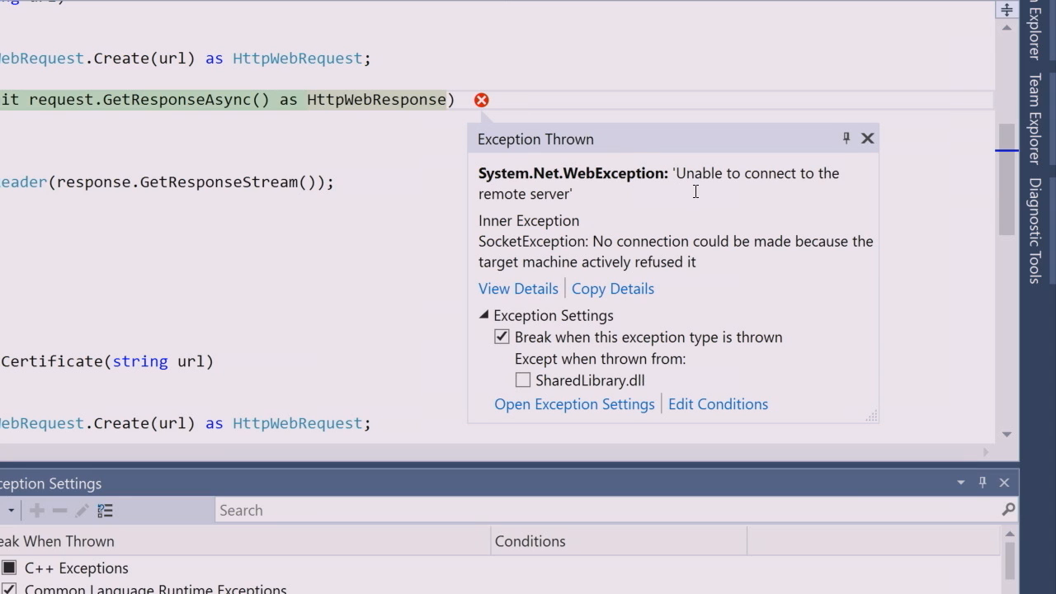
mouse_move(607, 226)
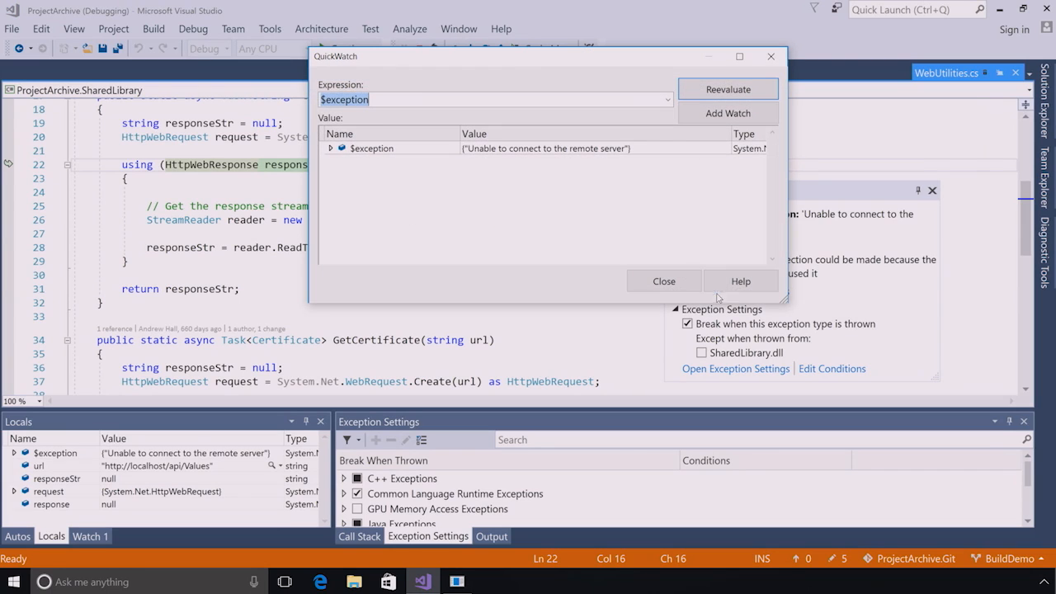
Expand InnerException to see the SocketException (ConnectionRefused, 10061), then close QuickWatch.
click(330, 149)
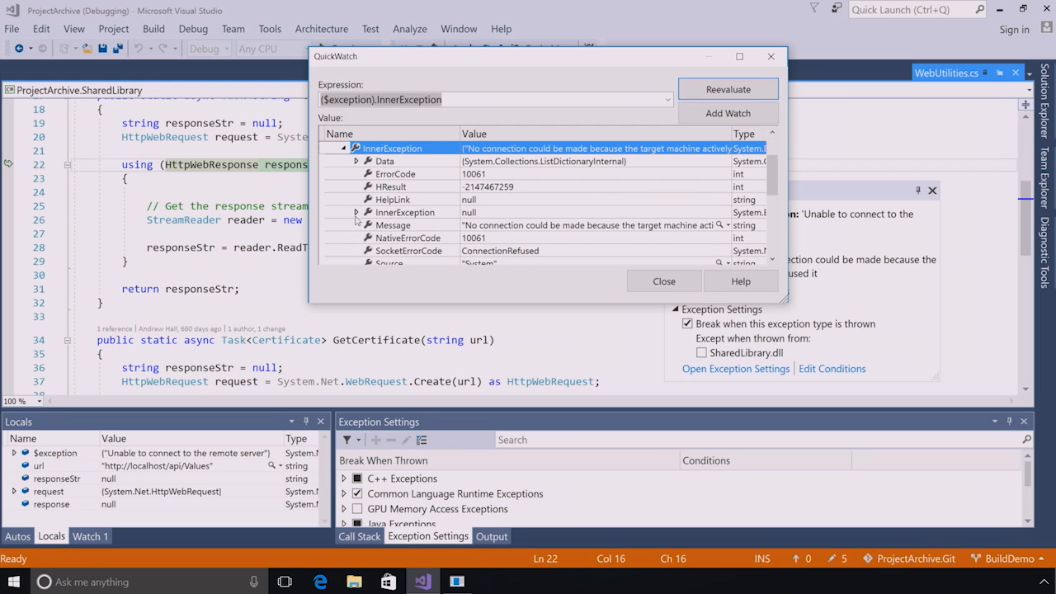
click(665, 281)
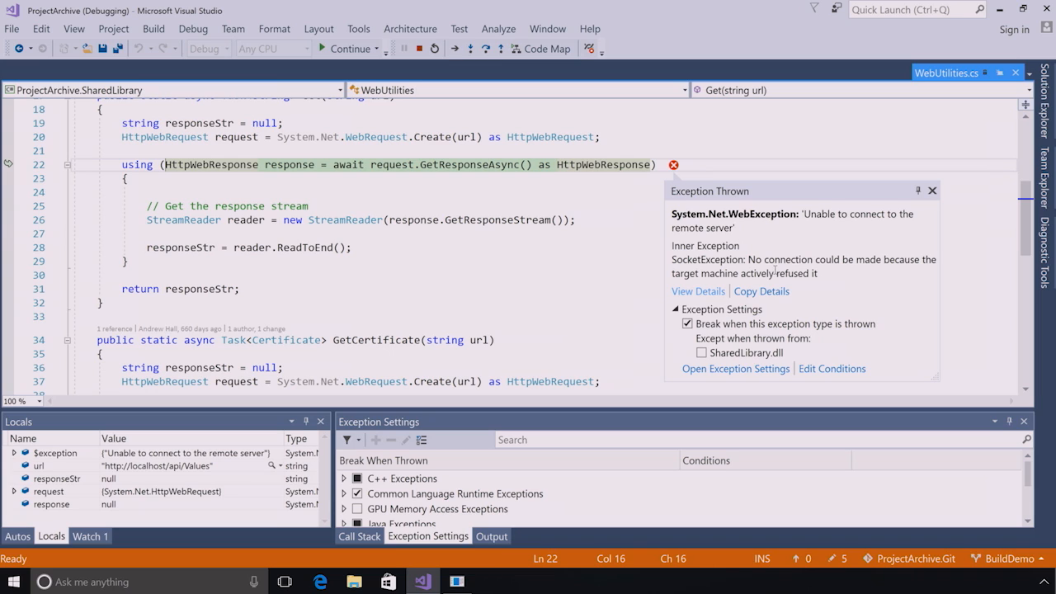
mouse_move(822, 186)
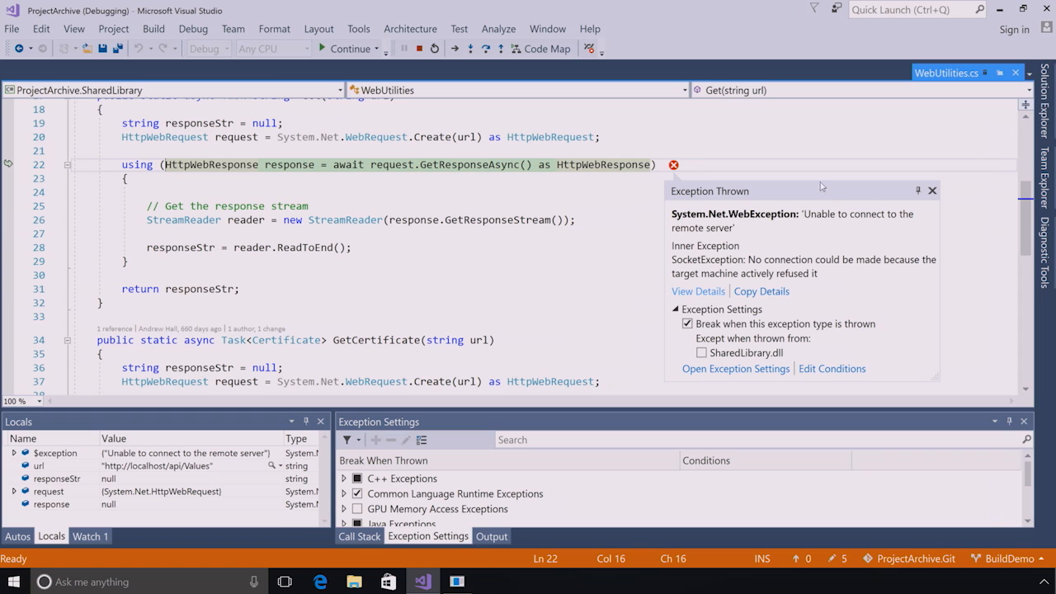
mouse_move(350, 48)
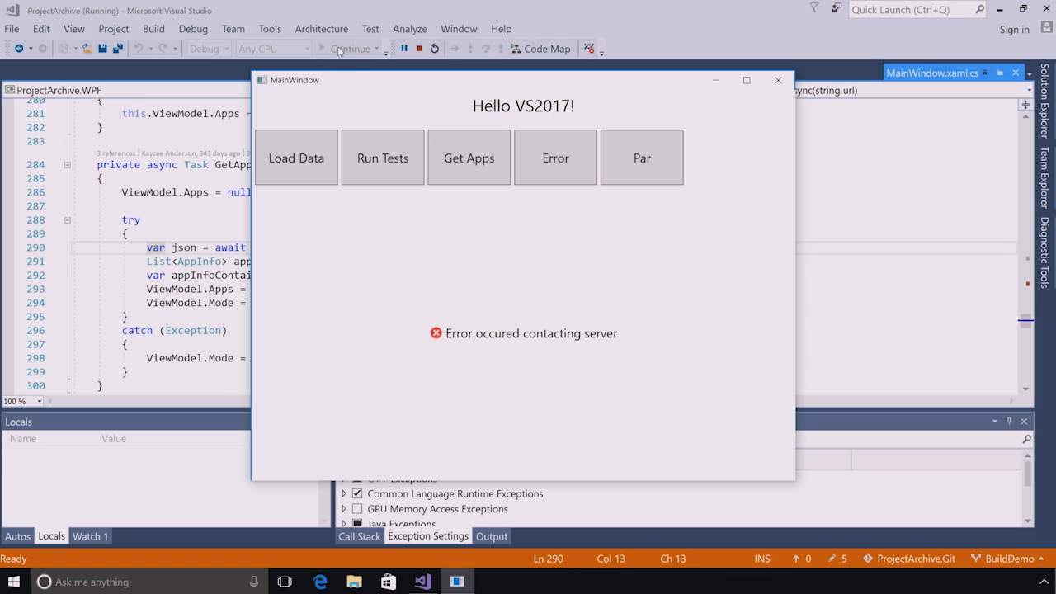
mouse_move(642, 158)
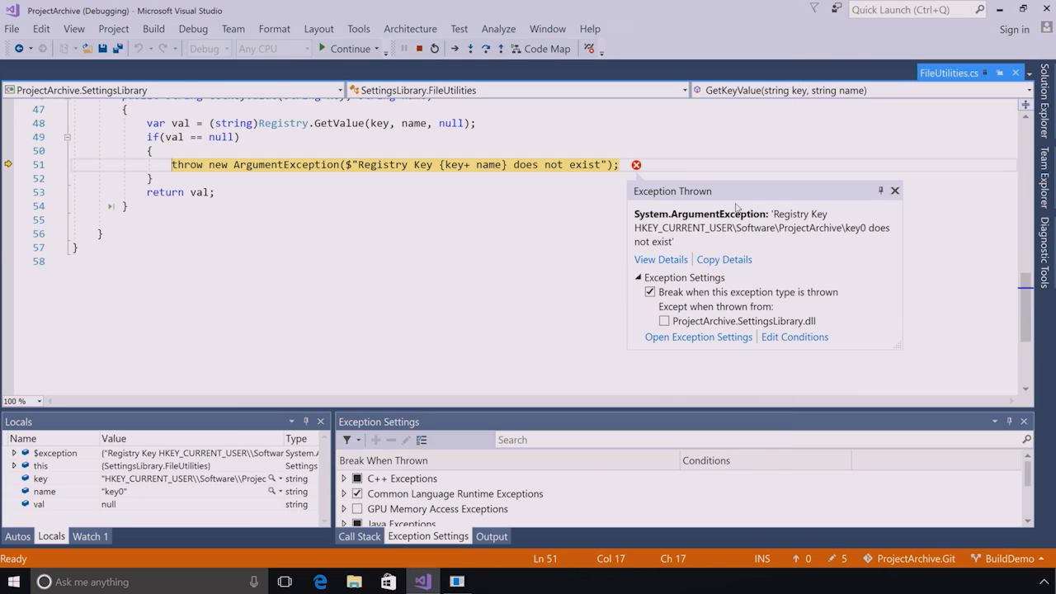
mouse_move(711, 199)
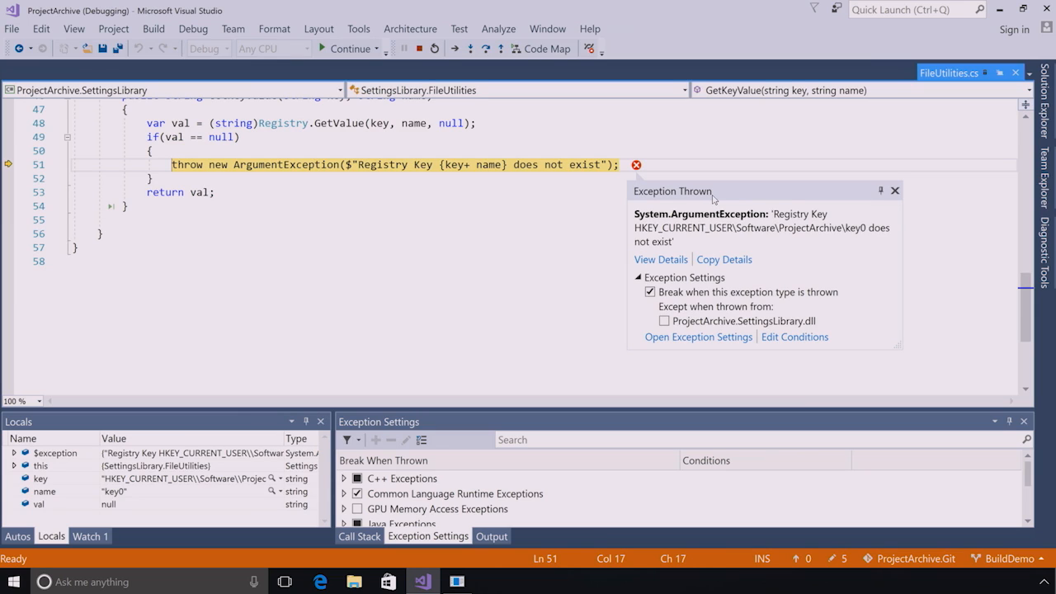
mouse_move(374, 424)
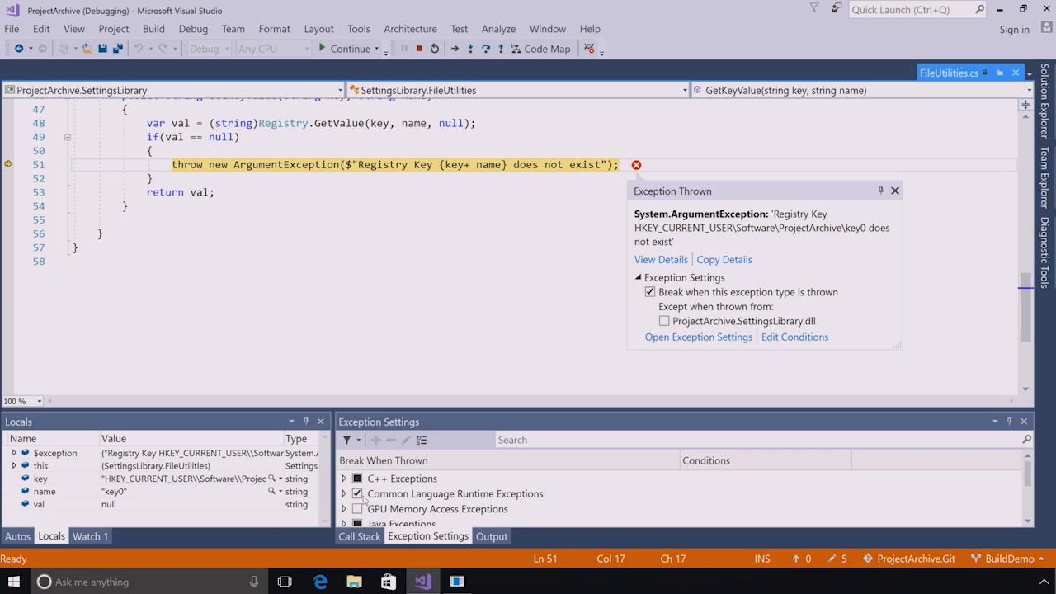
mouse_move(371, 499)
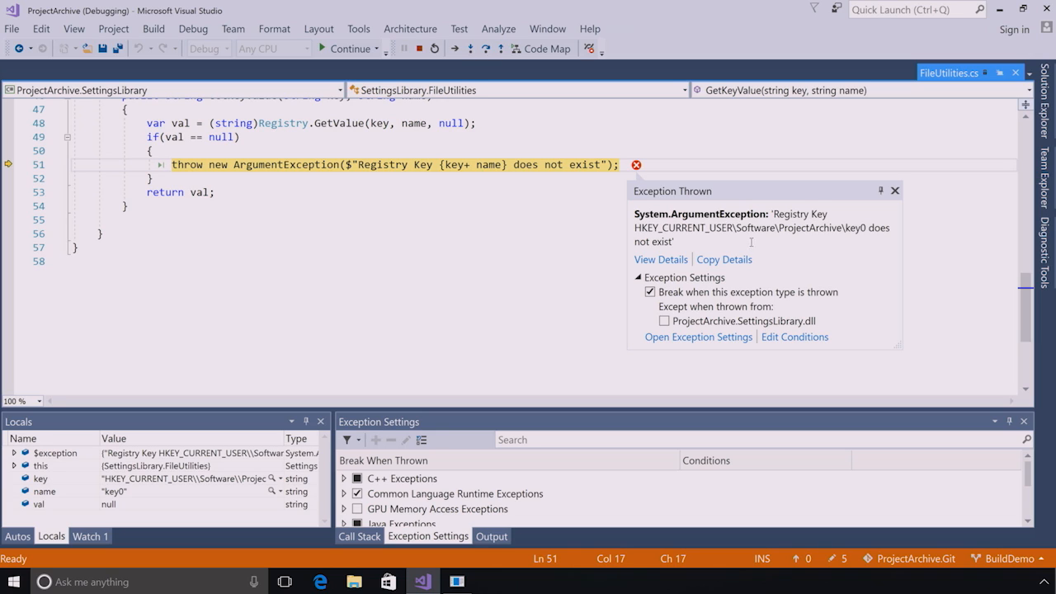
mouse_move(760, 247)
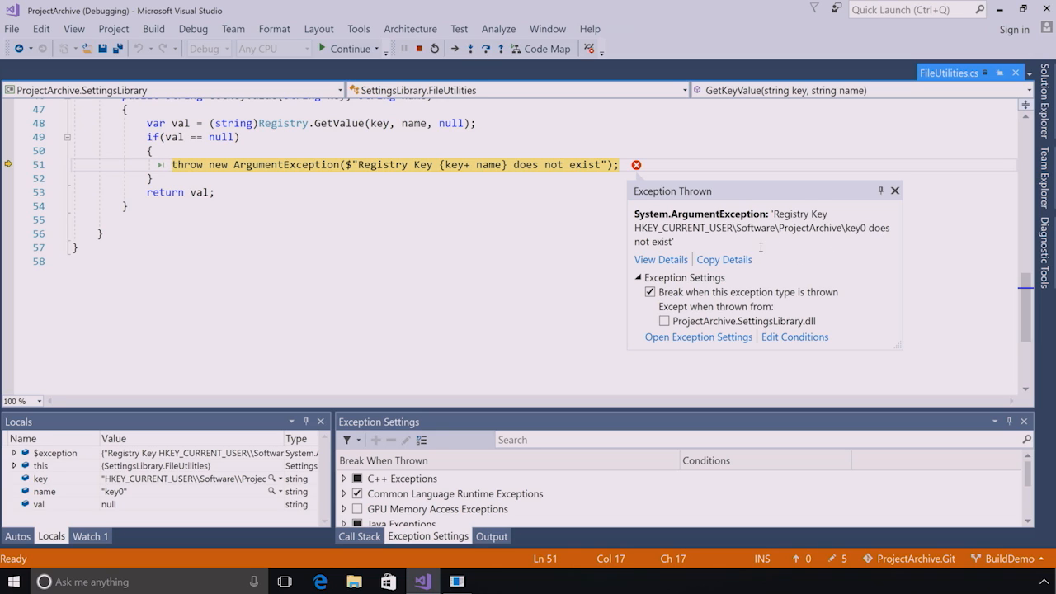
mouse_move(351, 48)
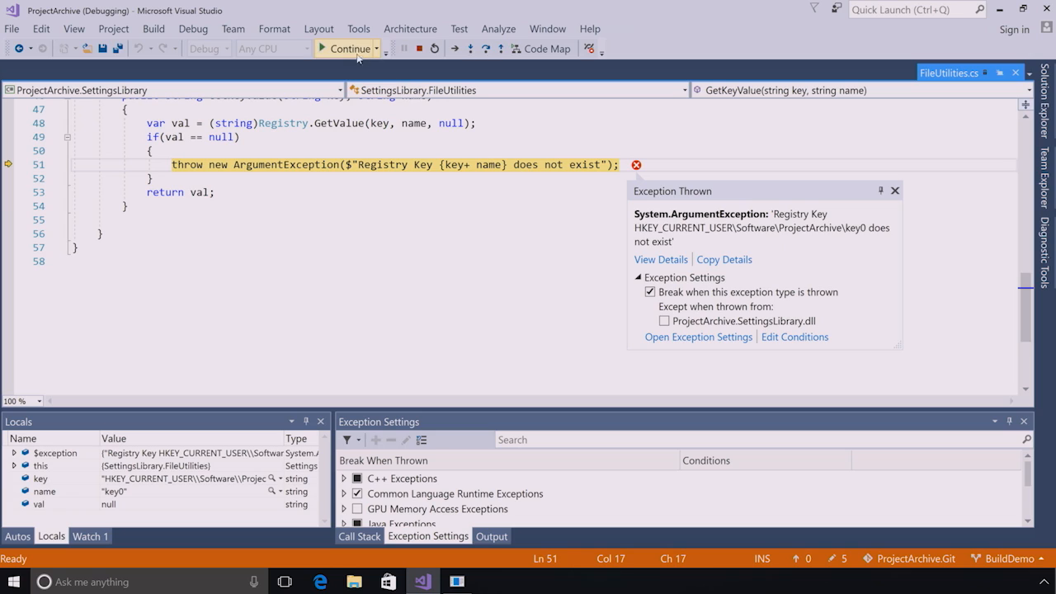
Continue past the ArgumentException breaks for missing registry keys key0 and key1.
click(347, 48)
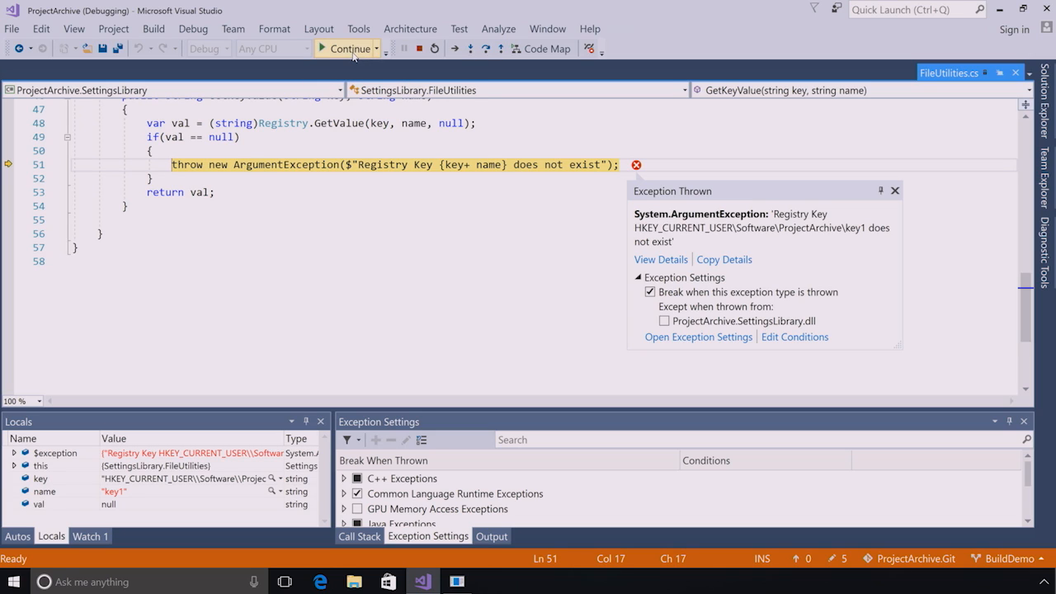
click(347, 48)
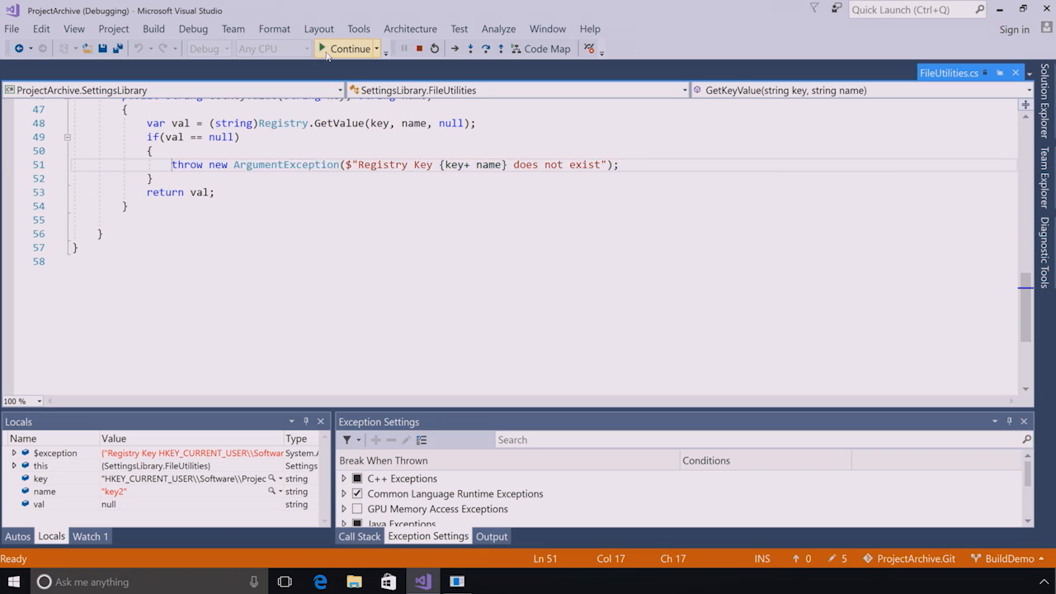
Continue to the key4 ArgumentException and show its Call Stack.
click(347, 48)
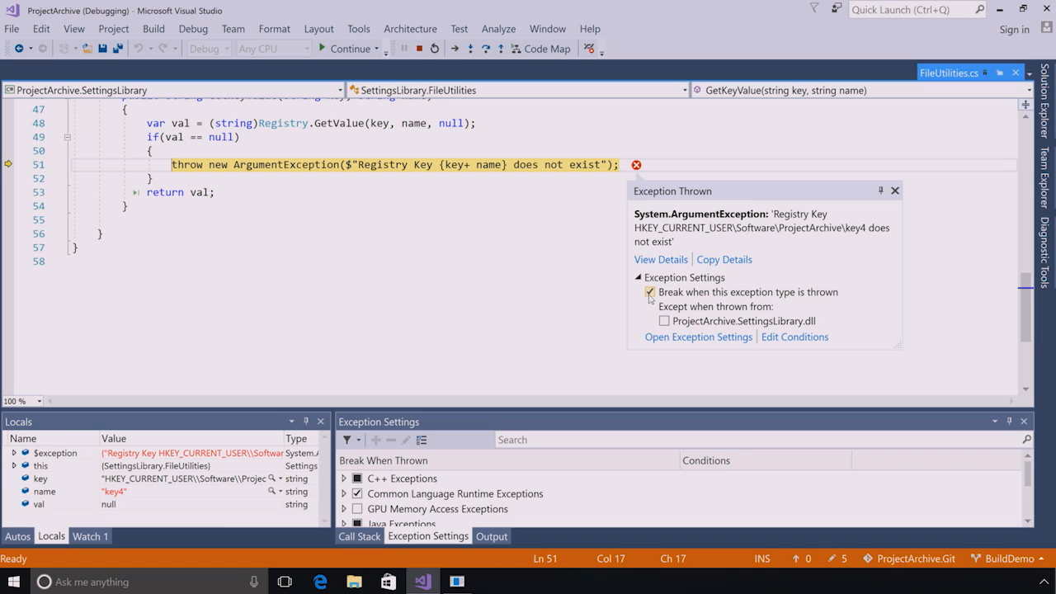
click(650, 292)
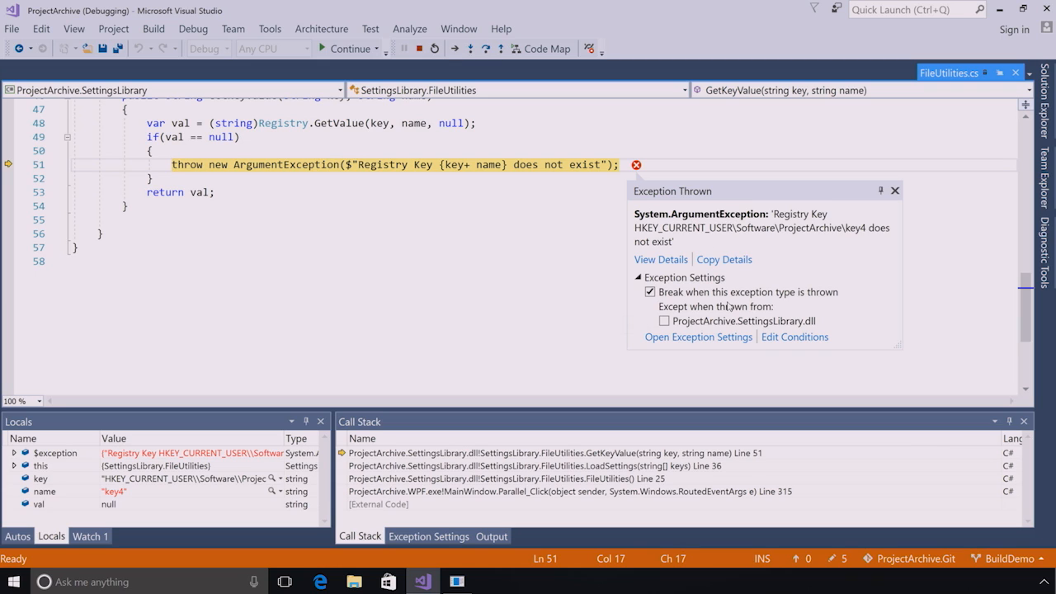
mouse_move(772, 224)
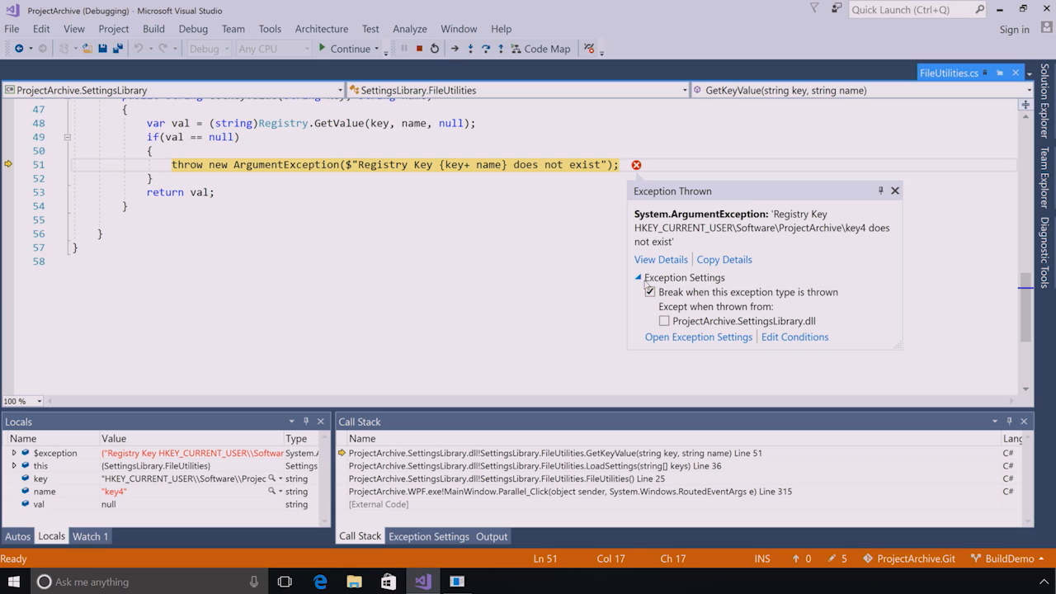
In Exception Settings, check 'Except when thrown from ProjectArchive.SettingsLibrary.dll'.
click(638, 277)
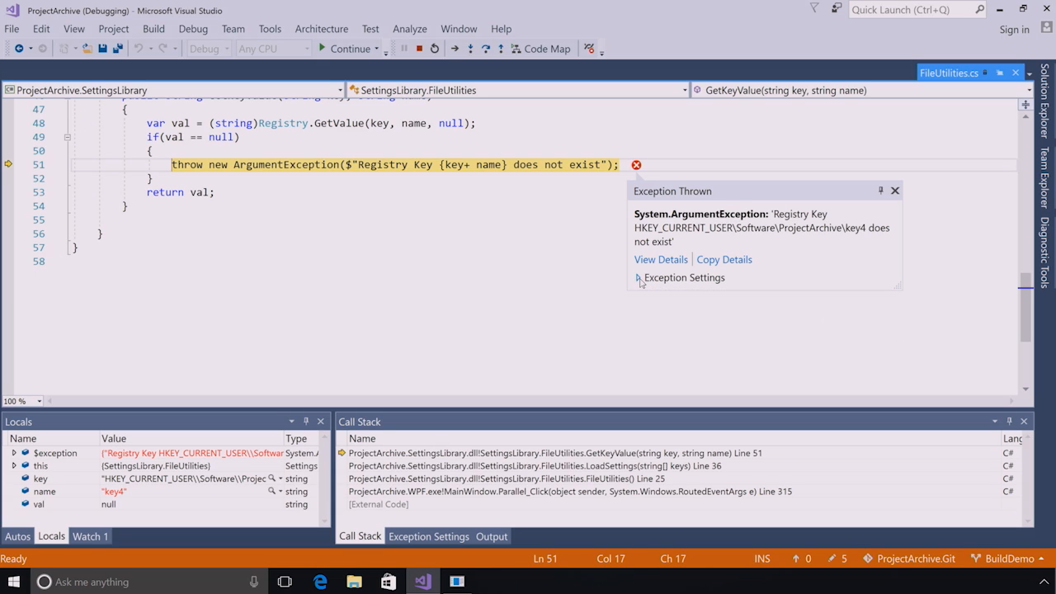
click(640, 278)
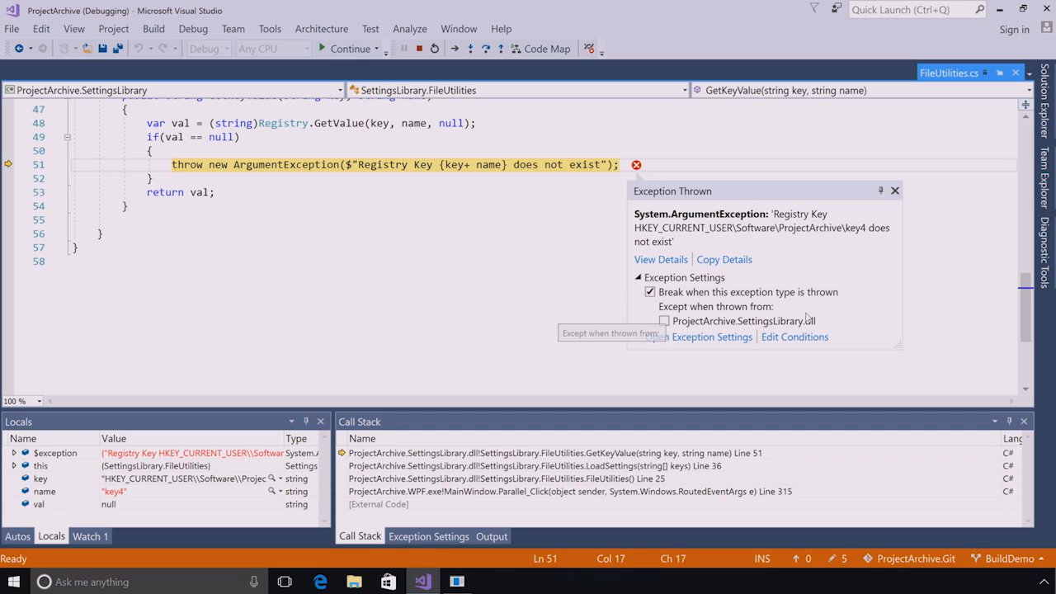
click(650, 321)
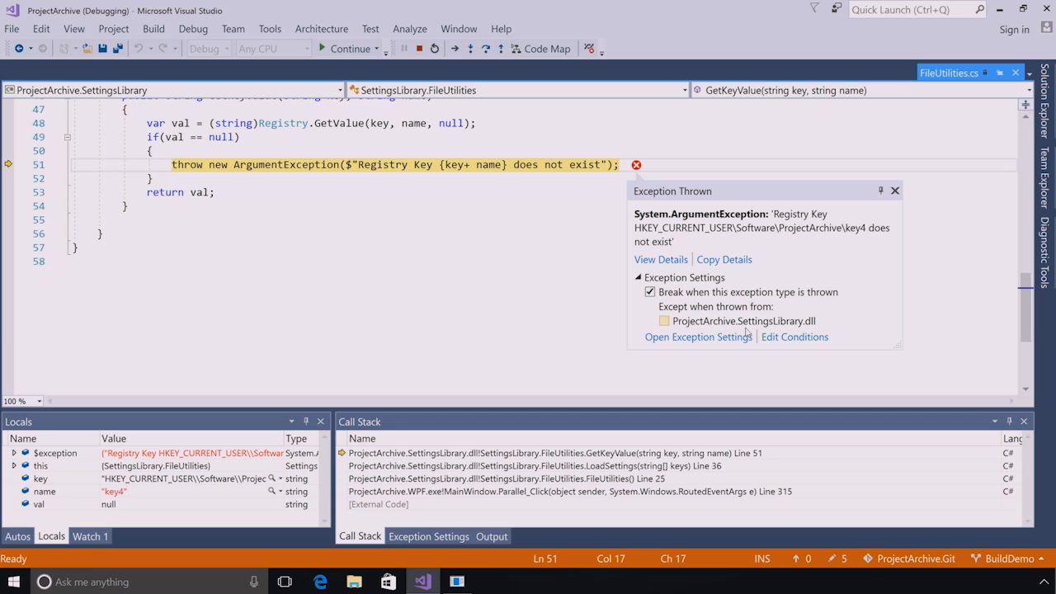
mouse_move(660, 328)
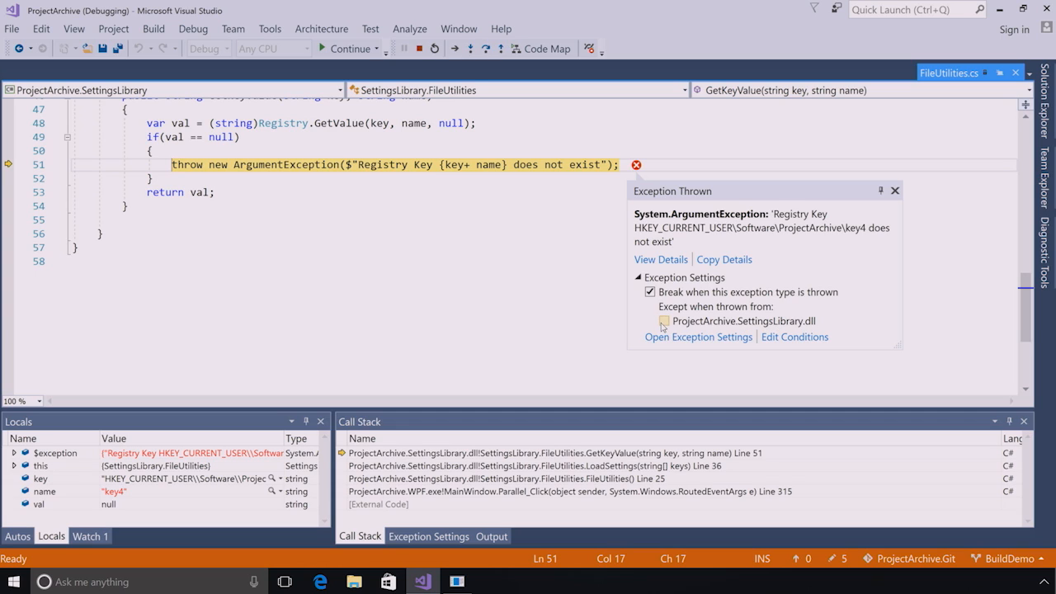
click(664, 320)
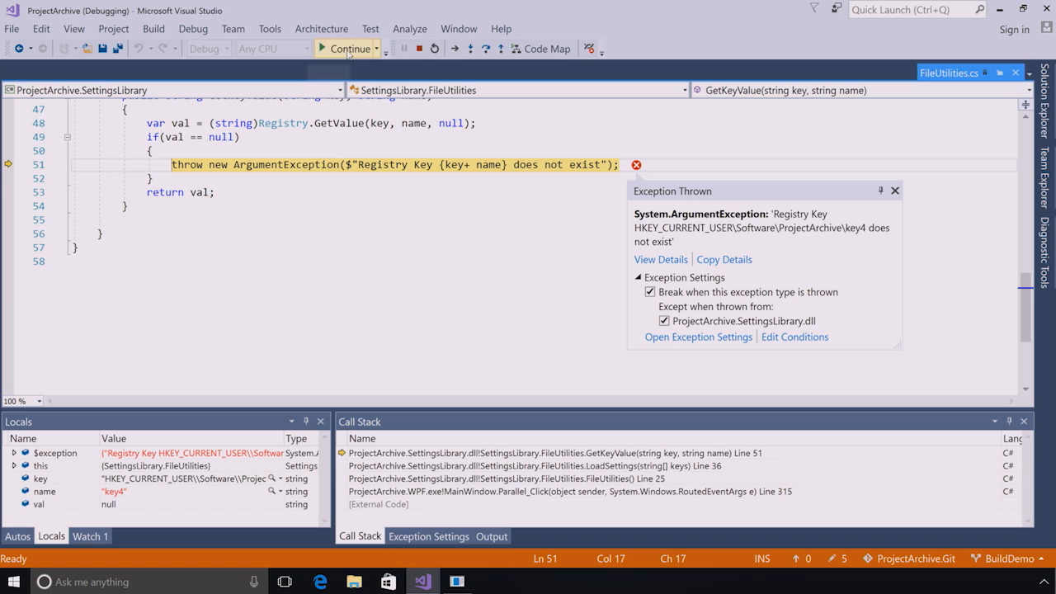
mouse_move(346, 47)
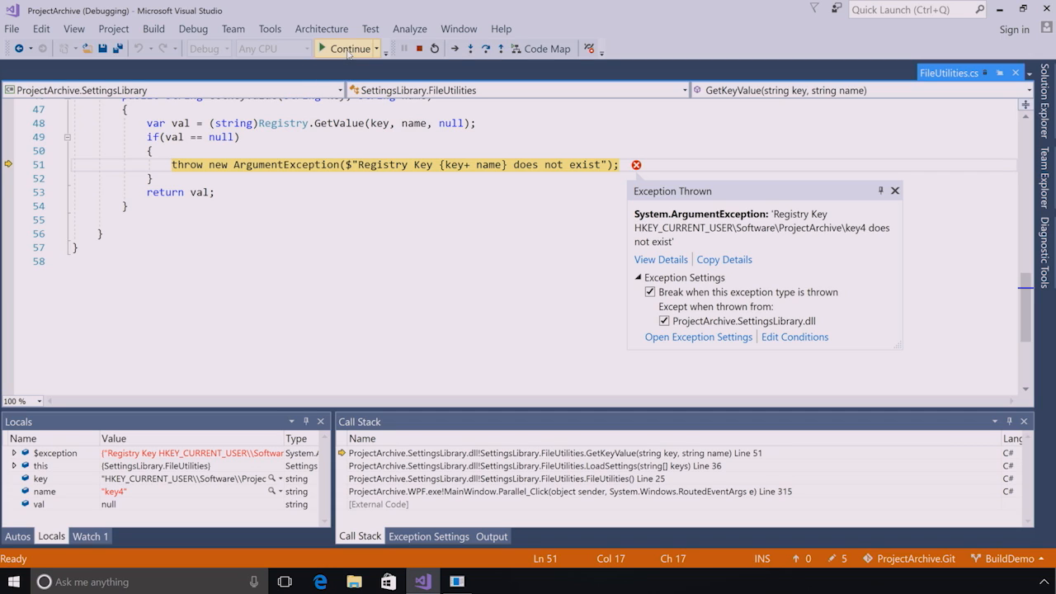
Resume past key4, then click Par to break on the NullReferenceException at line 321.
click(895, 191)
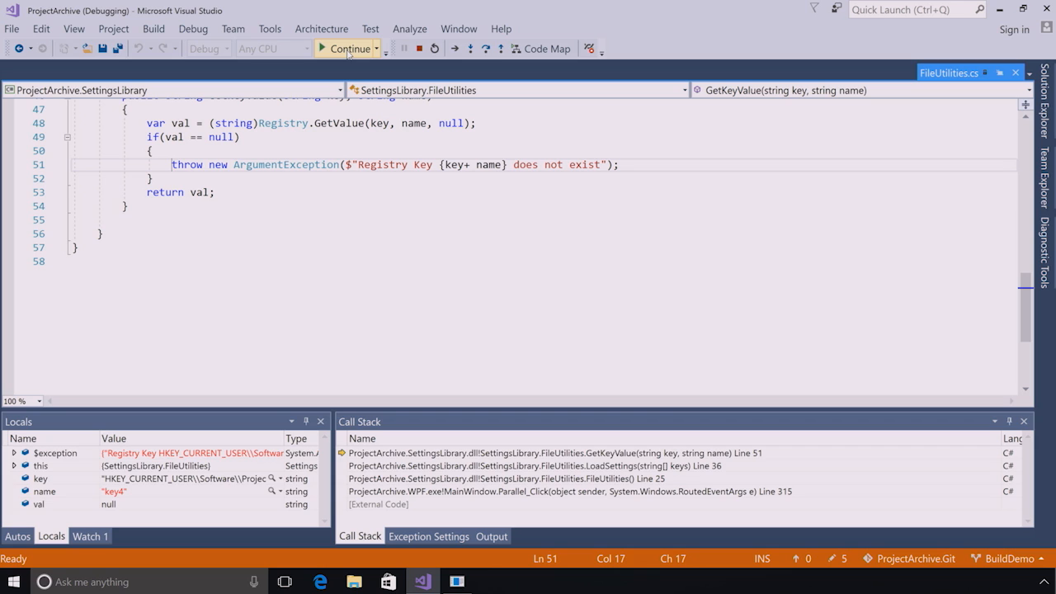
click(346, 47)
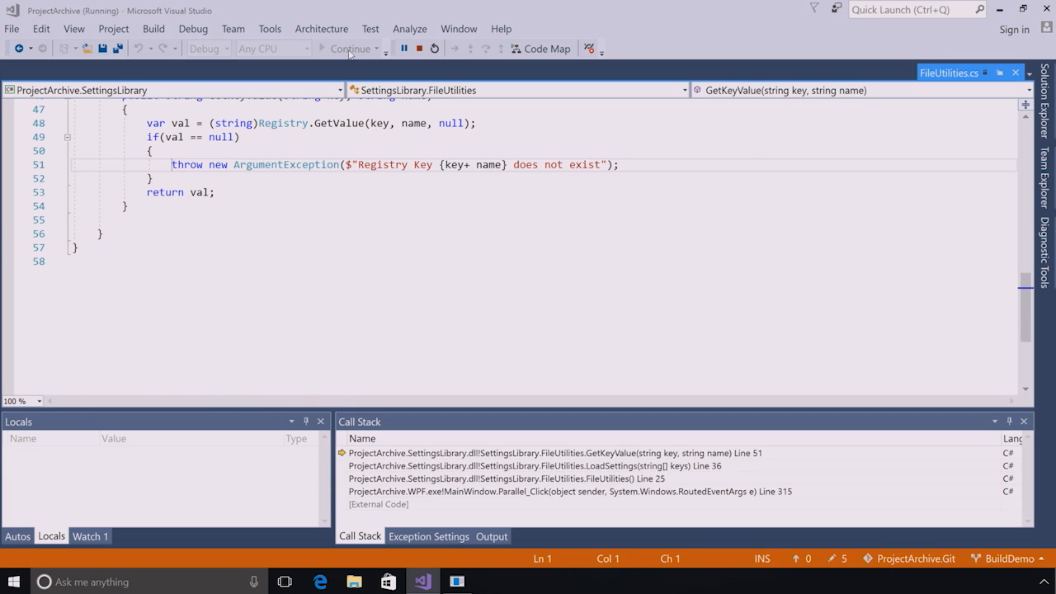
click(349, 48)
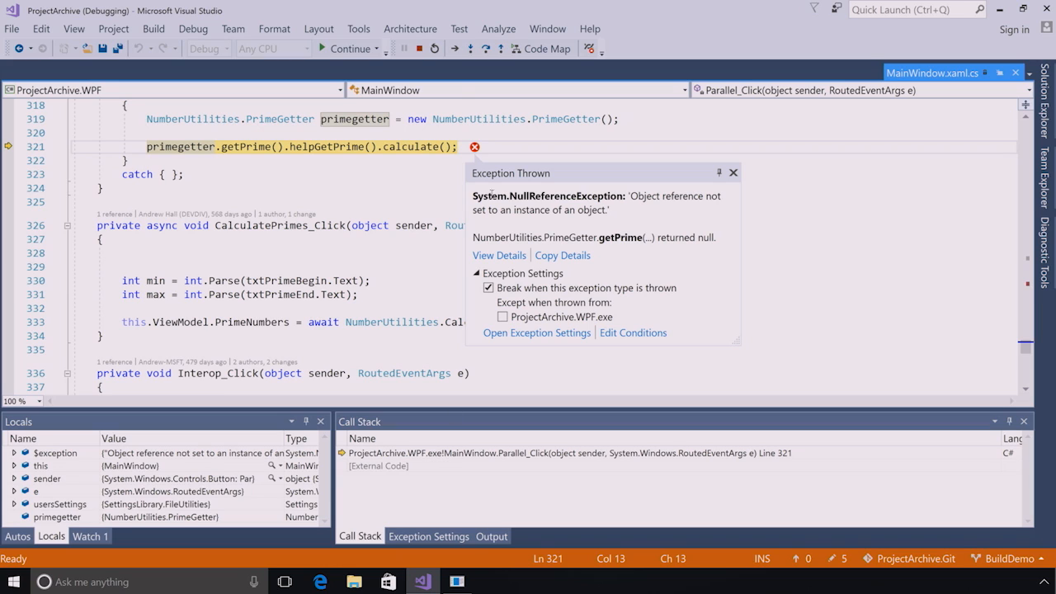
mouse_move(273, 48)
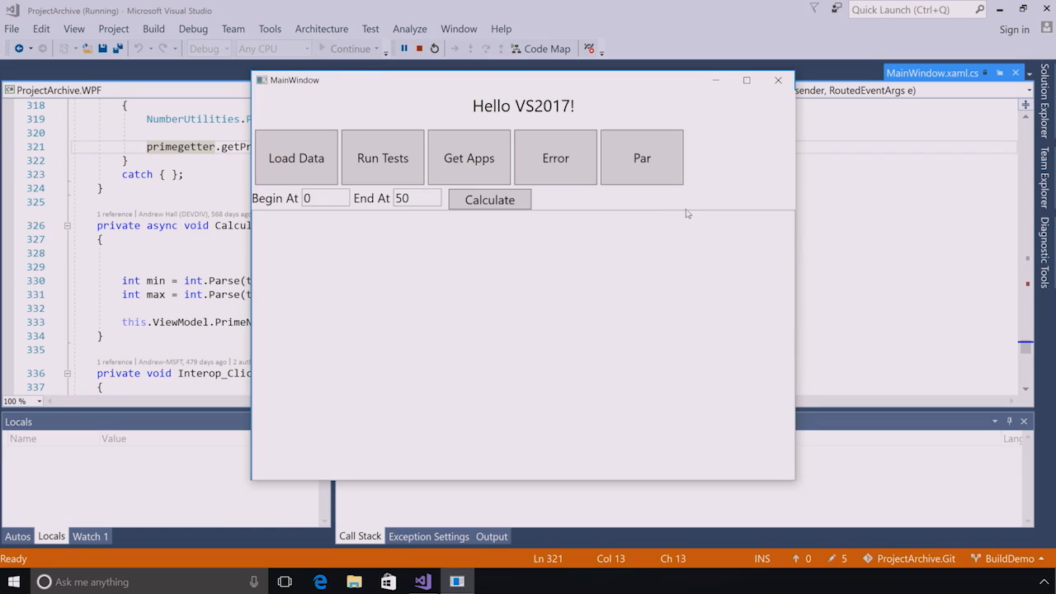
mouse_move(642, 157)
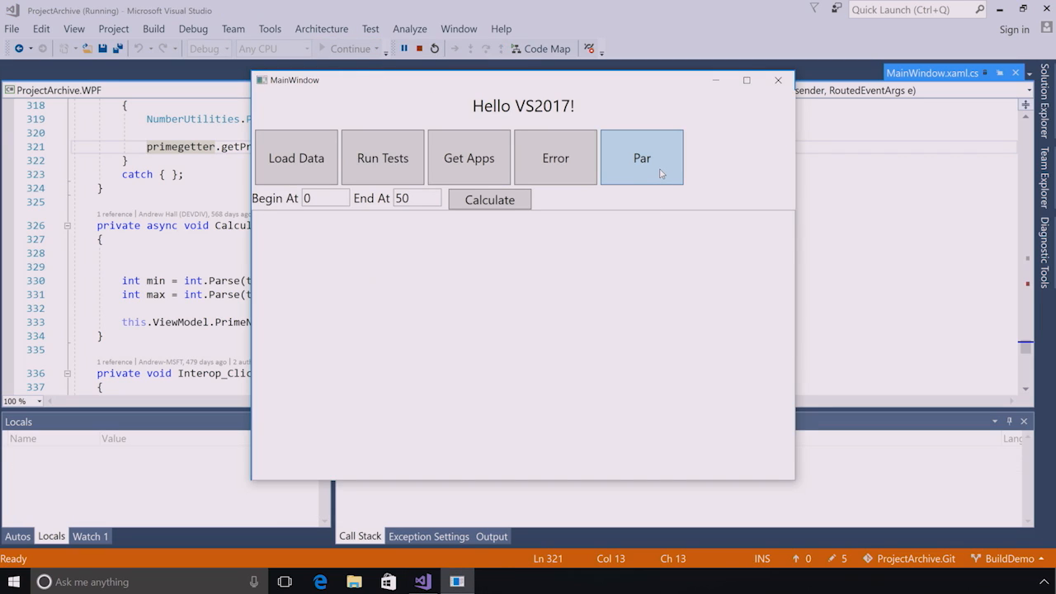
click(642, 157)
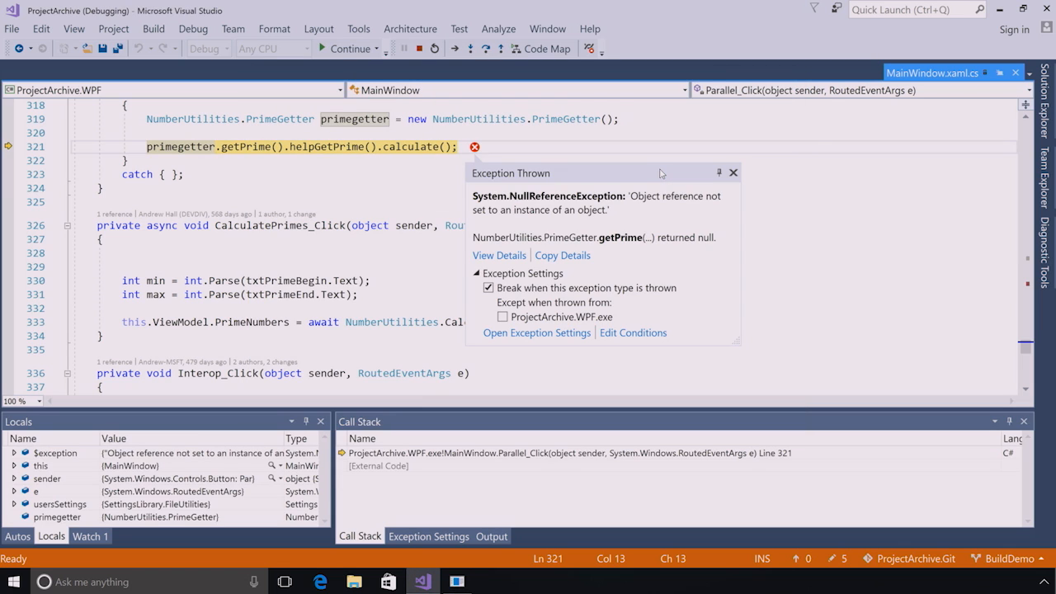
mouse_move(643, 186)
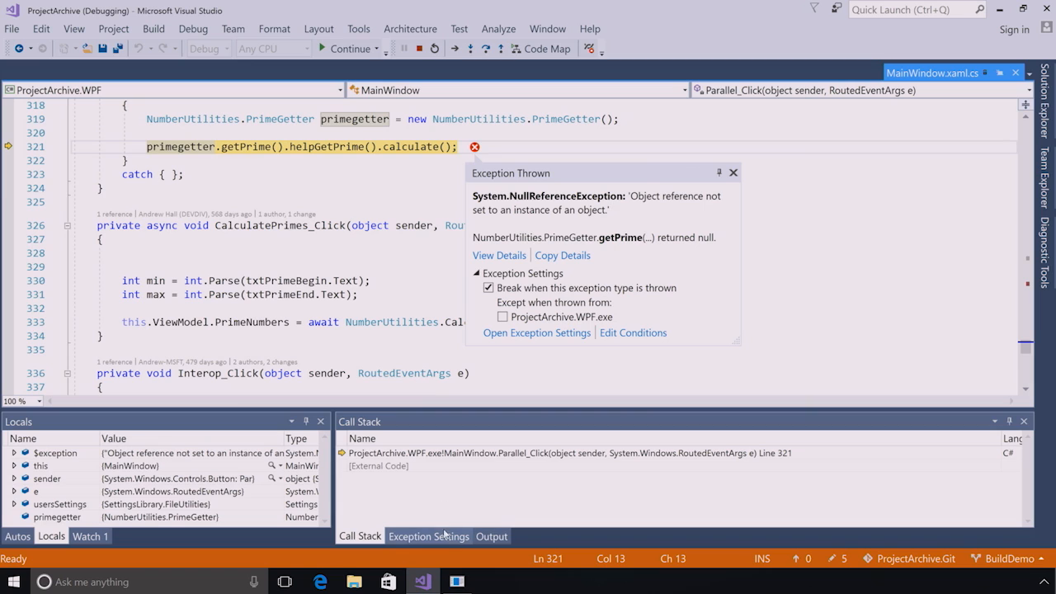
Search exception settings for 'argumen' and review System.ArgumentException's Module Name condition.
click(428, 536)
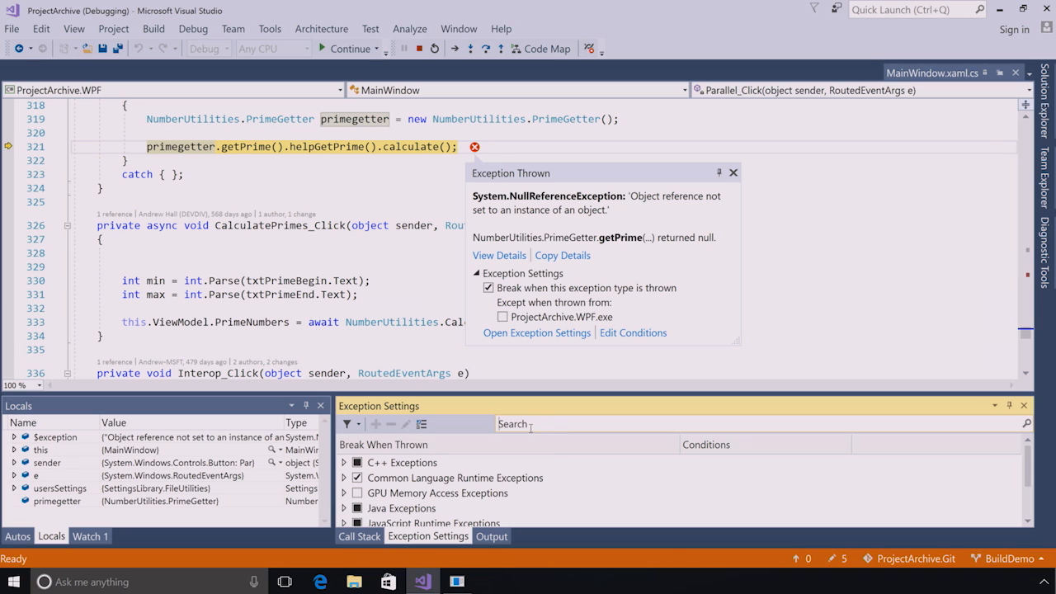
text(argument)
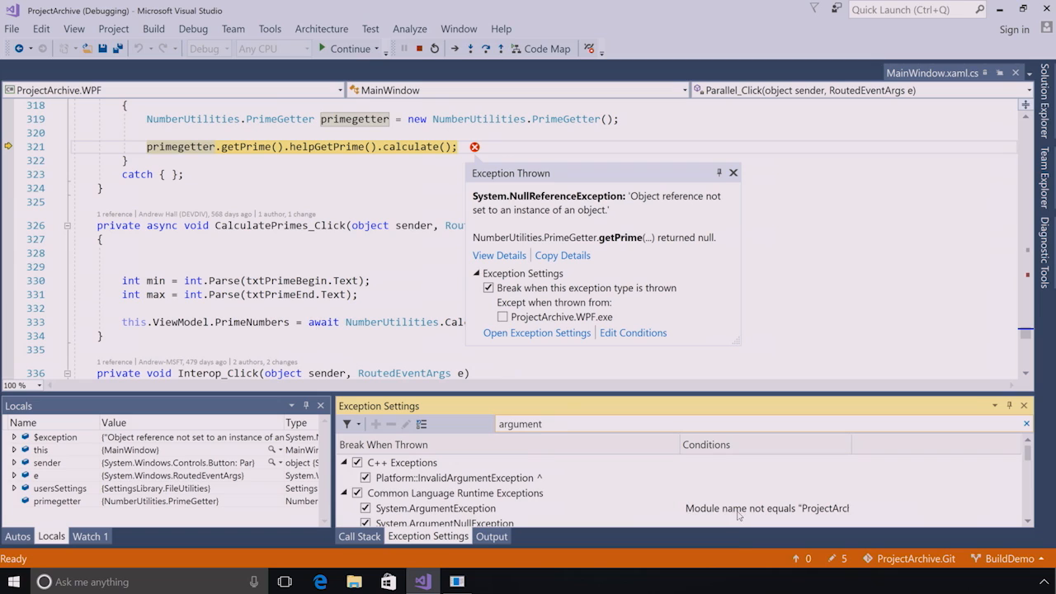
click(436, 508)
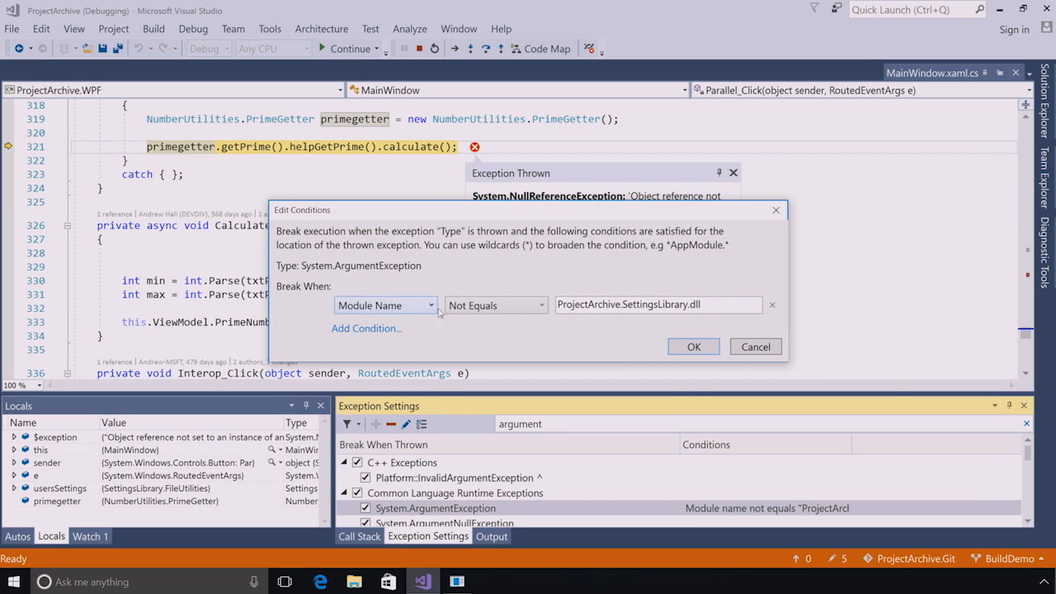
mouse_move(427, 317)
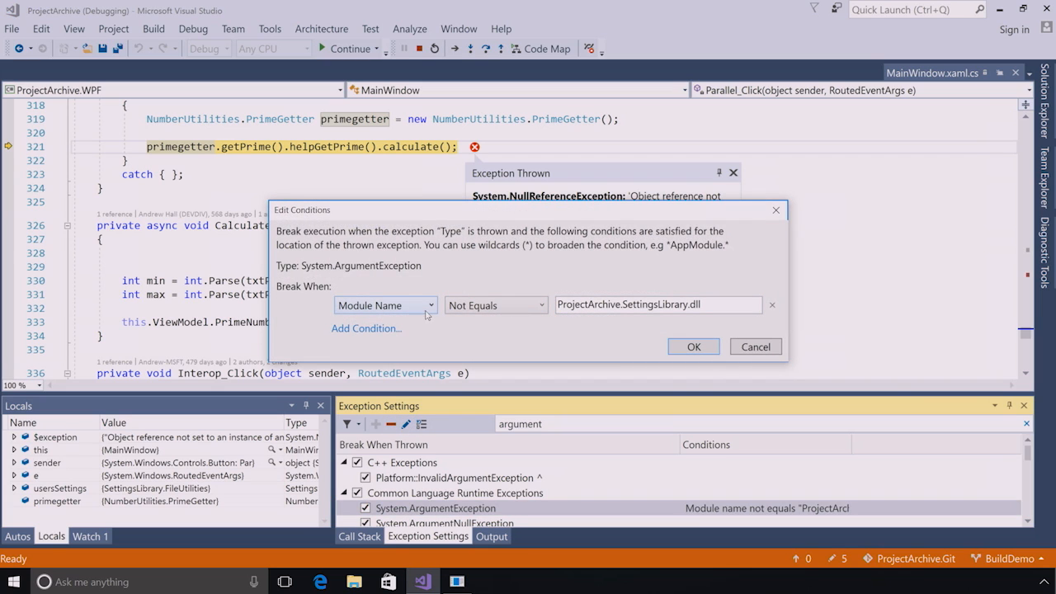
click(656, 304)
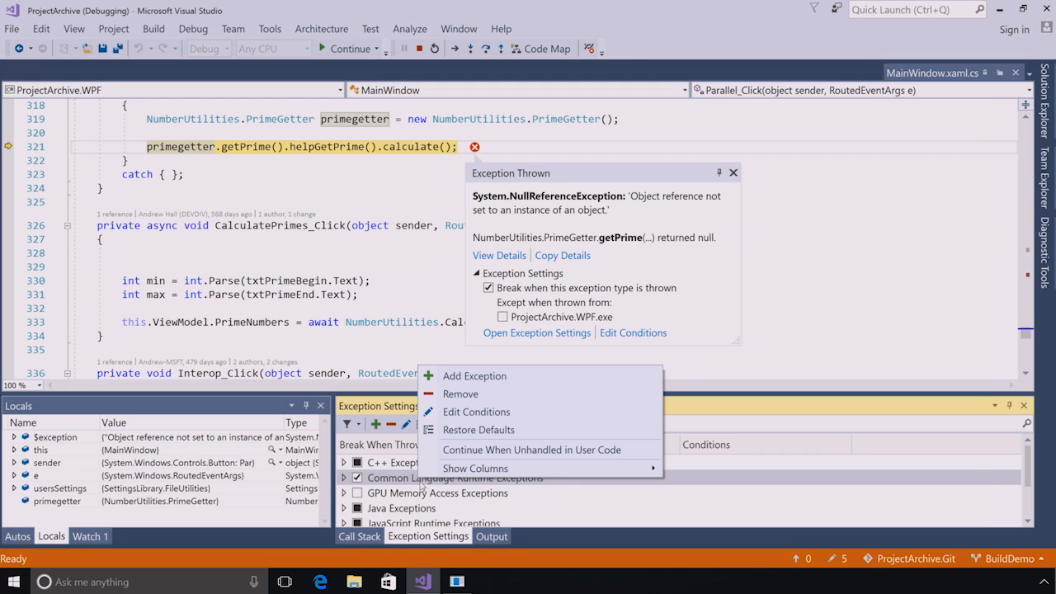
mouse_move(476, 412)
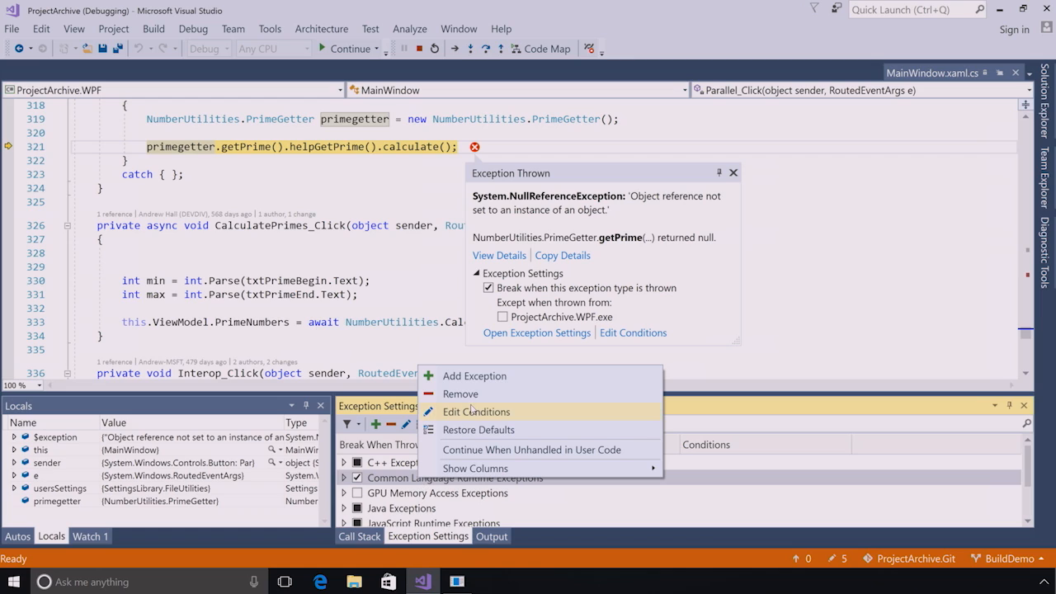
mouse_move(472, 413)
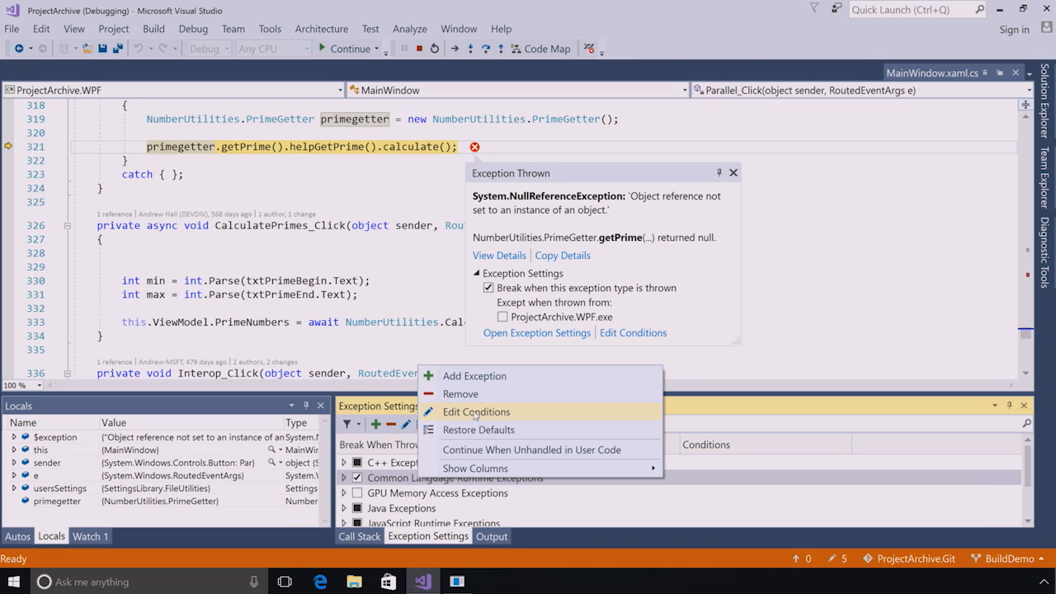
Add a CLR exceptions condition: Module Name Not Equals *SettingsLibrary*.
click(476, 411)
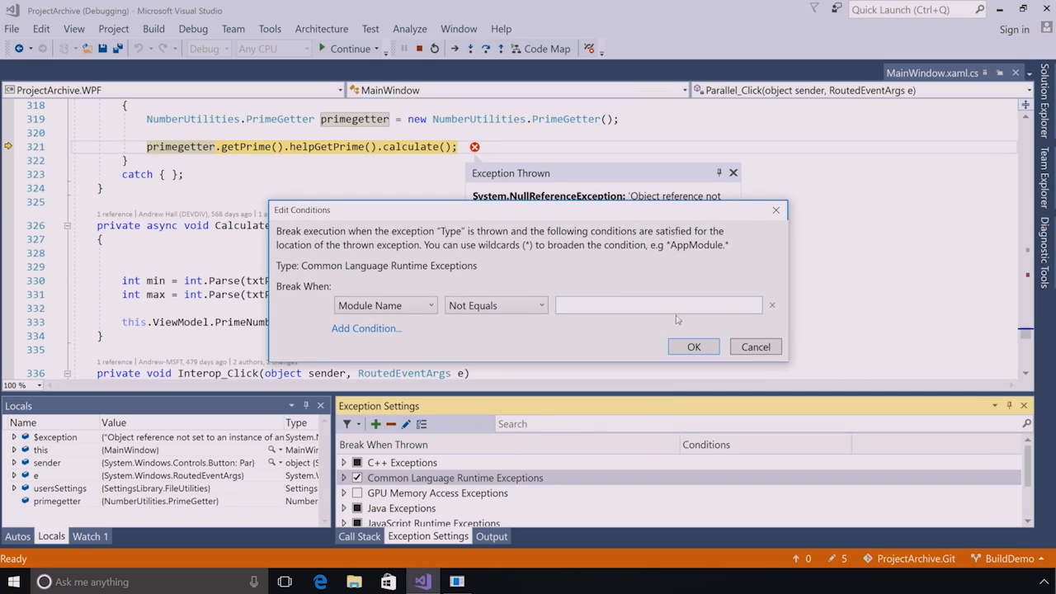
click(658, 305)
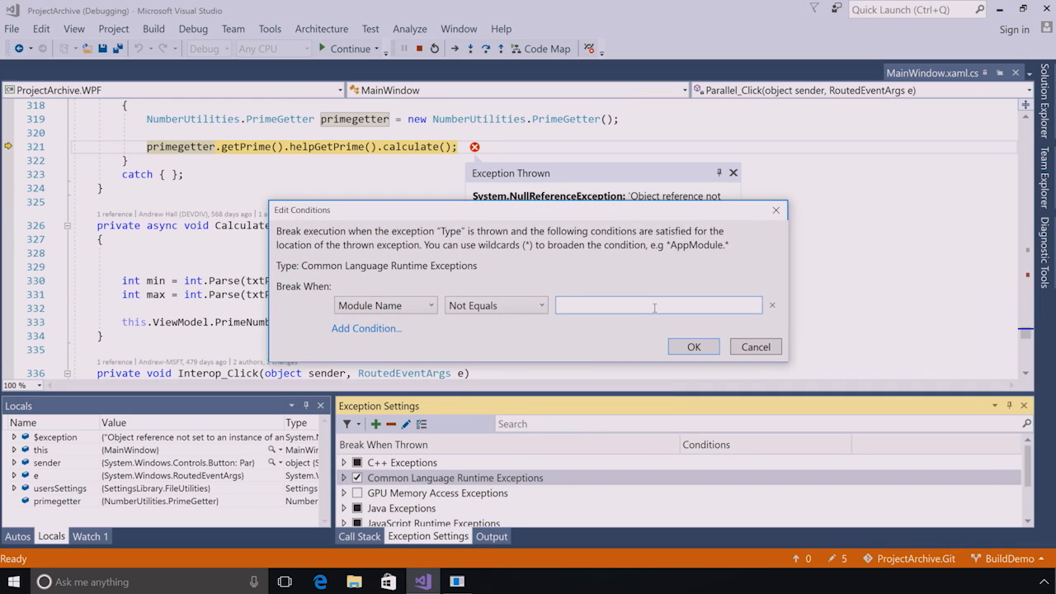
click(656, 305)
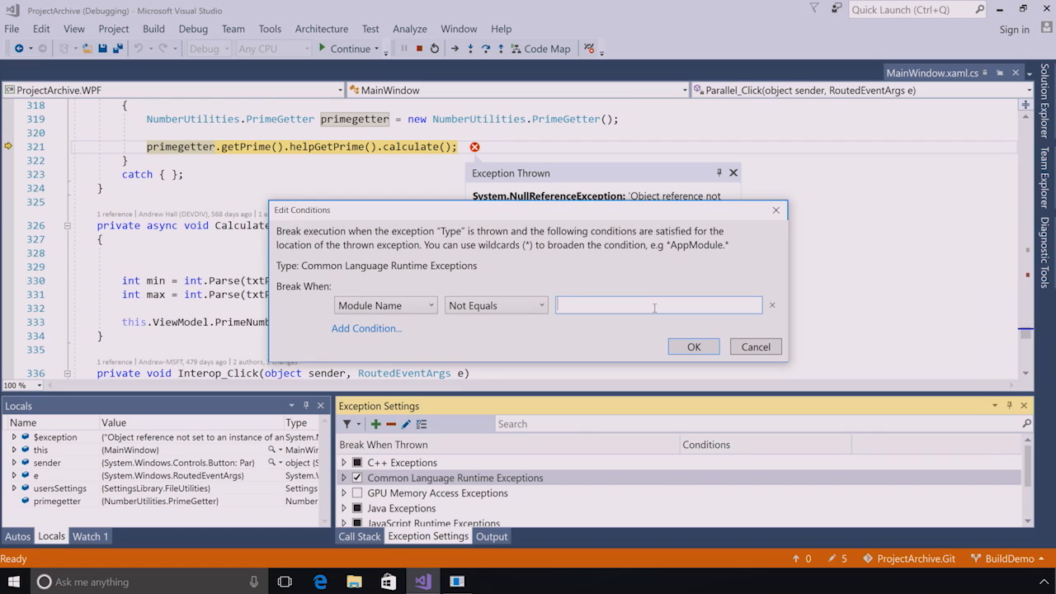
text(*SettingsLibrary*)
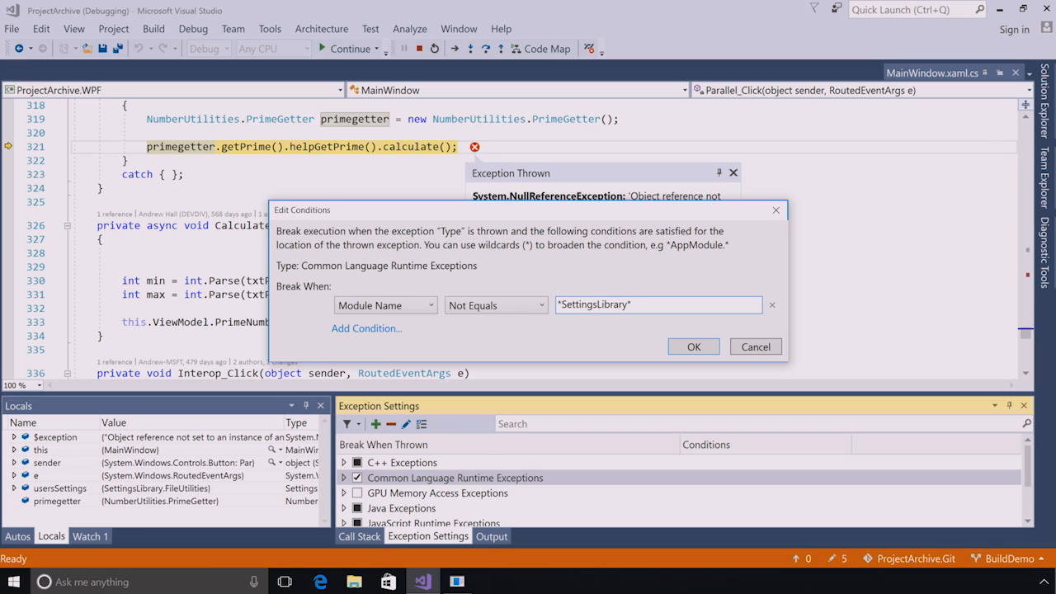
click(657, 305)
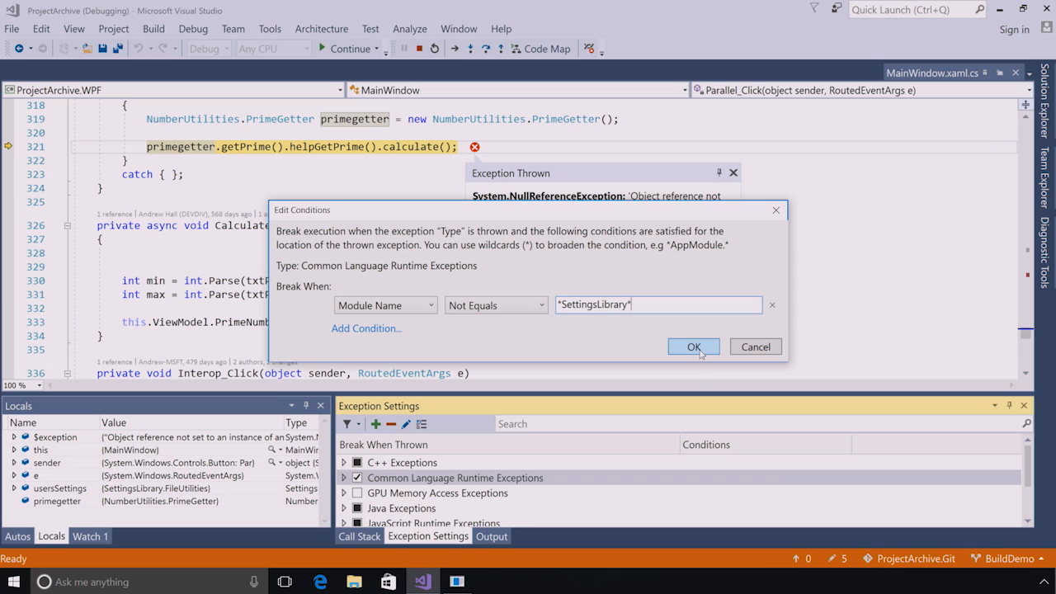
click(693, 347)
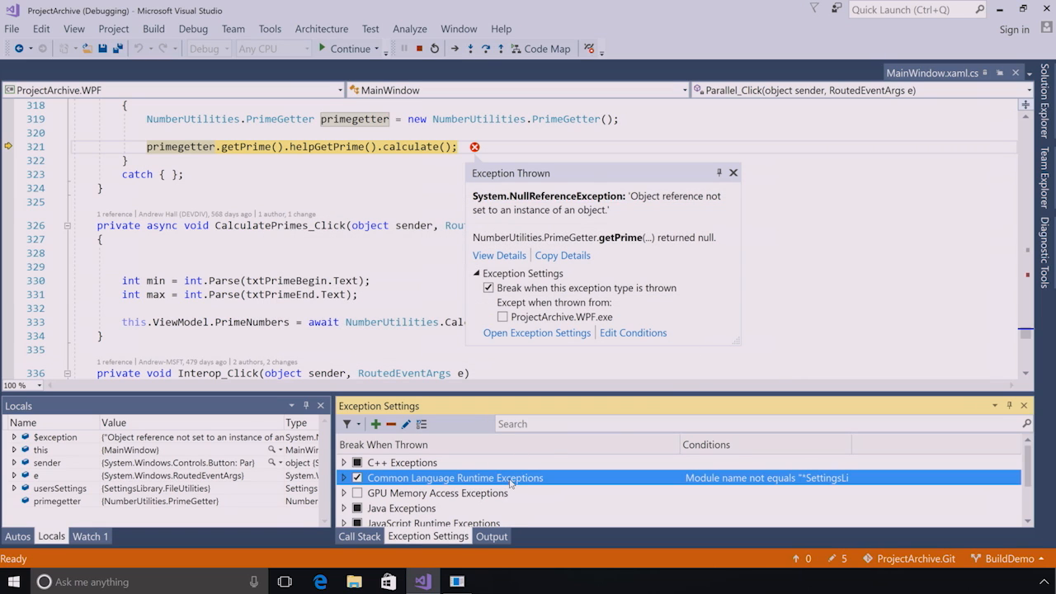
mouse_move(512, 479)
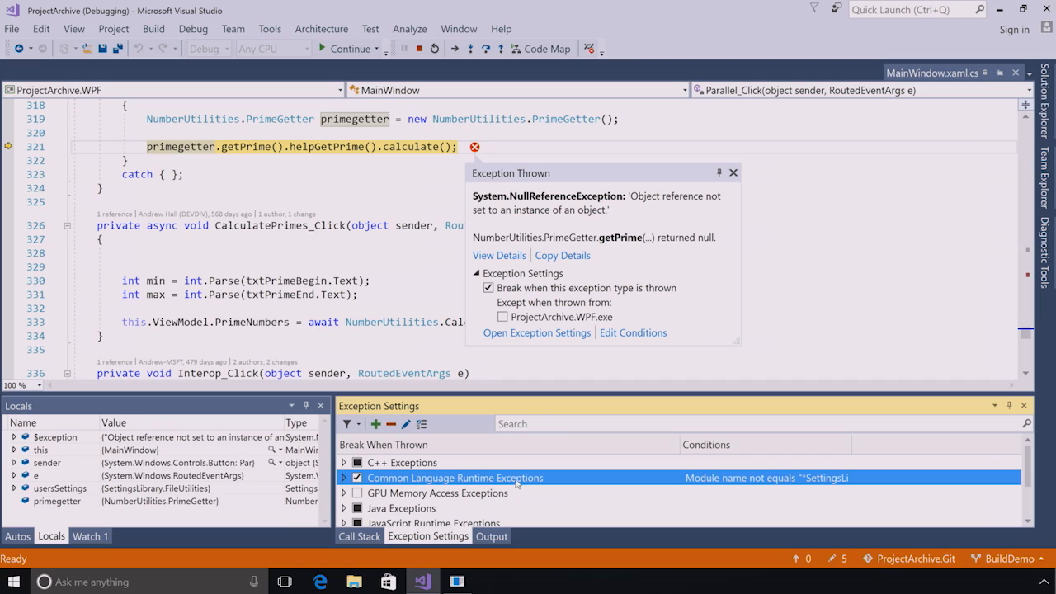
mouse_move(518, 484)
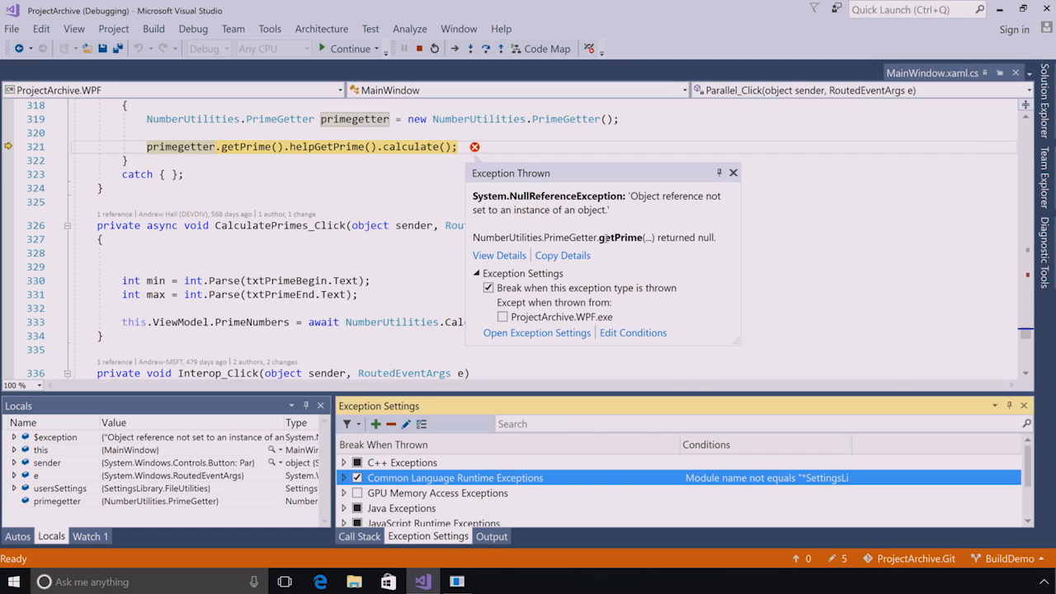
mouse_move(606, 238)
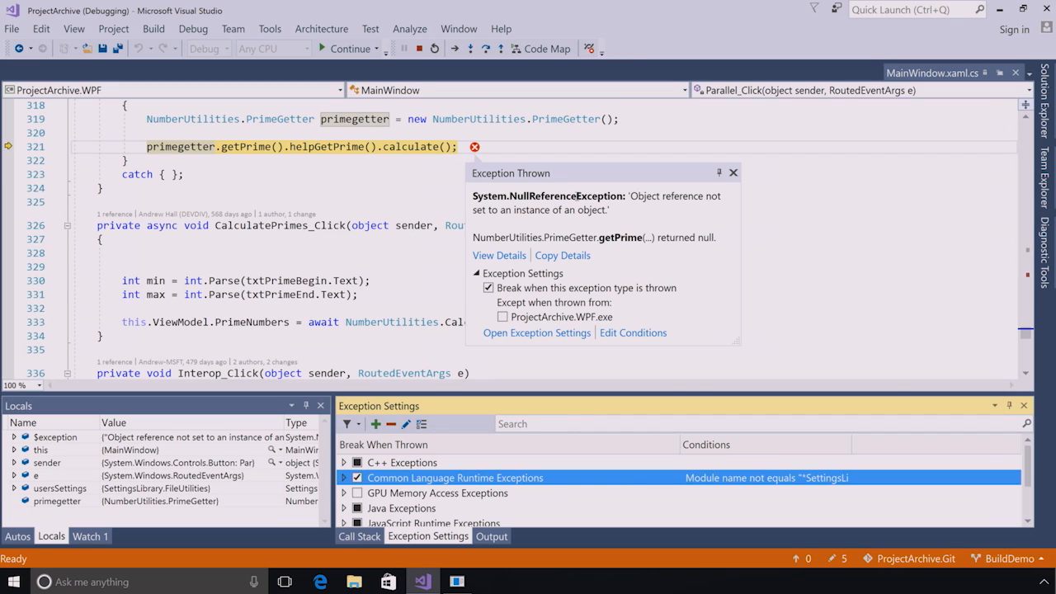
mouse_move(554, 193)
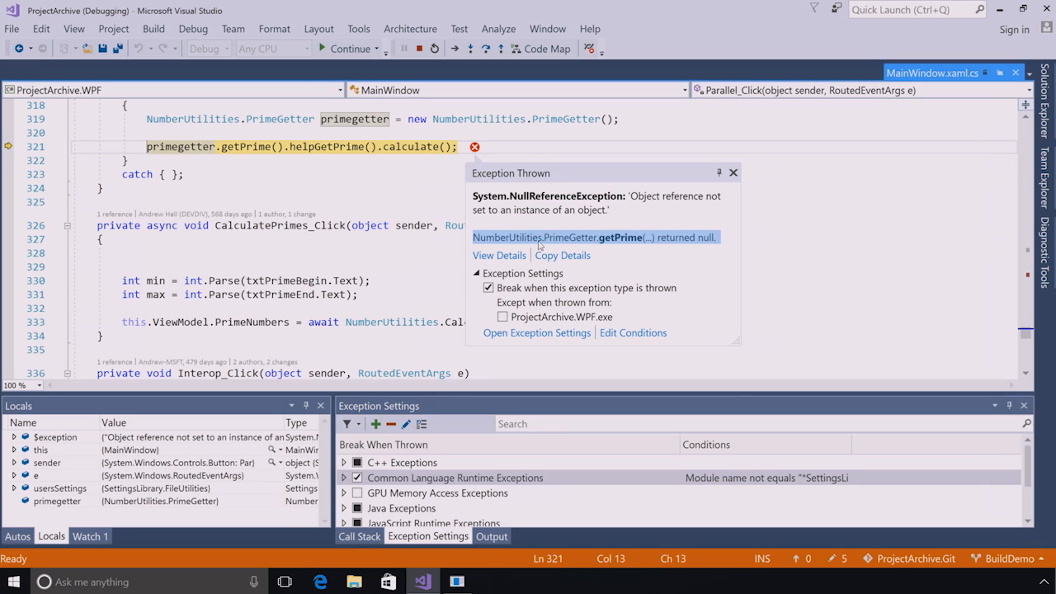
mouse_move(598, 246)
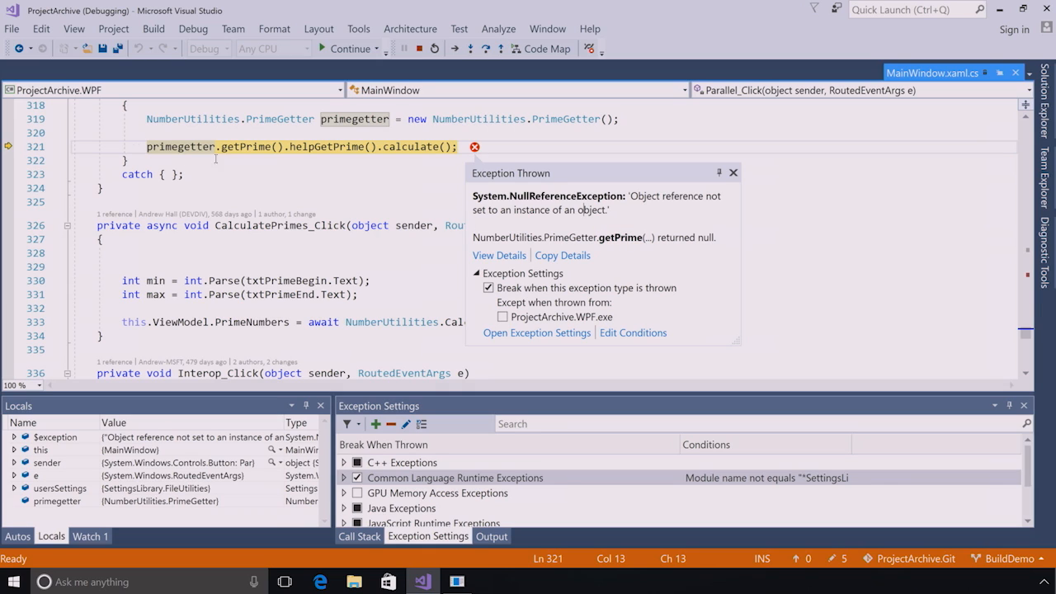
mouse_move(180, 147)
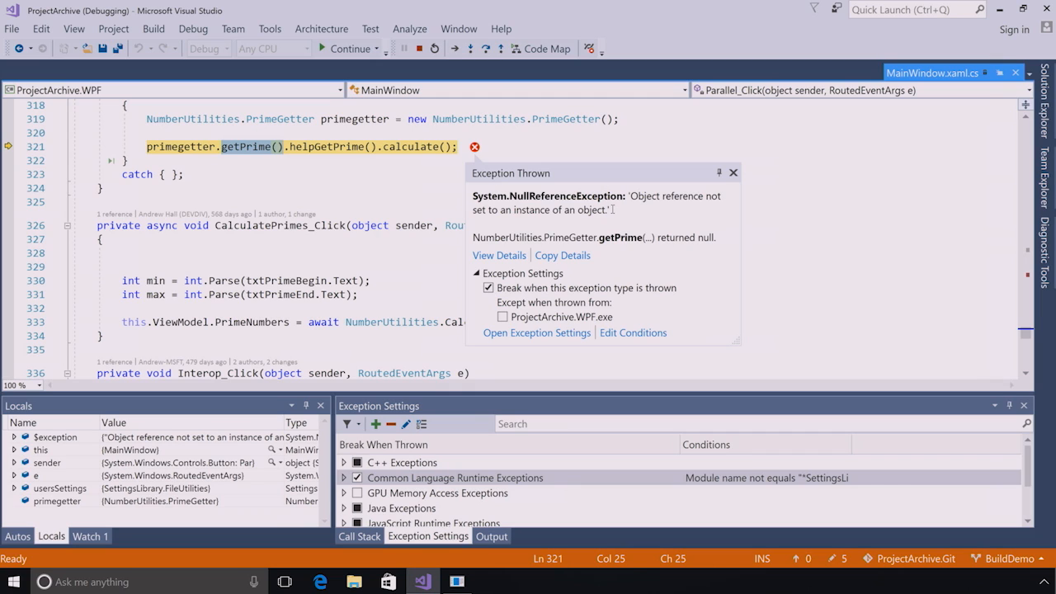
mouse_move(584, 192)
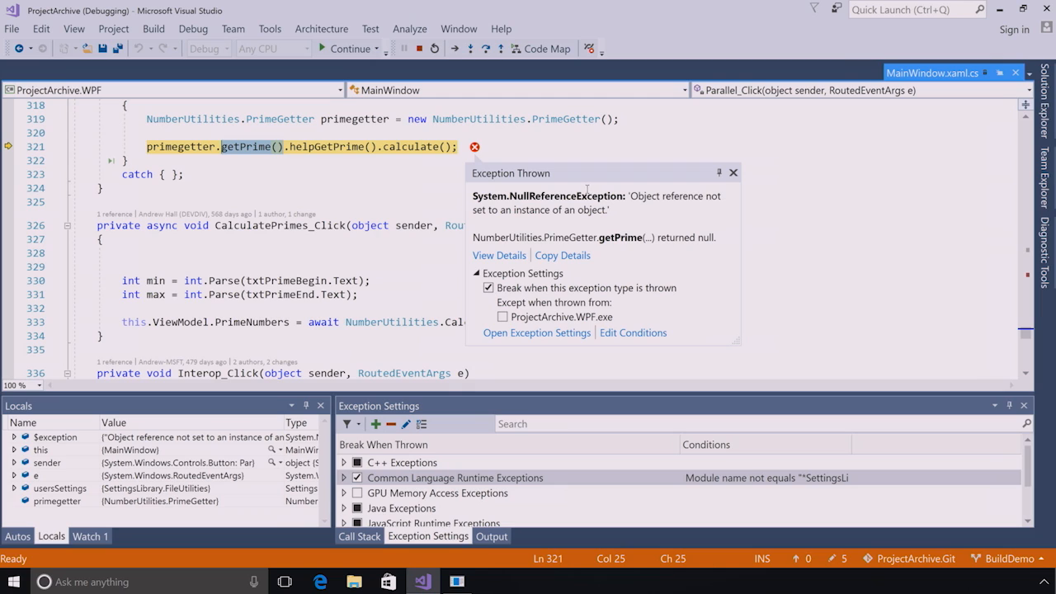
mouse_move(372, 78)
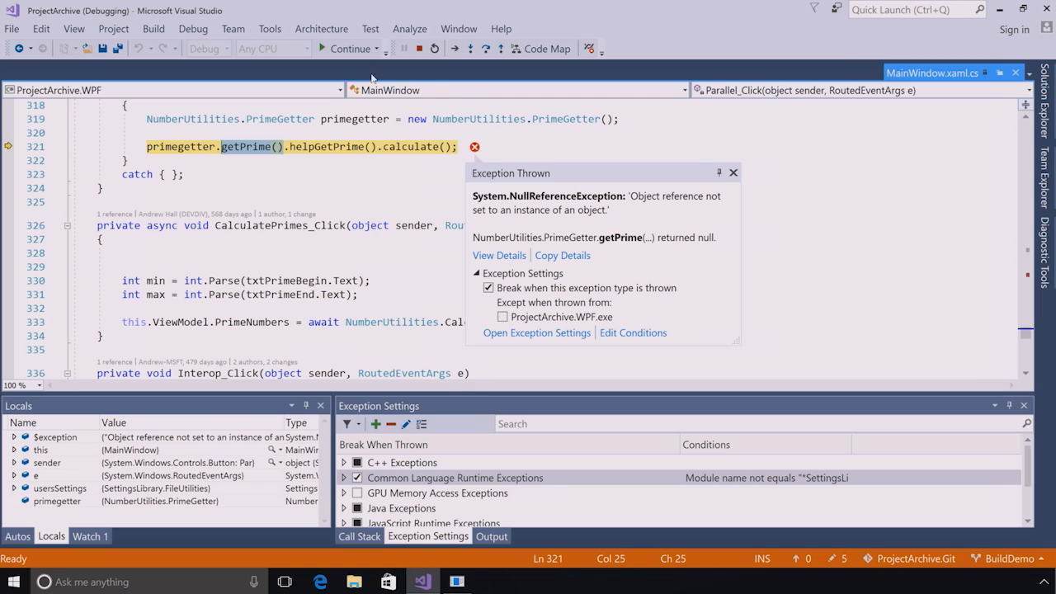
Continue the paused program and close the ProjectArchive app window.
click(350, 48)
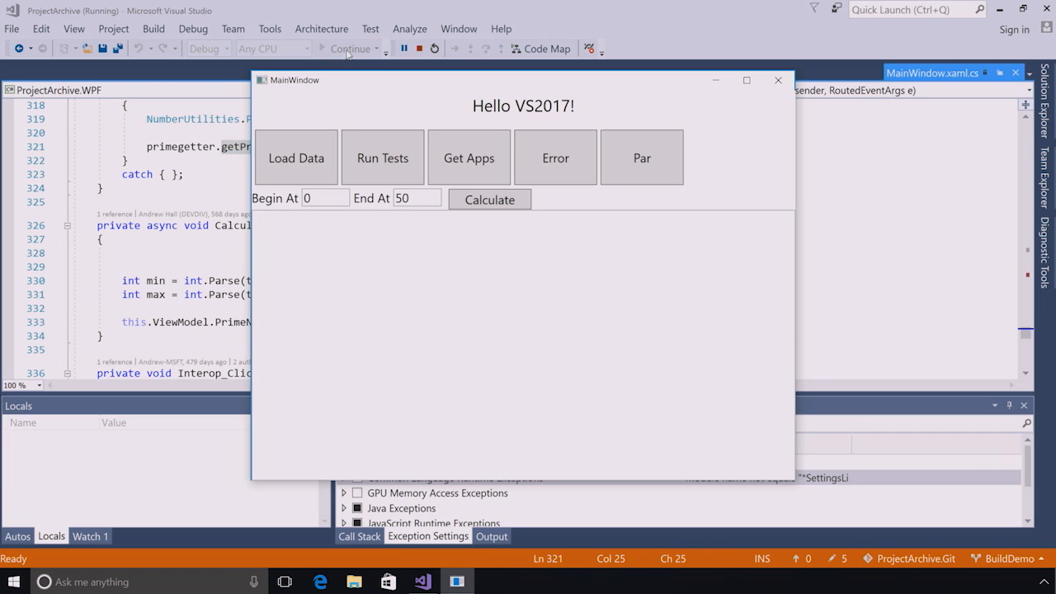
mouse_move(706, 104)
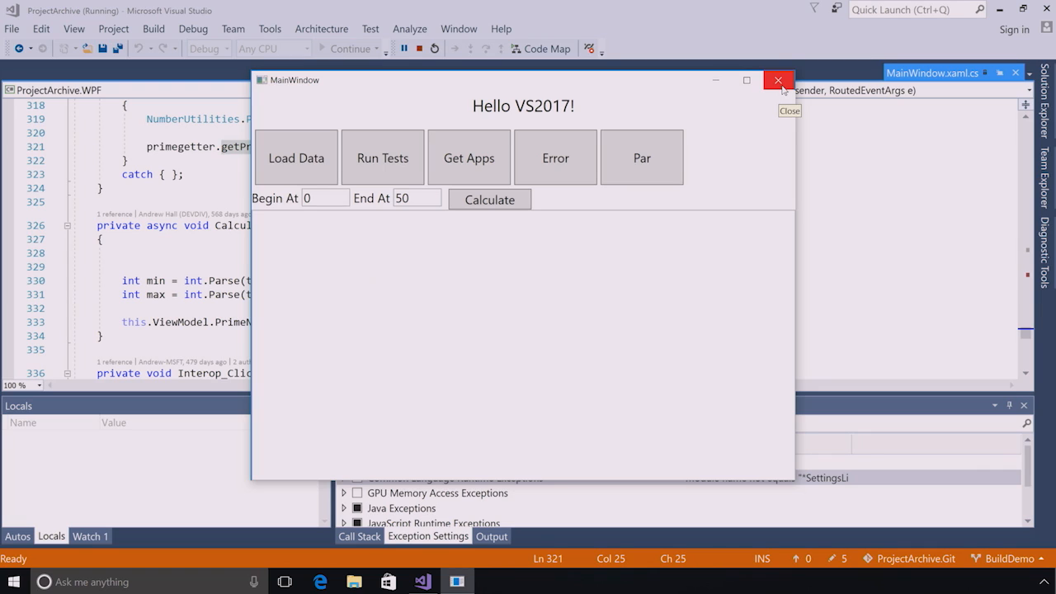
click(777, 80)
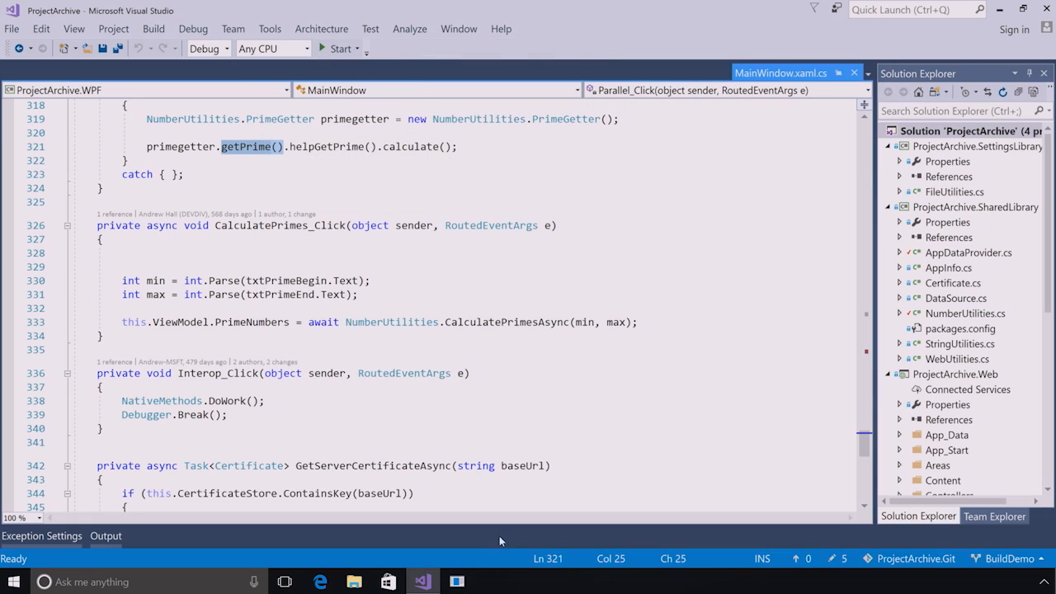
click(338, 48)
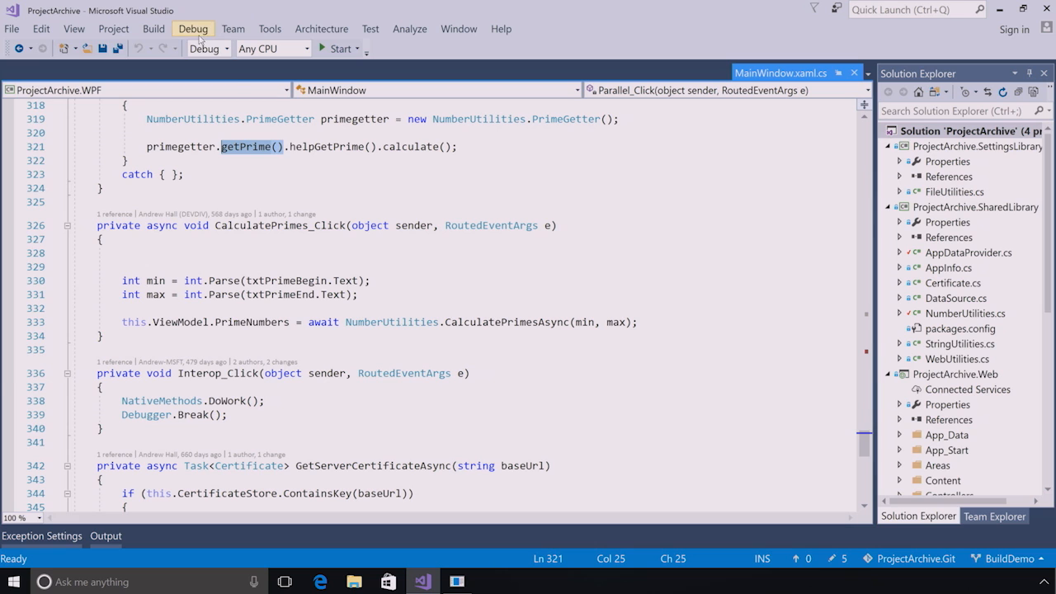
In Attach to Process, filter processes by 'pro' and select ProjectArchive.WPF.exe.
click(193, 28)
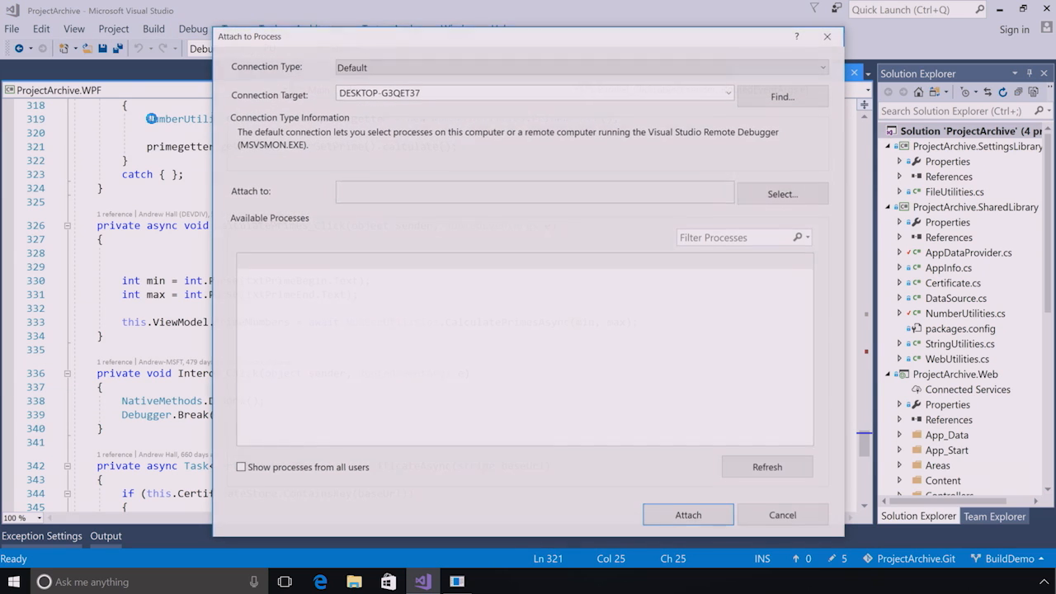
click(284, 276)
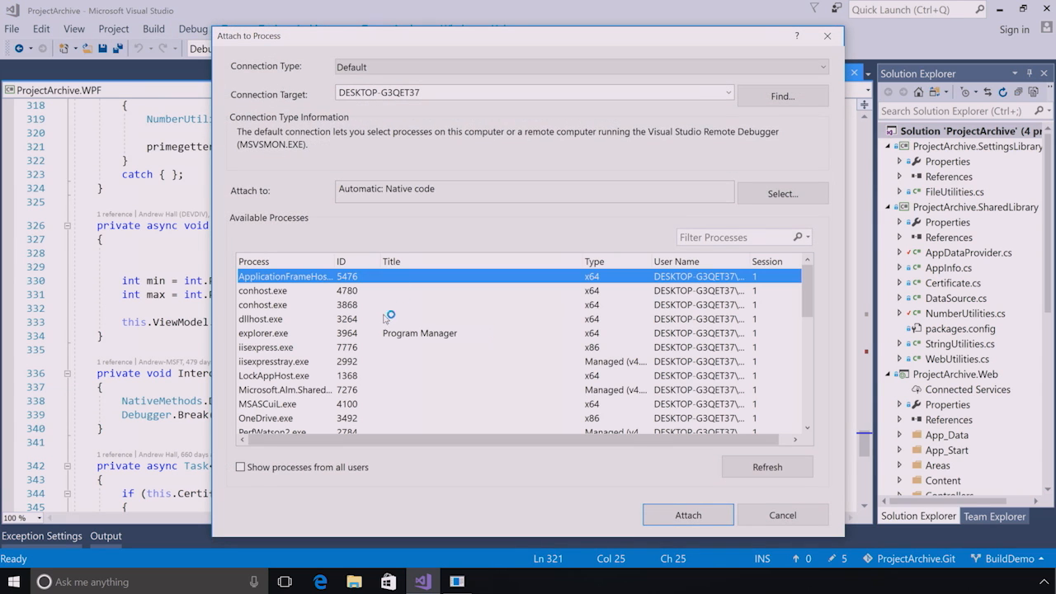
mouse_move(491, 345)
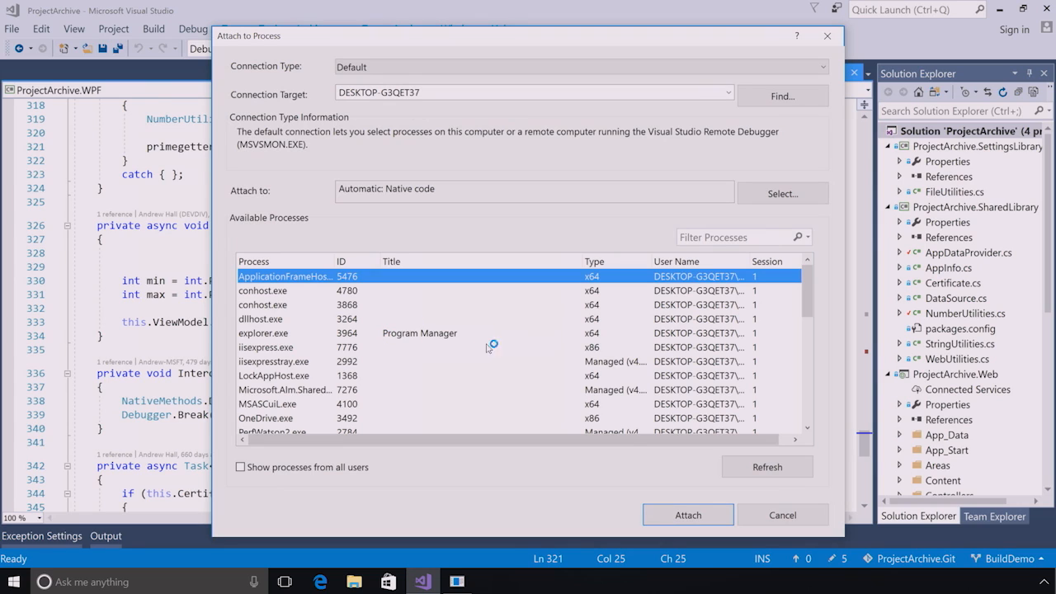
click(735, 237)
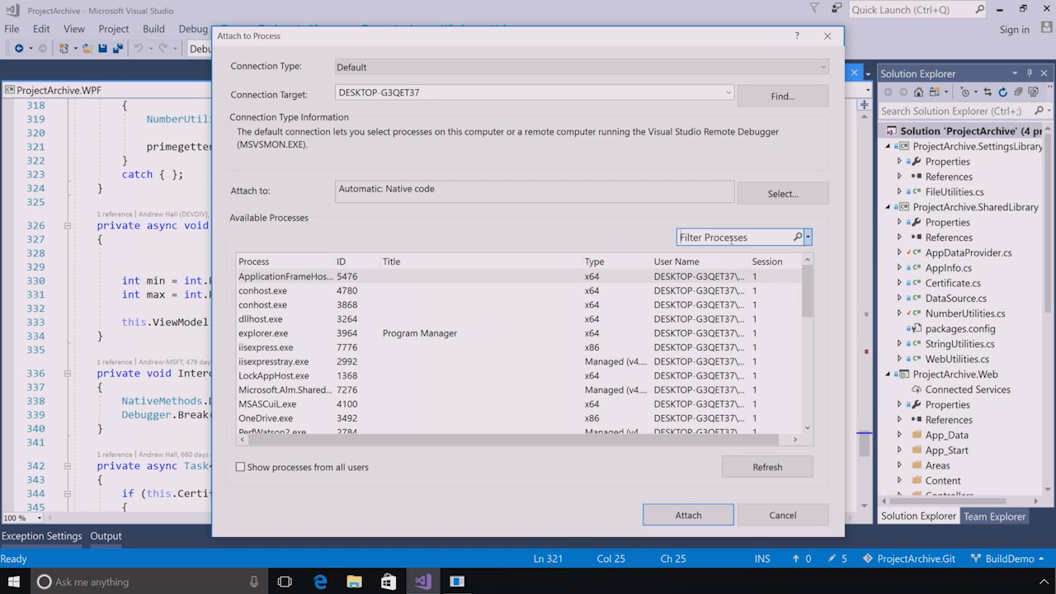
text(project)
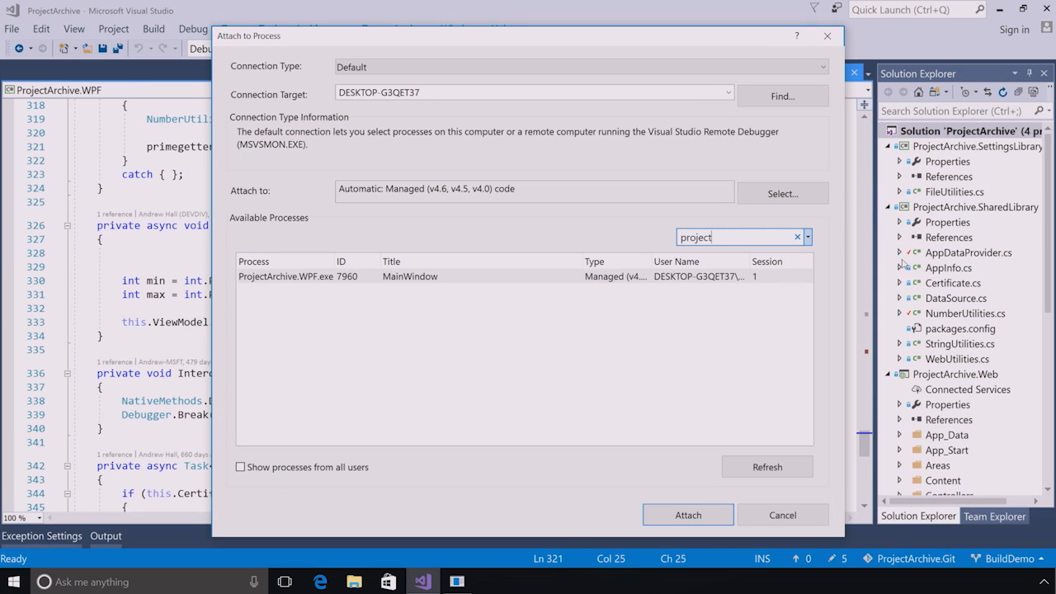
click(410, 275)
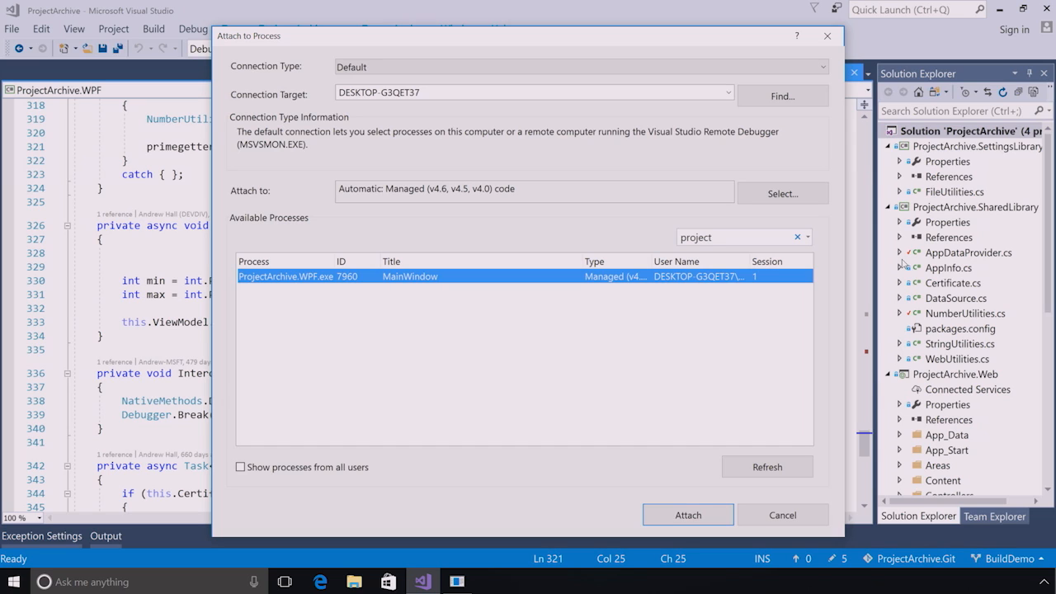
mouse_move(927, 271)
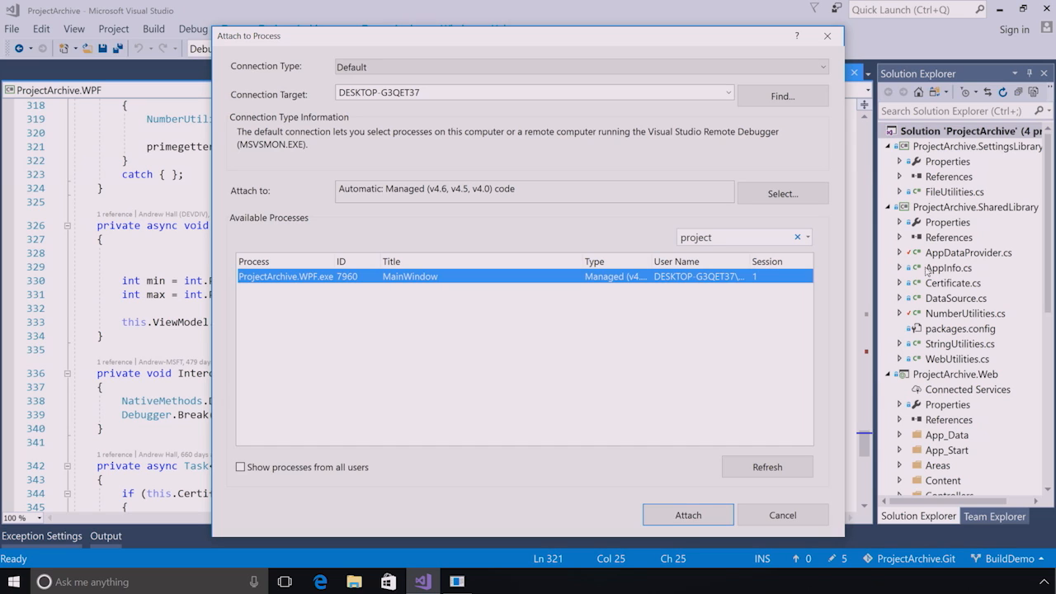
mouse_move(688, 515)
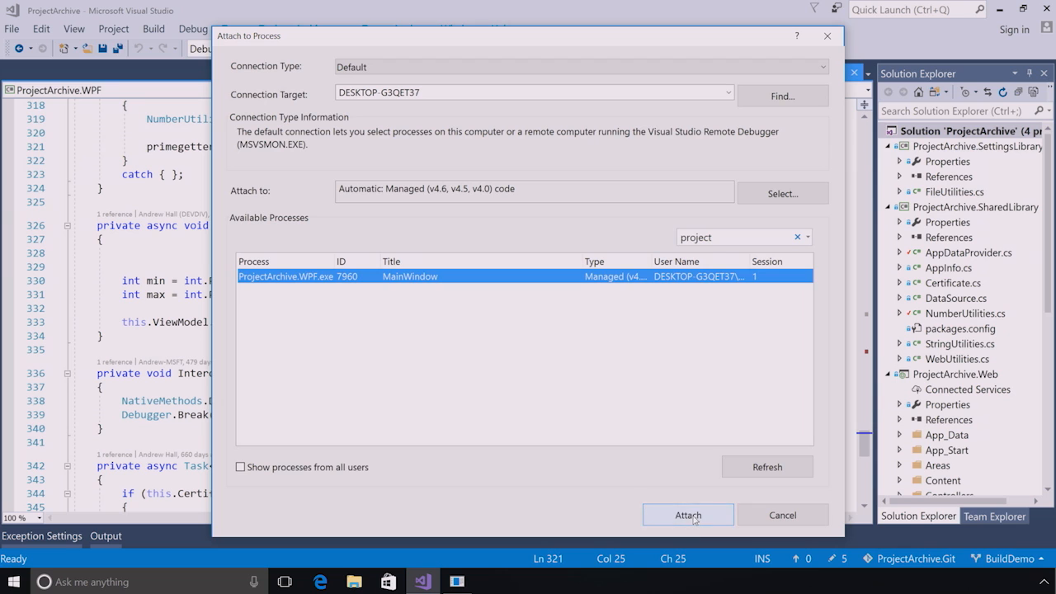
Attach, break on Par's NullReferenceException, stop debugging, then click Error and Par in the app.
click(688, 514)
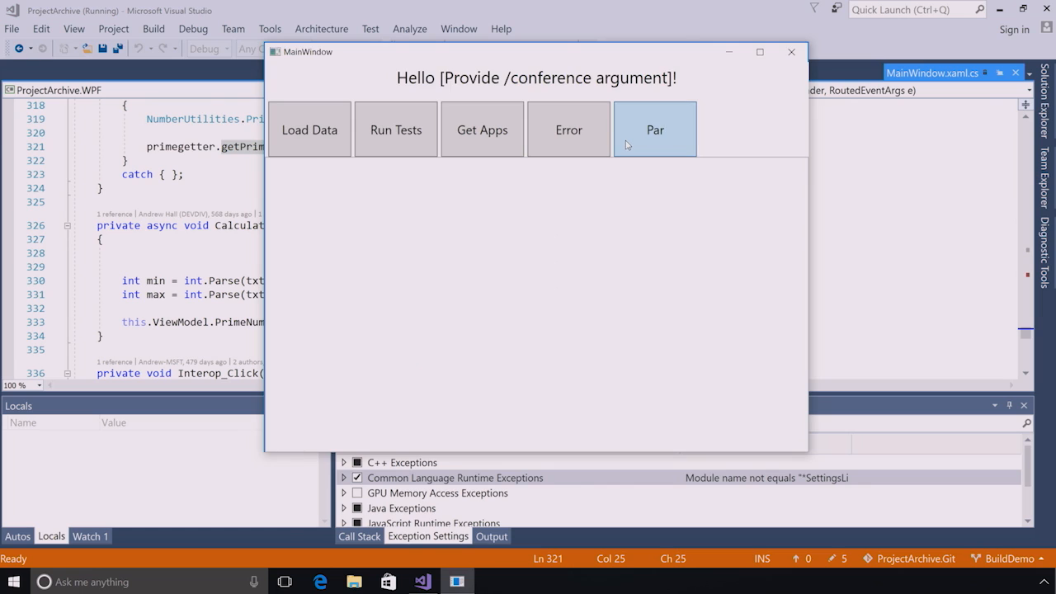
click(654, 130)
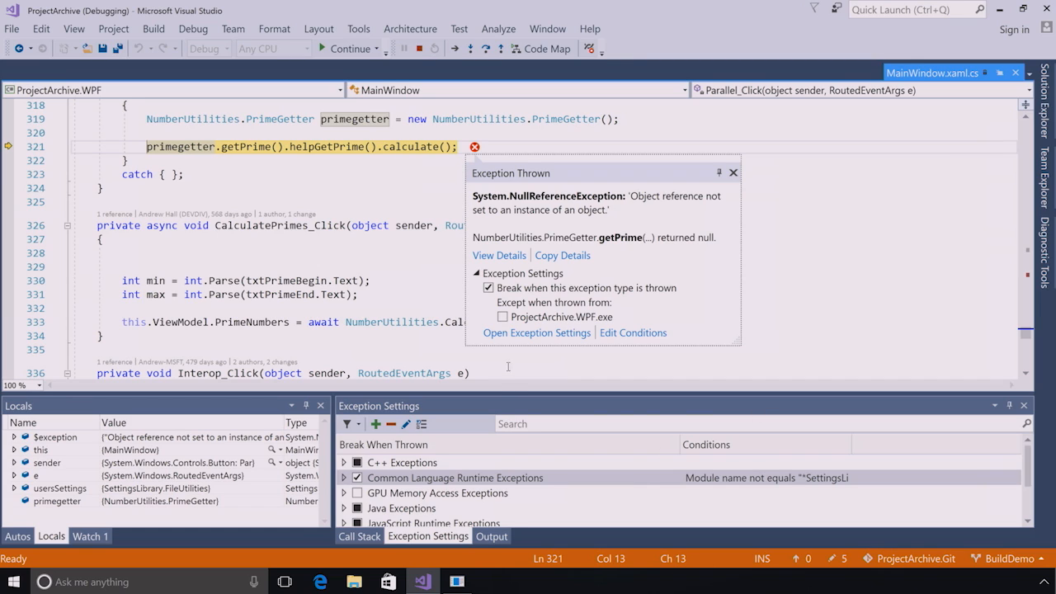
mouse_move(419, 48)
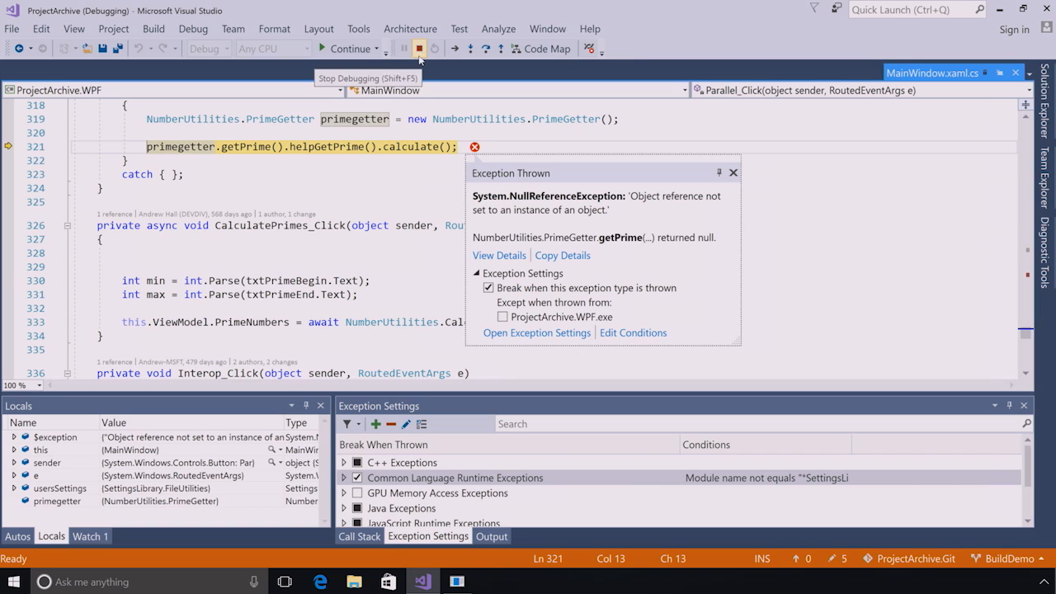
click(419, 48)
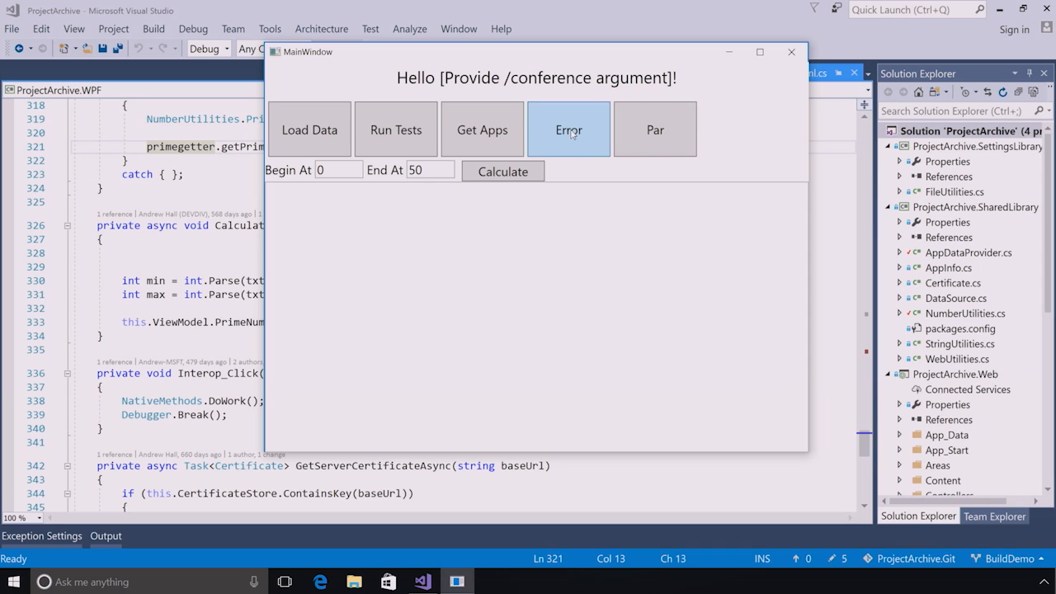
click(568, 129)
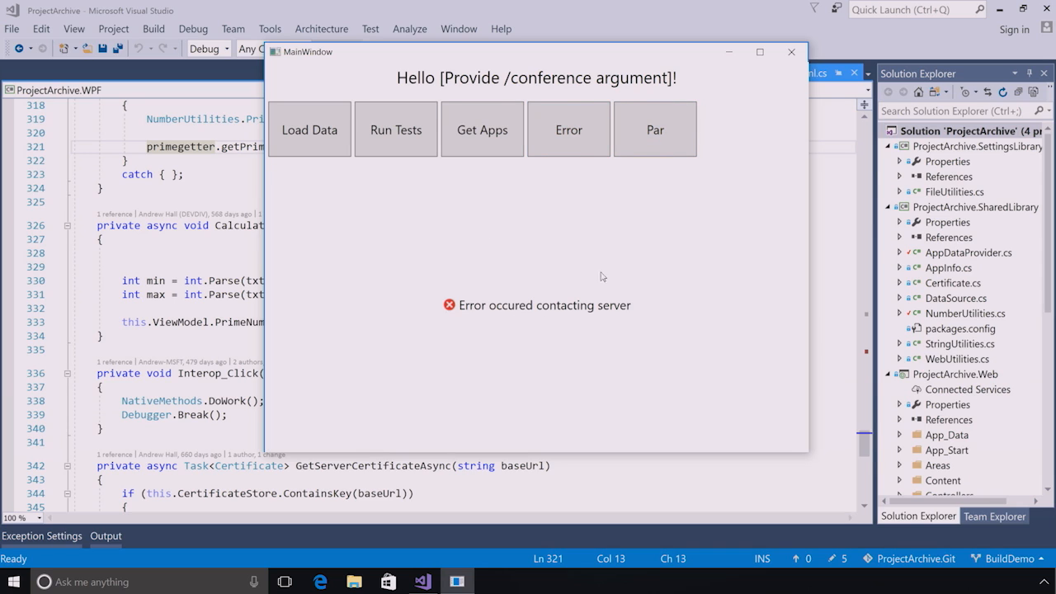
click(654, 130)
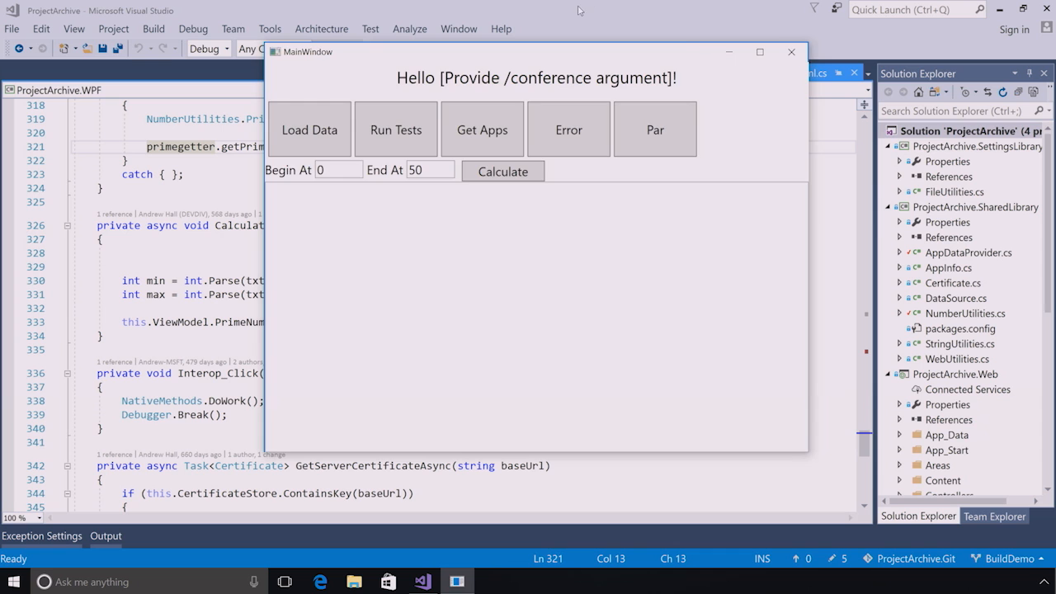
Attach to ProjectArchive.WPF.exe from the Debug menu and trigger Par to break at line 321.
click(193, 28)
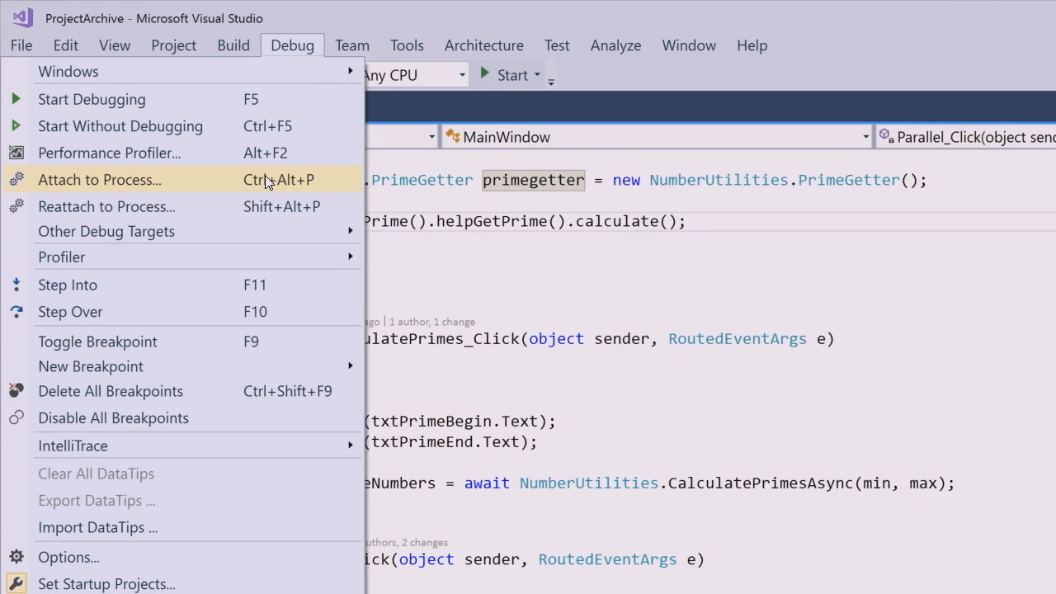
mouse_move(285, 206)
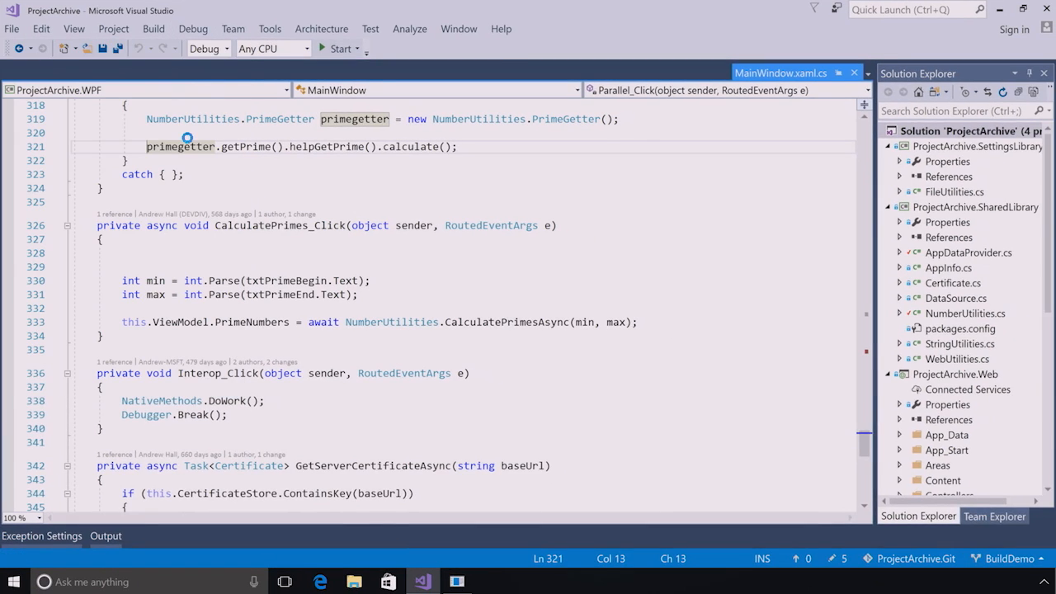
click(338, 47)
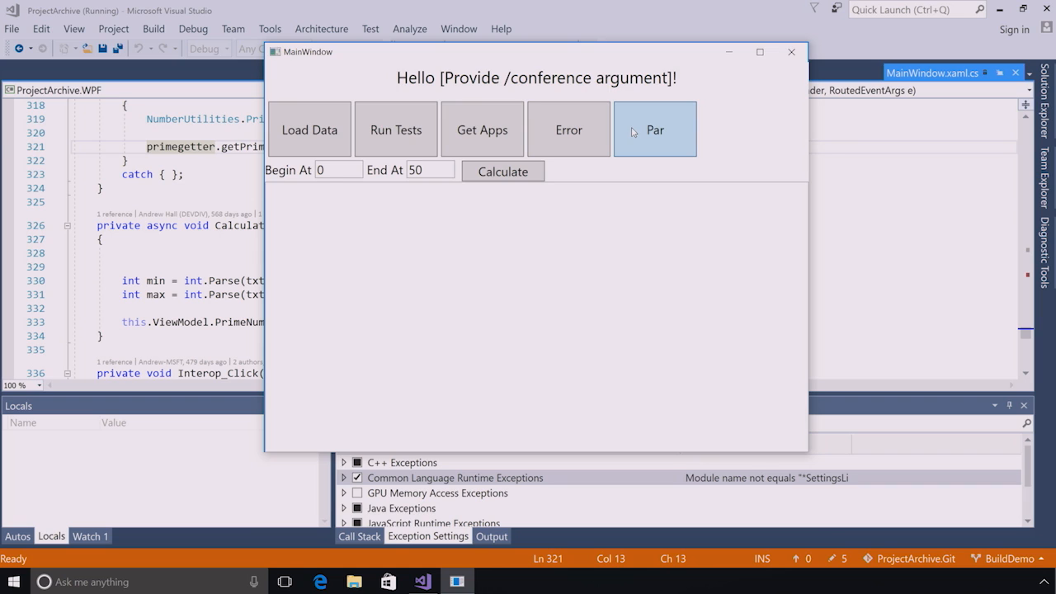
click(654, 128)
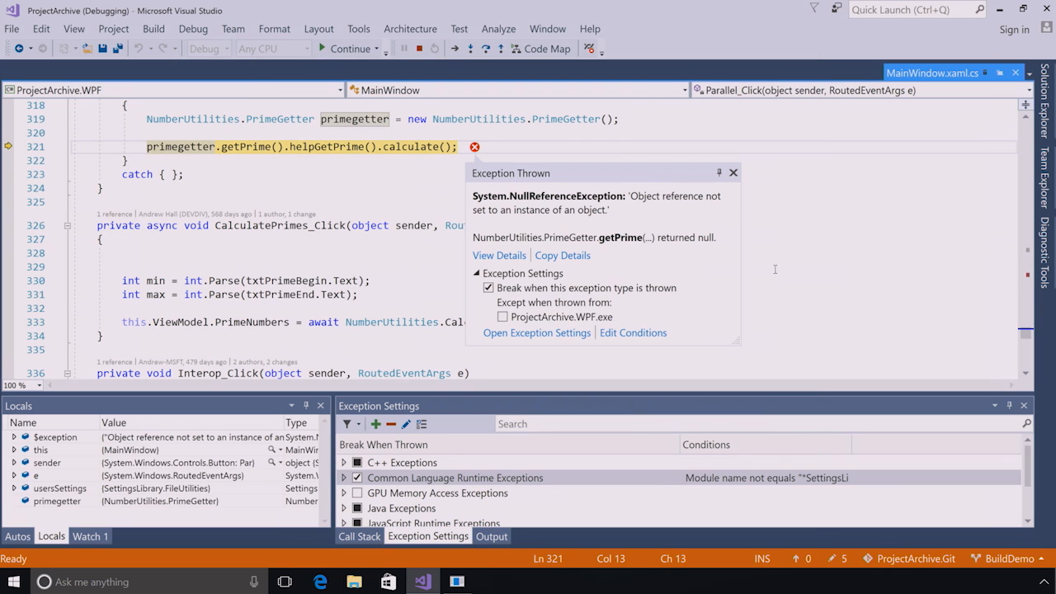
mouse_move(418, 48)
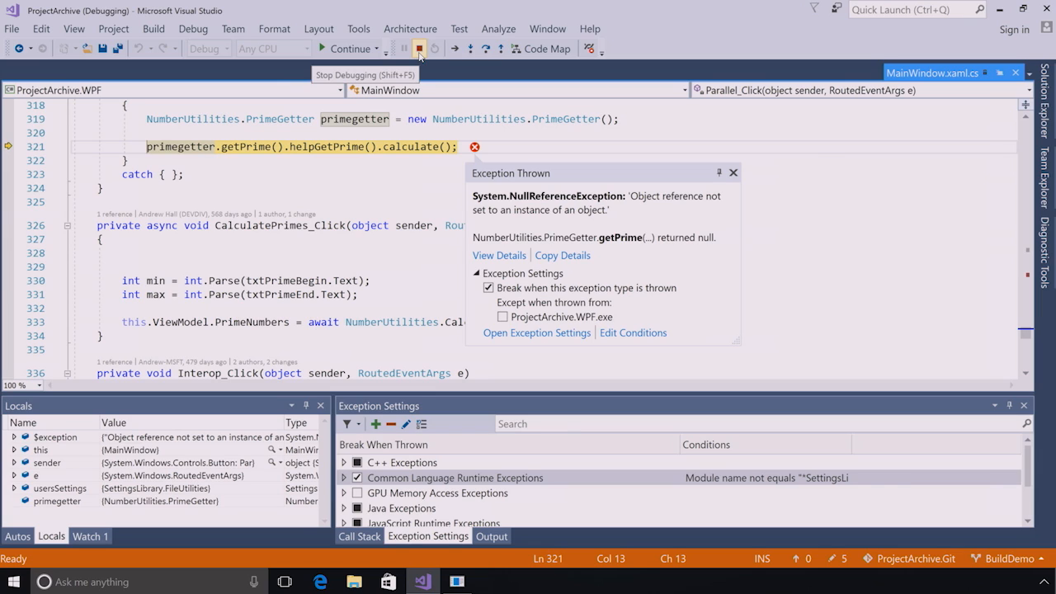
mouse_move(418, 53)
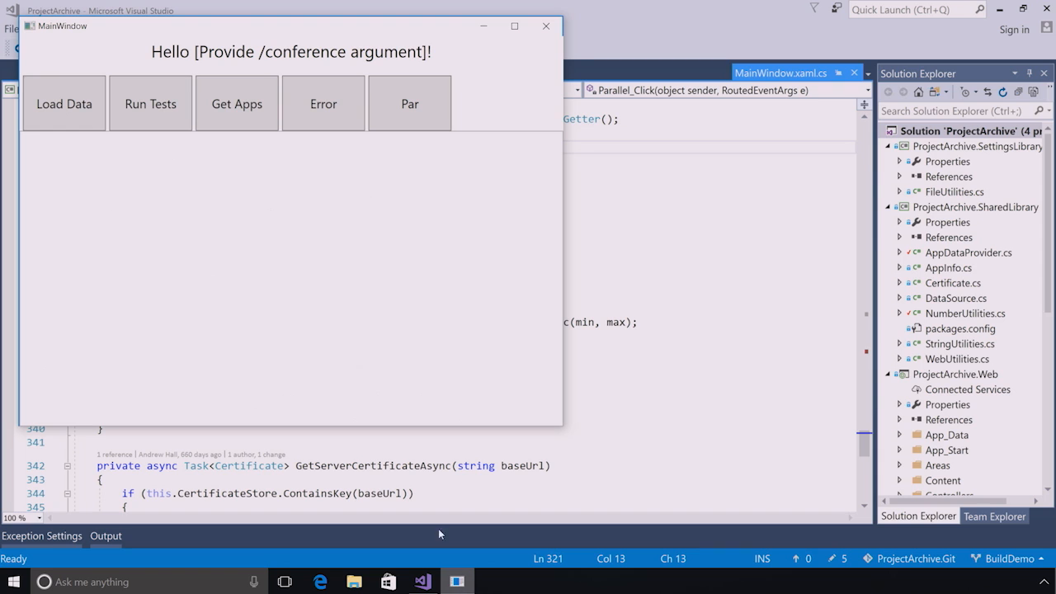
mouse_move(336, 56)
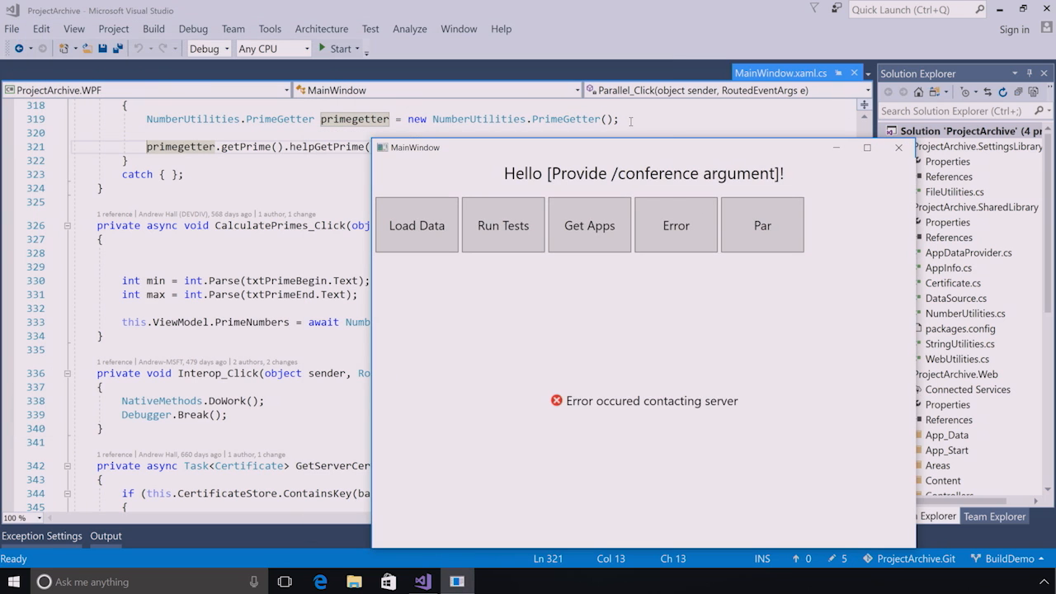
Attach, trigger Error to break on the WebException in WebUtilities.Get, then stop debugging.
click(193, 28)
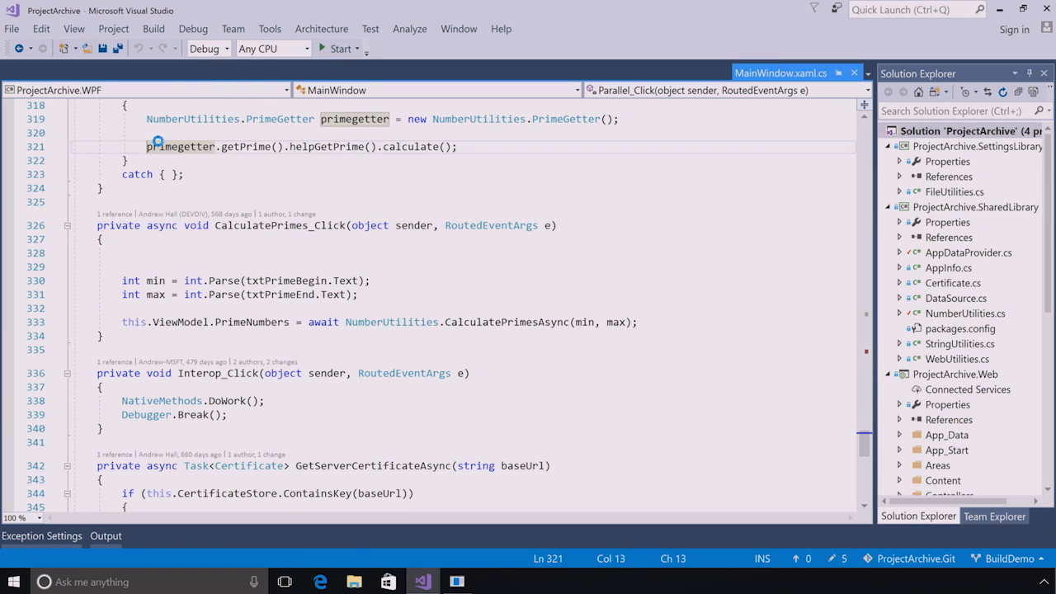
click(336, 48)
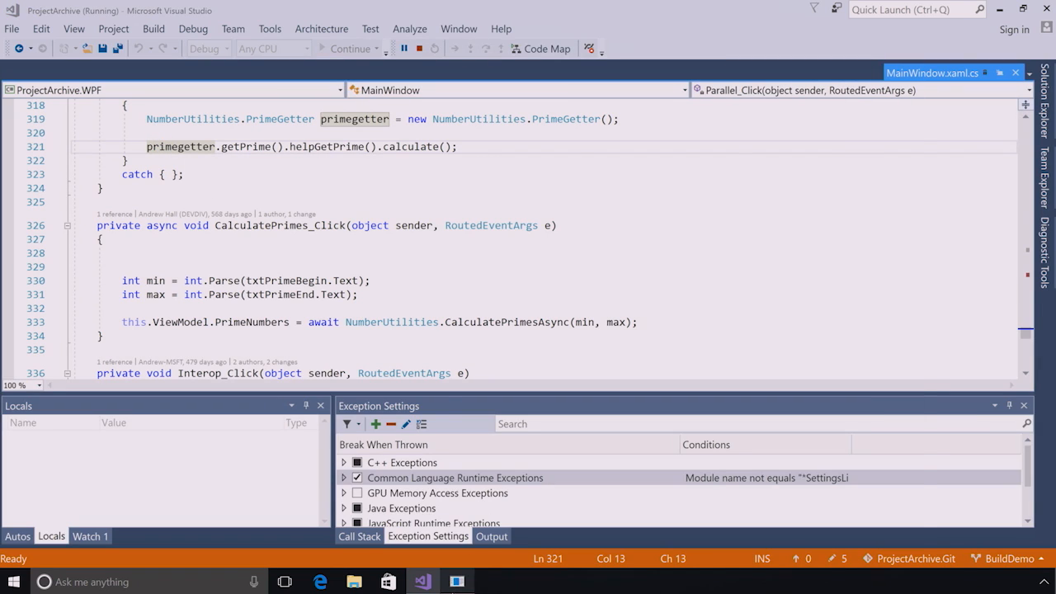
click(676, 225)
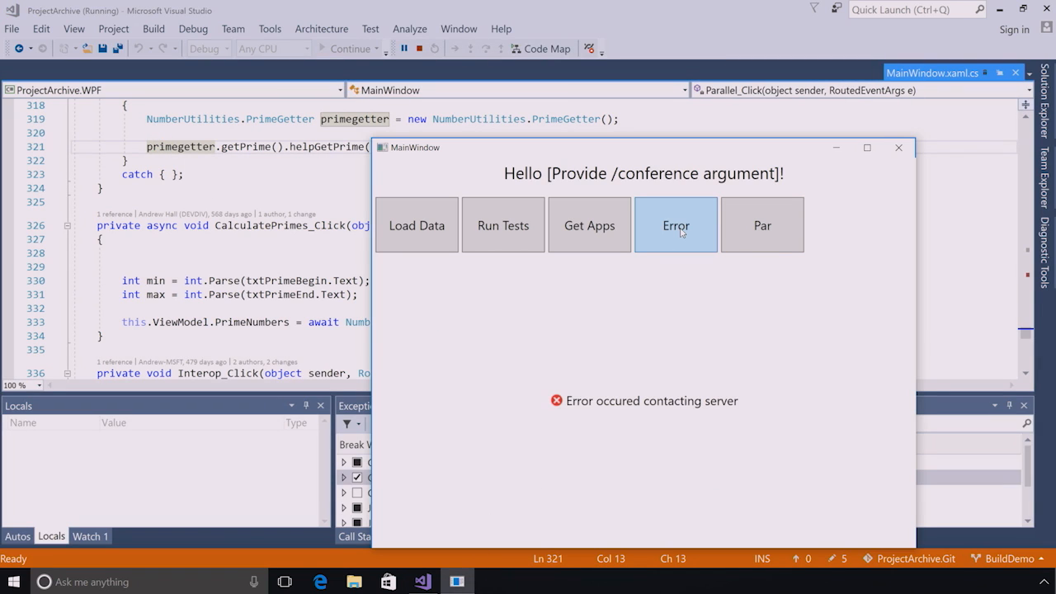
click(675, 224)
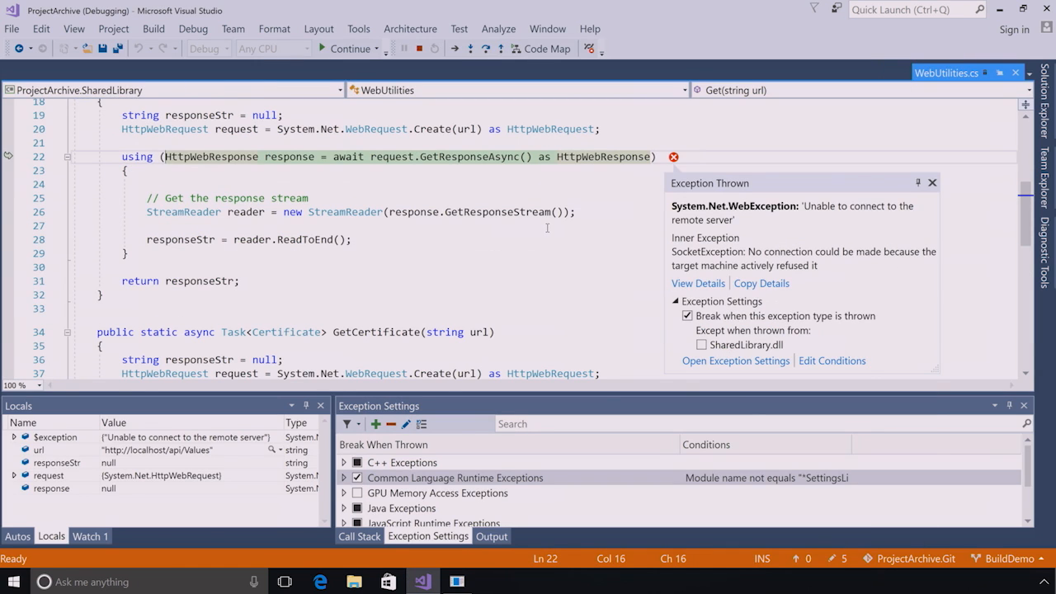
mouse_move(418, 48)
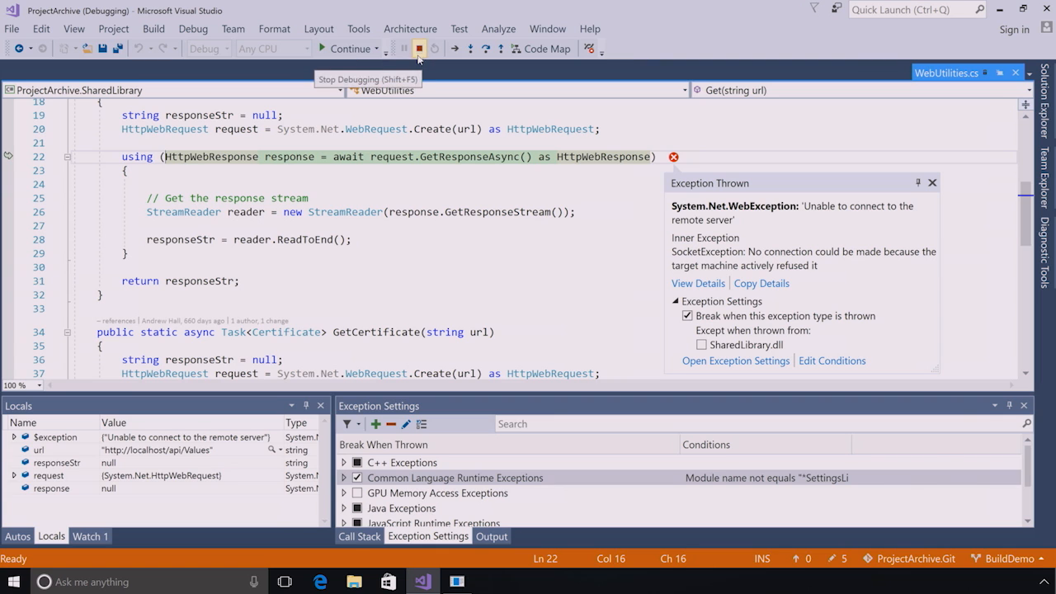
click(418, 48)
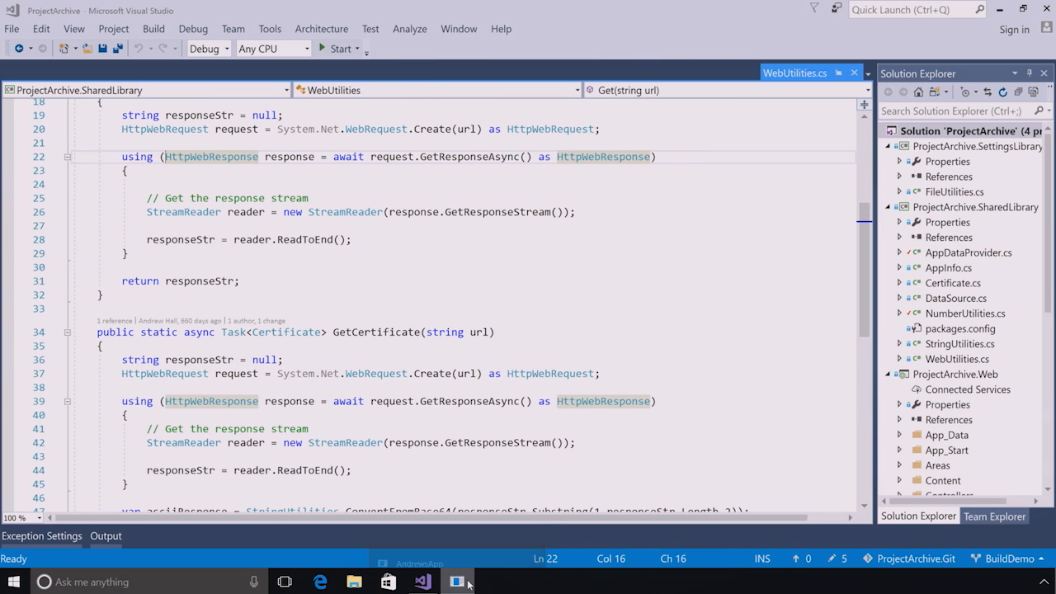
Attach briefly and stop debugging, then bring up the app instances from the taskbar.
click(457, 581)
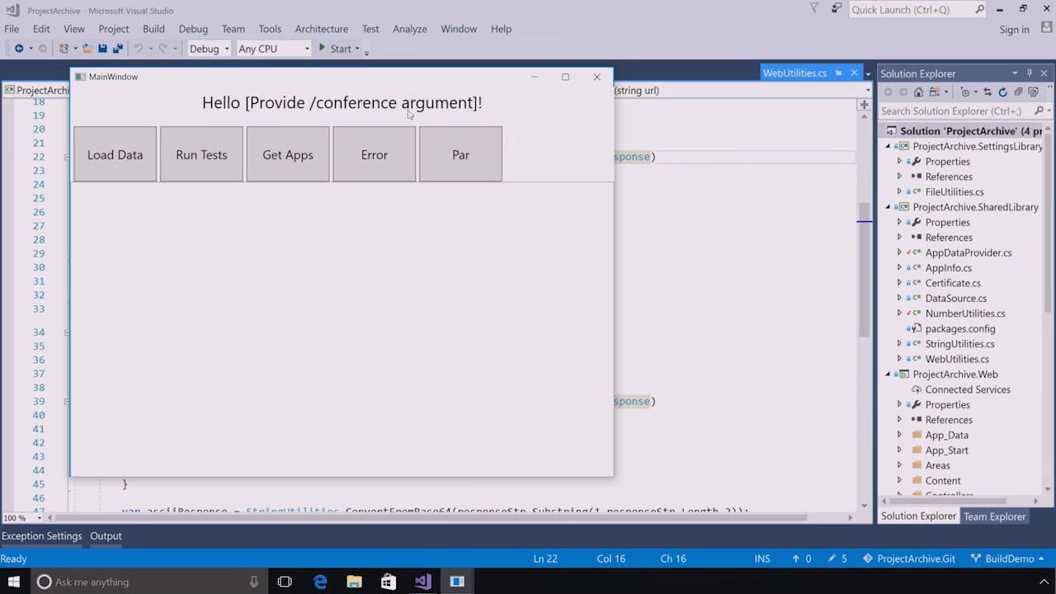
click(193, 28)
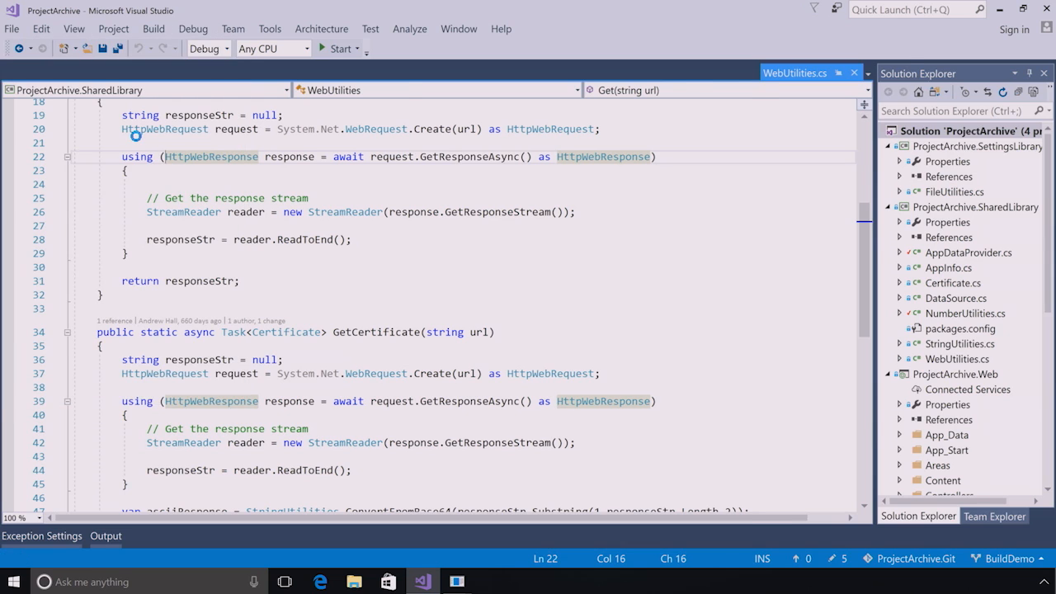
click(339, 47)
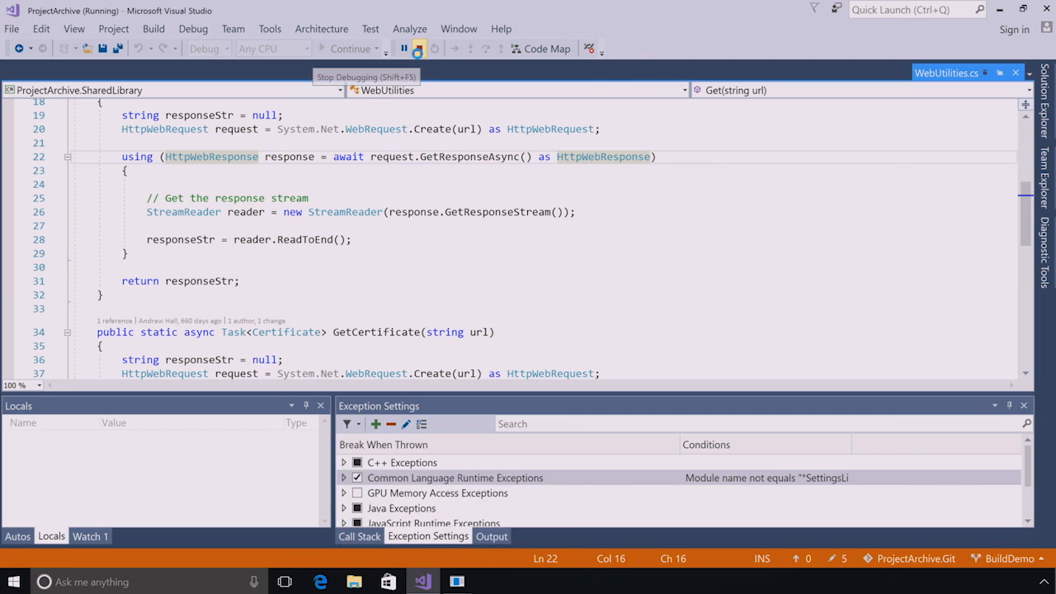
click(417, 48)
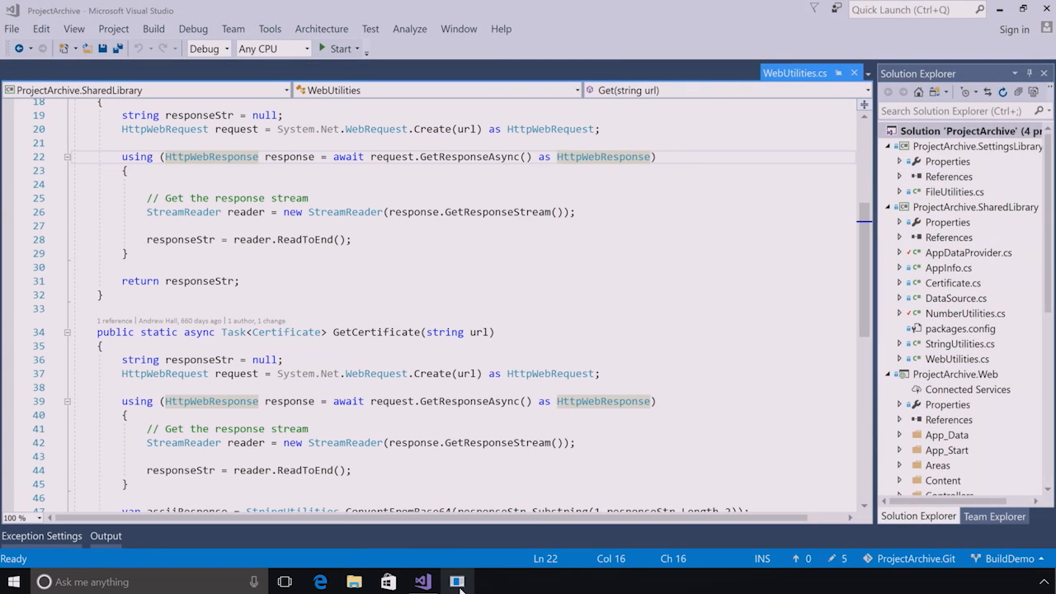
click(456, 582)
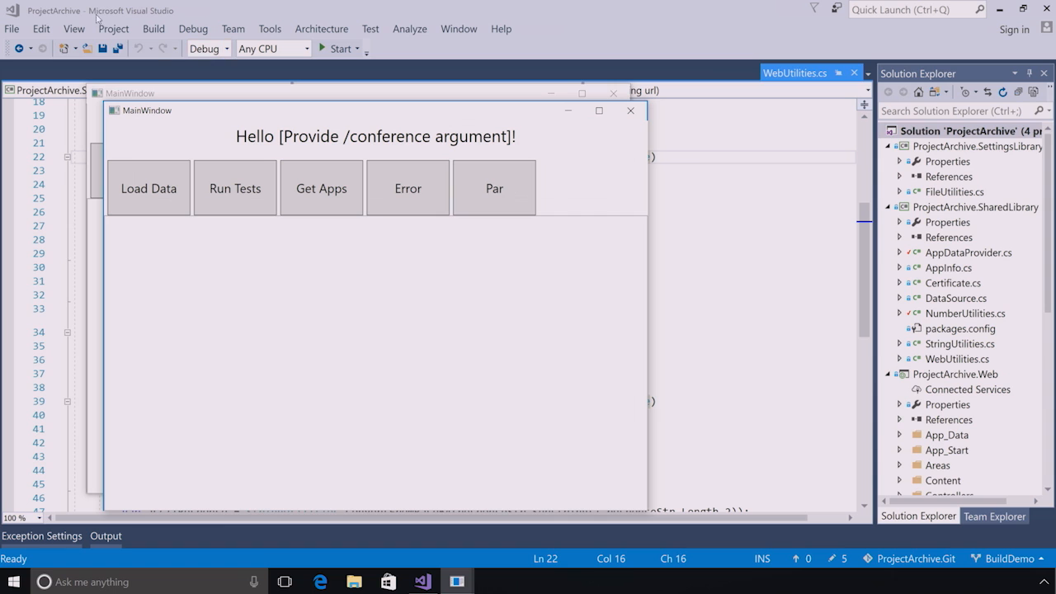
Use Reattach to Process to attach to the ProjectArchive.WPF.exe instance with ID 752.
click(193, 28)
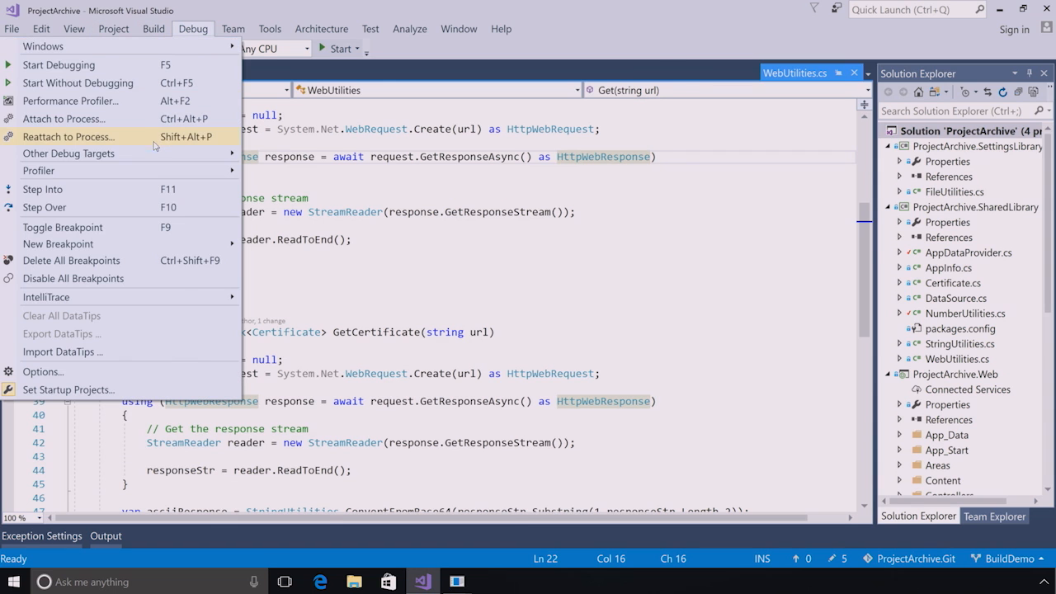
click(68, 136)
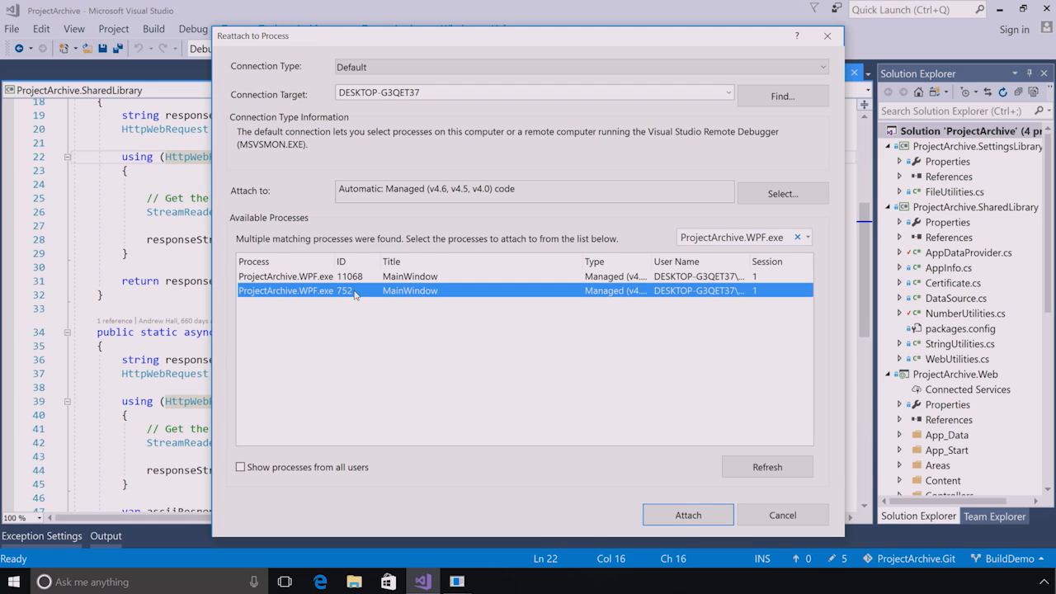
click(688, 515)
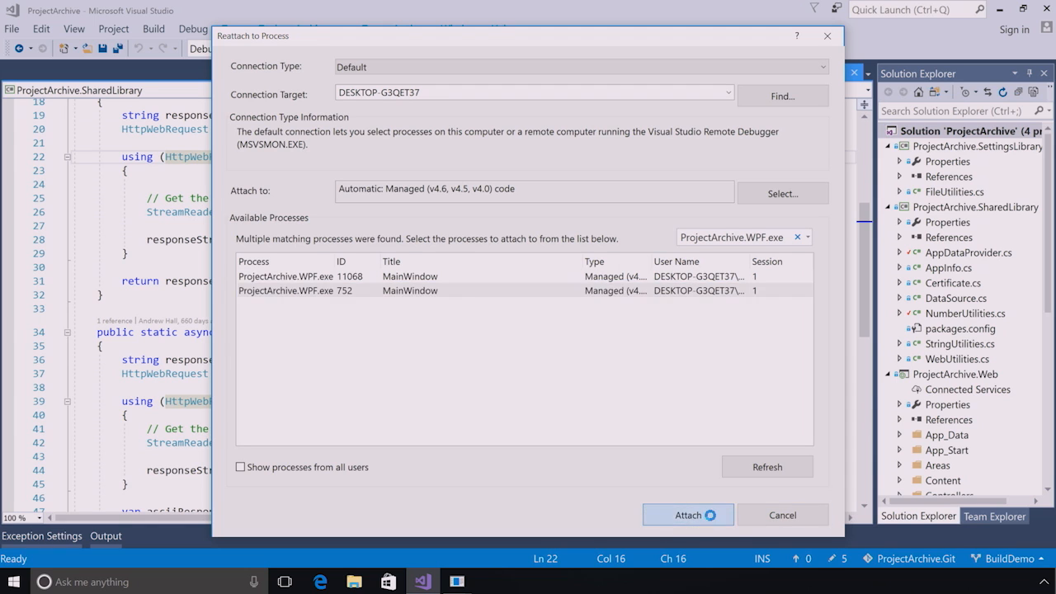
click(688, 515)
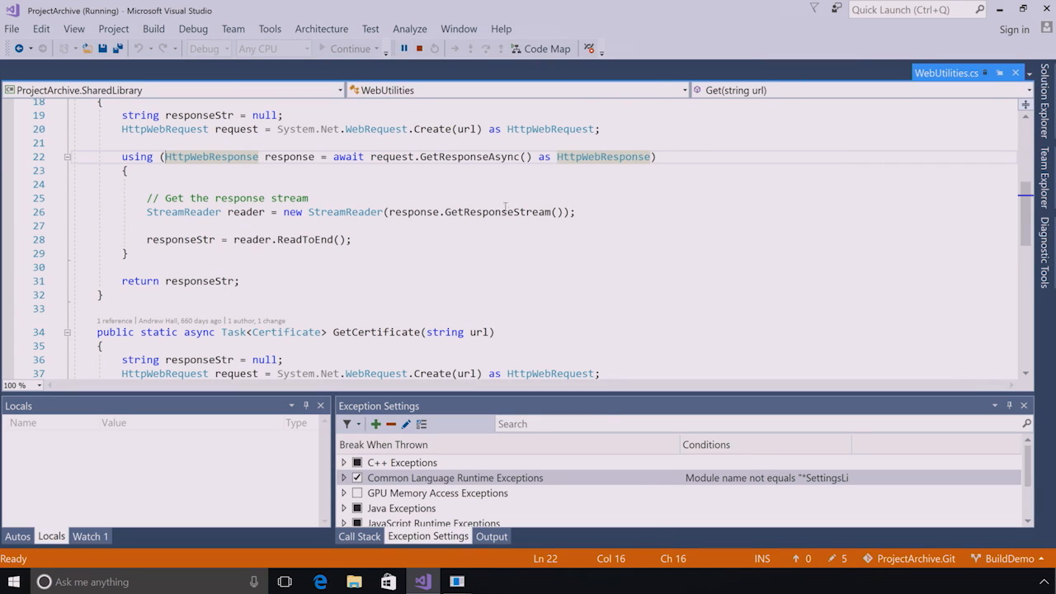